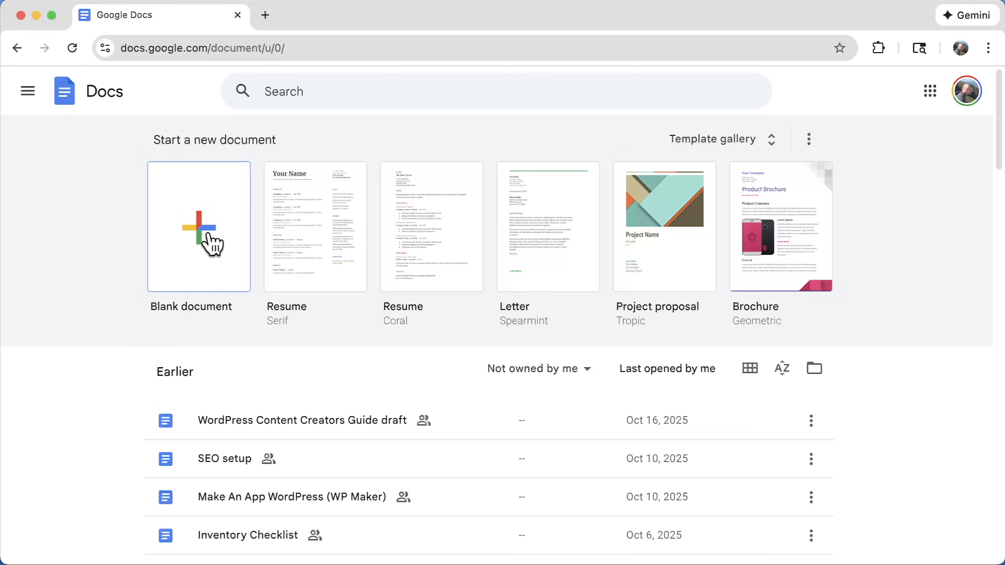
Start a blank Google Doc named Intricate Plan with size 27 Comic Sans MS text.
left_click(198, 226)
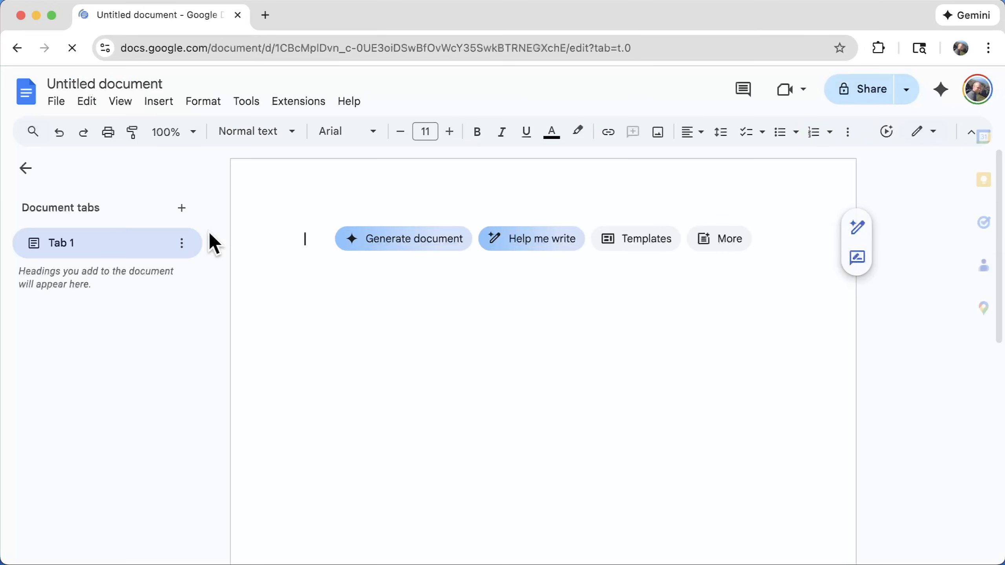
left_click(105, 84)
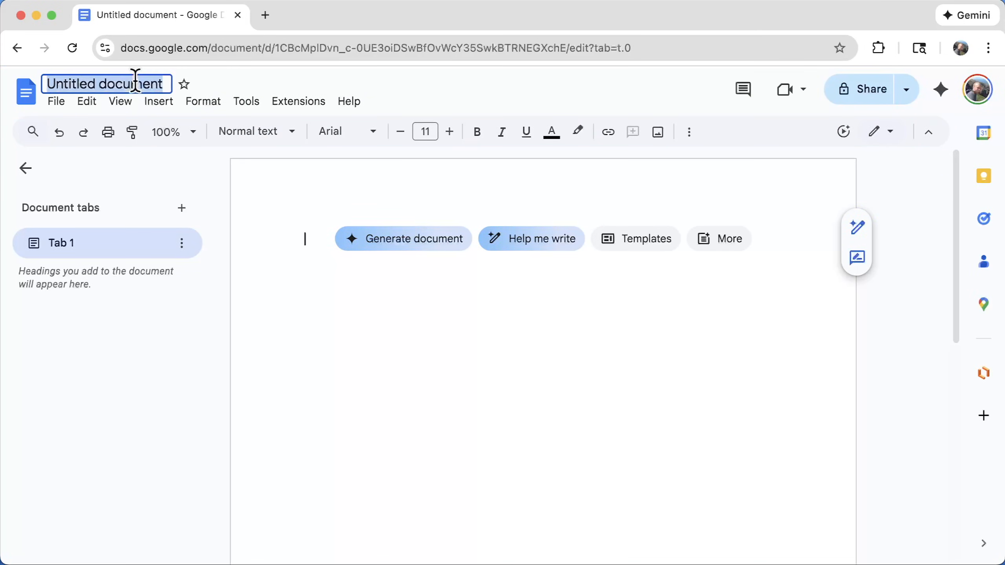
type("Intricate Plan")
left_click(567, 239)
type("Believe in myself")
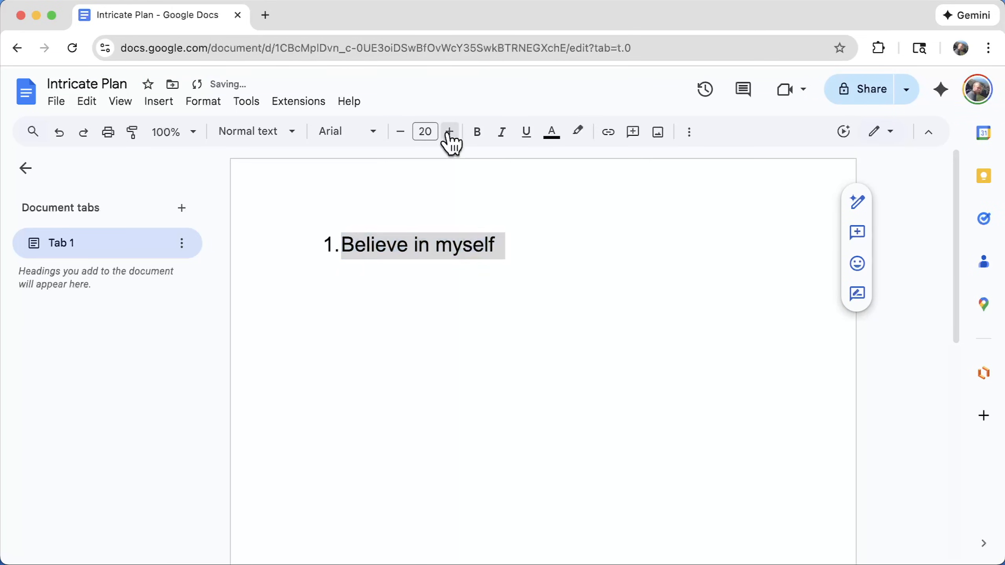
left_click(341, 131)
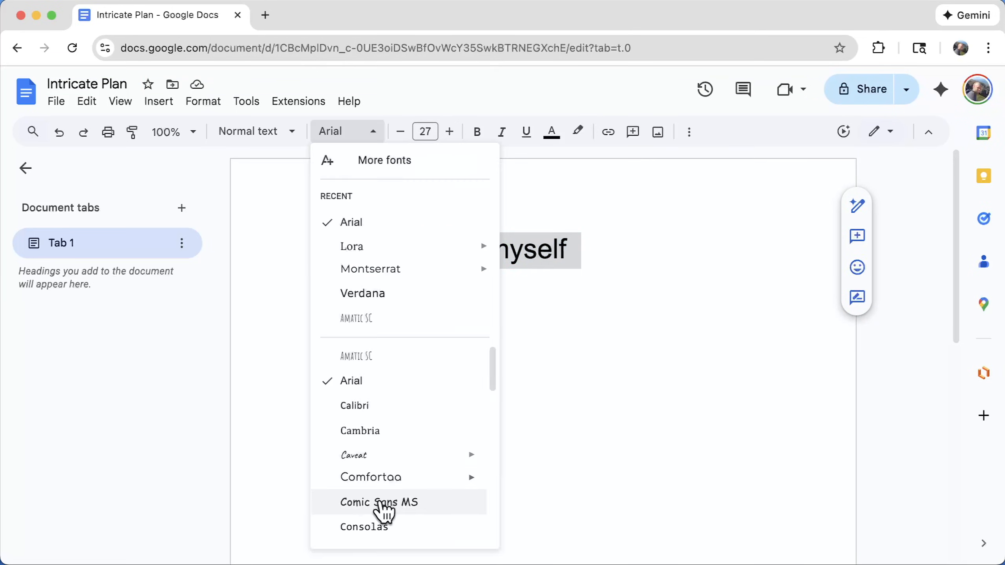
left_click(378, 502)
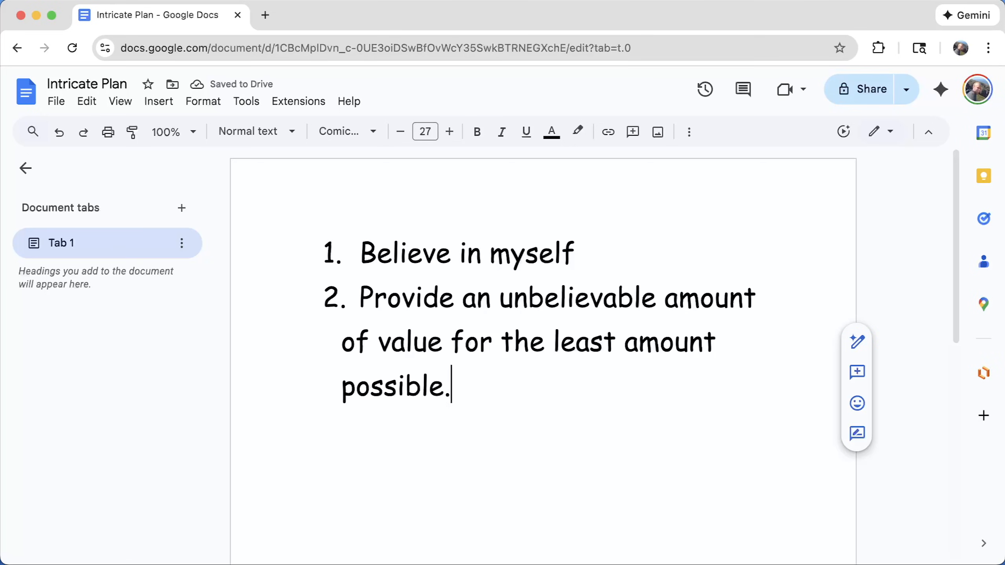
Type the numbered plan points about posting a YouTube video and raising prices.
key("enter")
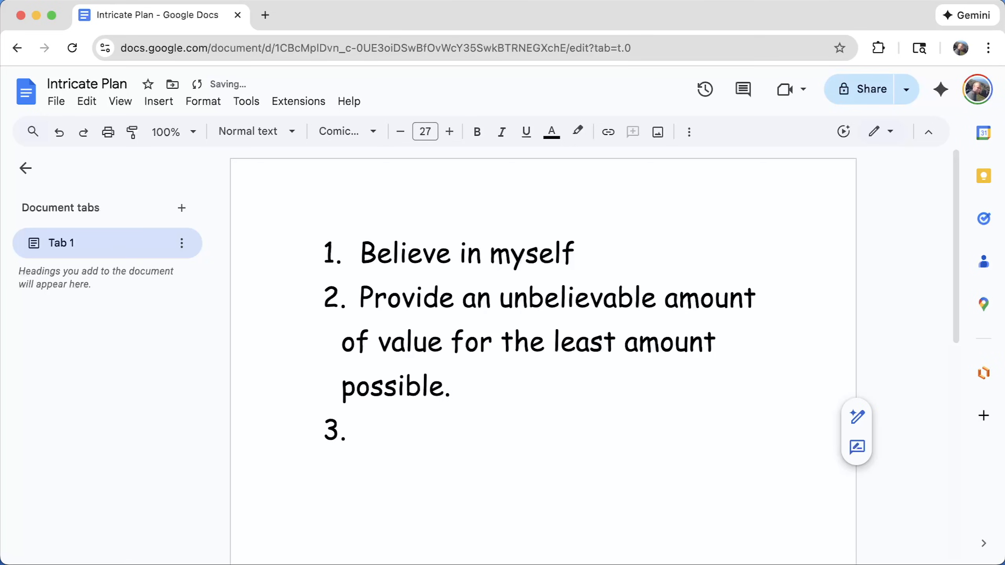
type("Post a vid on YouTube about it so I can get more clients and people can see how nice I am.")
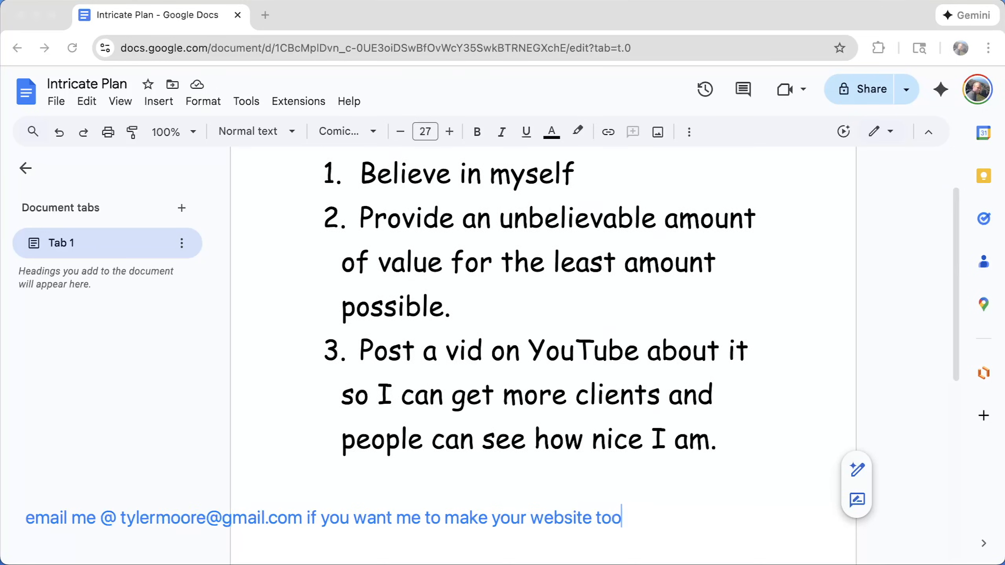
type("In the long run, boost up the prices and rake in the dough.")
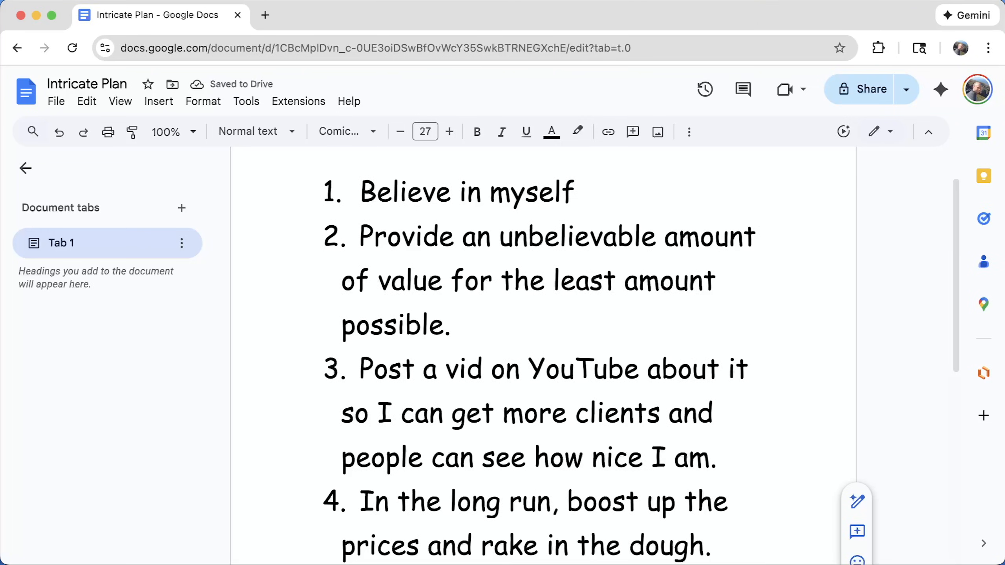
scroll("down", 3)
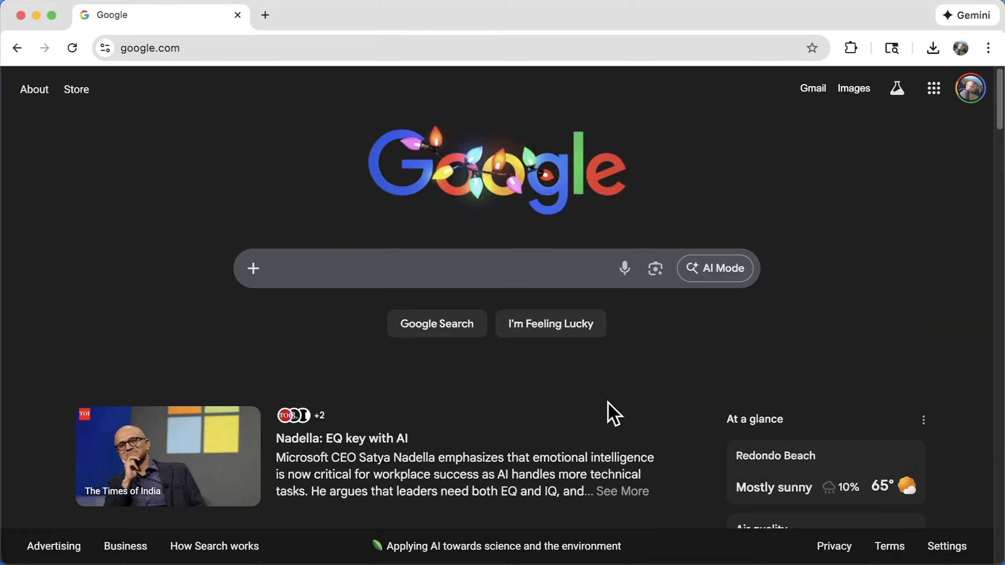
Go to hostinger.com and browse down to the web hosting plans.
type("hostinger.com")
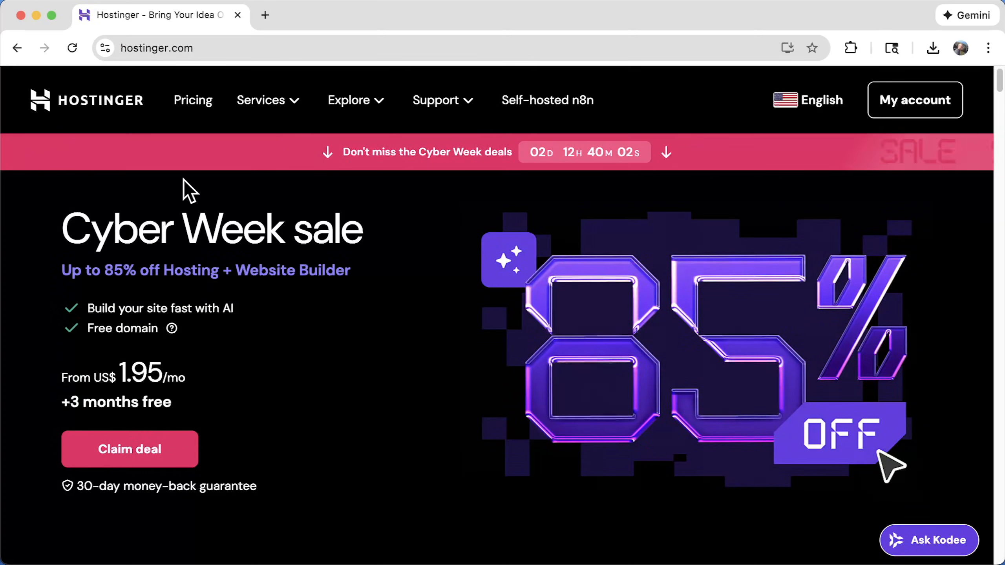
scroll("down", 3)
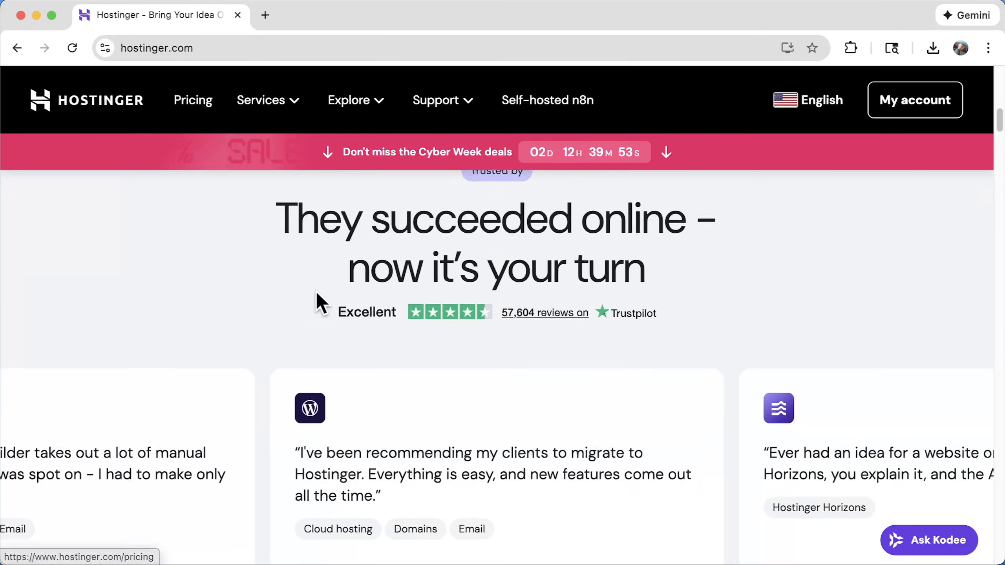
scroll("down", 3)
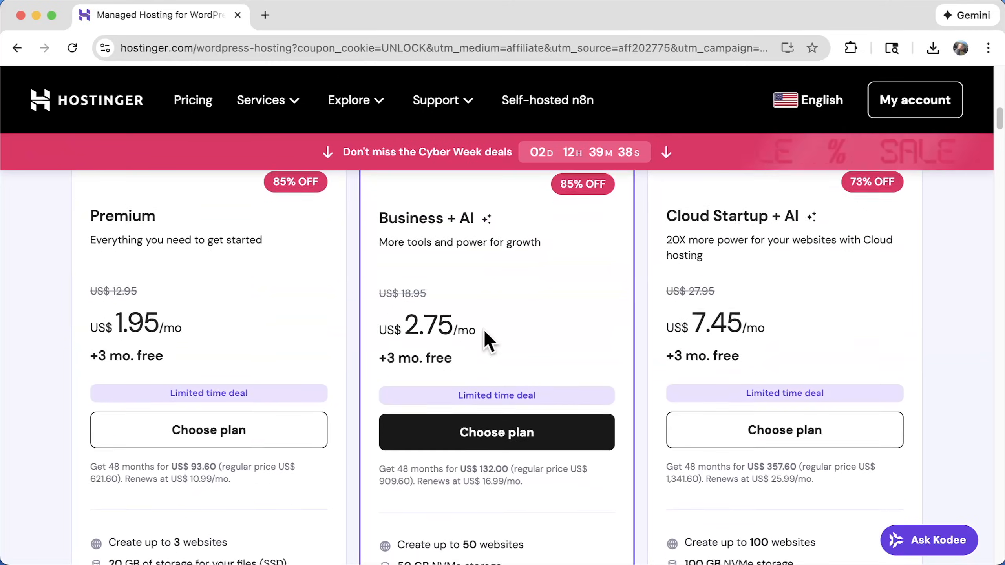
scroll("up", 3)
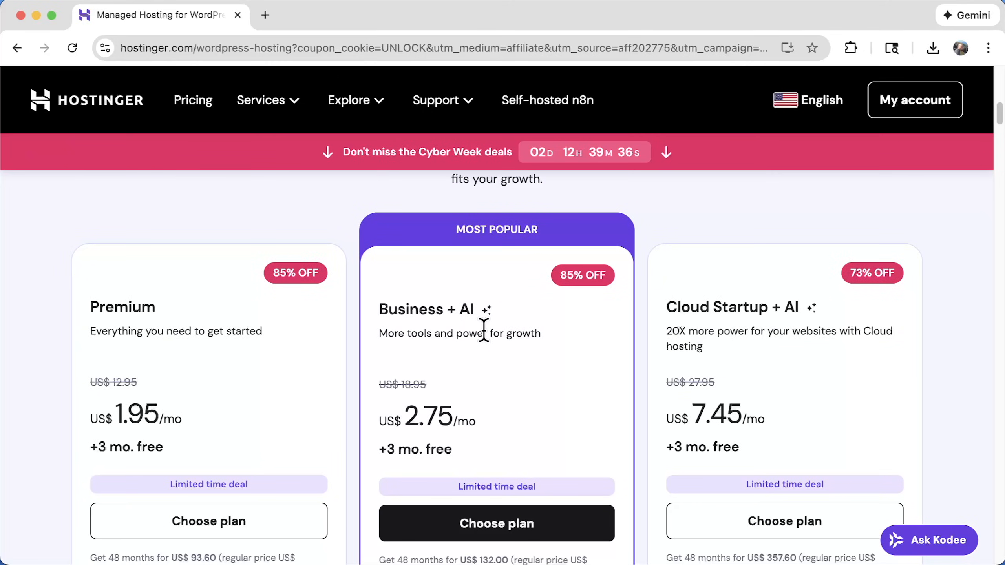
scroll("down", 3)
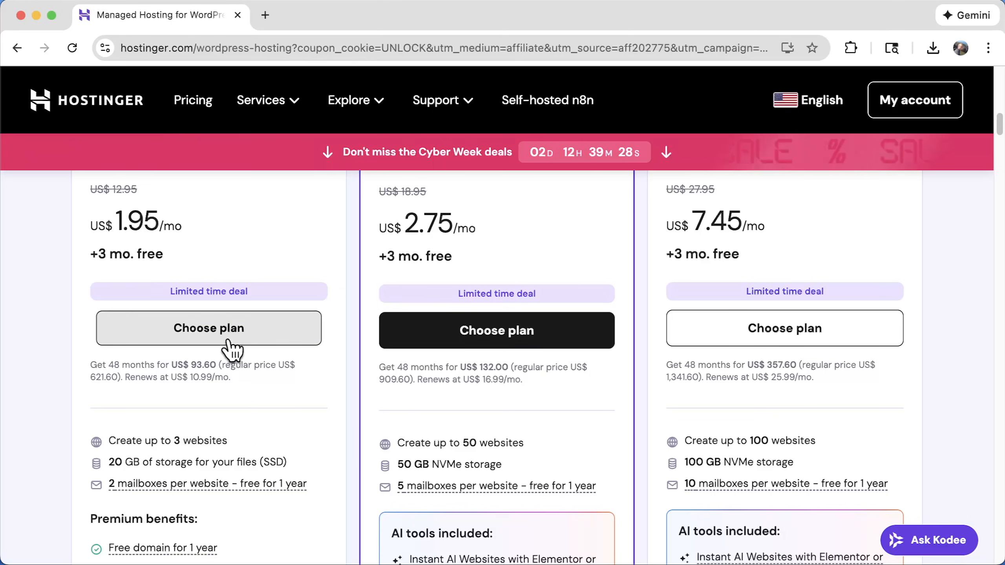
Add Premium Web Hosting to the cart on a 12-month period with the UNLOCK coupon.
left_click(209, 328)
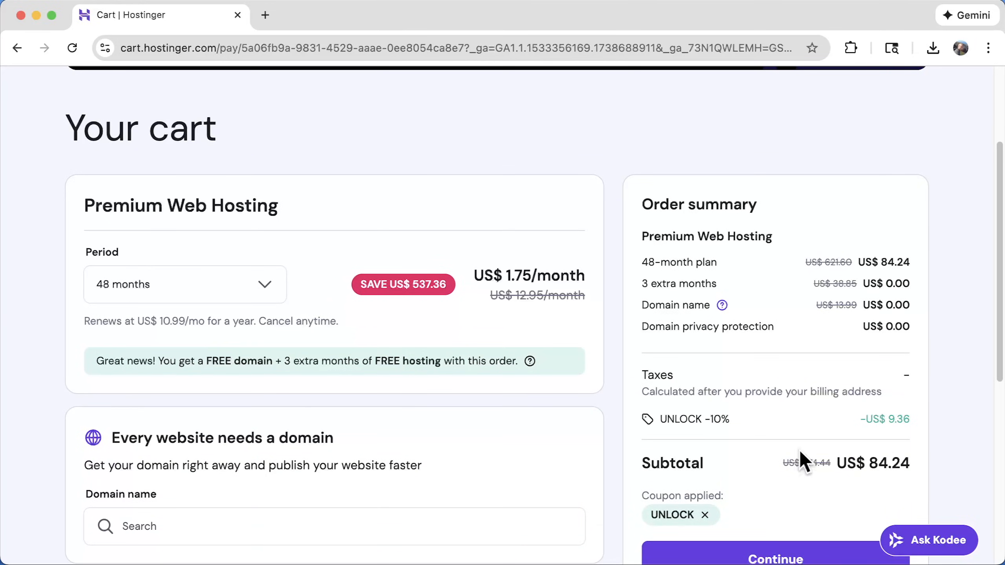
left_click(184, 285)
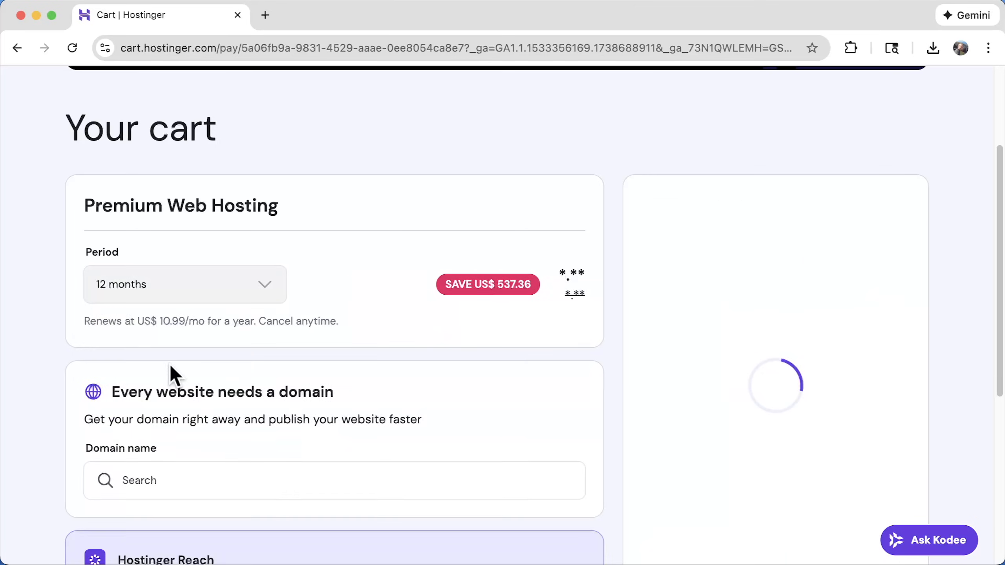
scroll("down", 3)
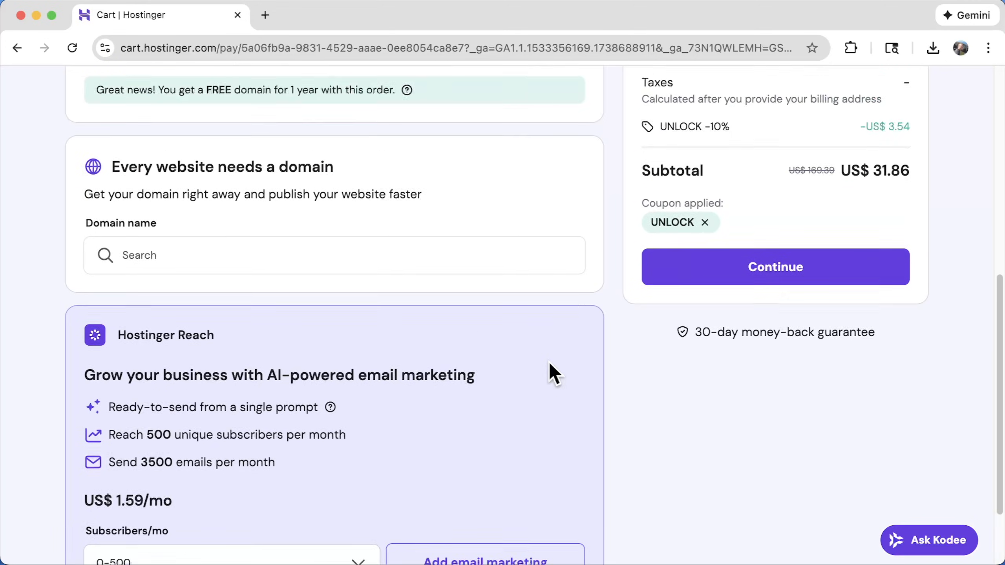
left_click(774, 266)
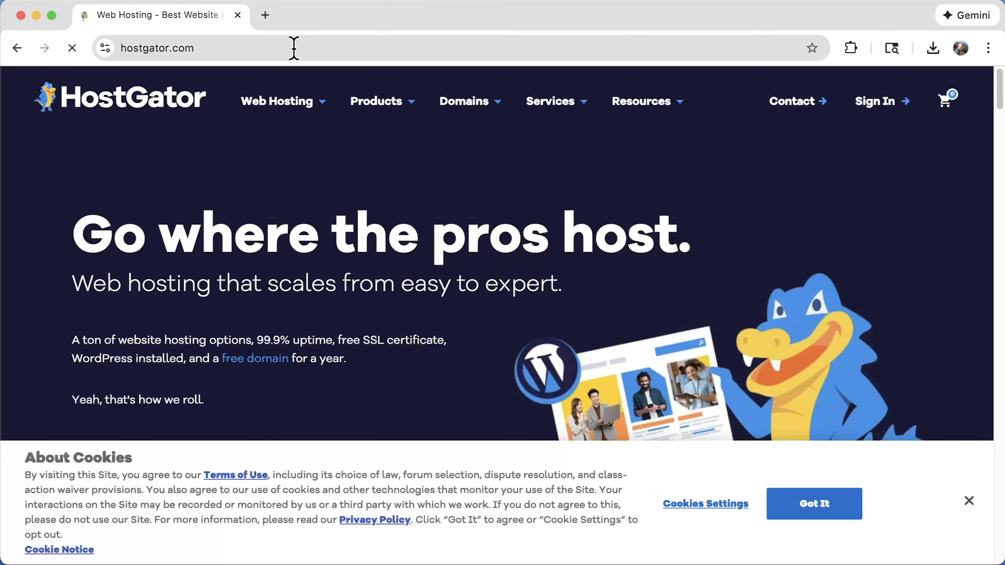
Accept HostGator's cookie notice and choose the Hatchling Plan.
left_click(814, 503)
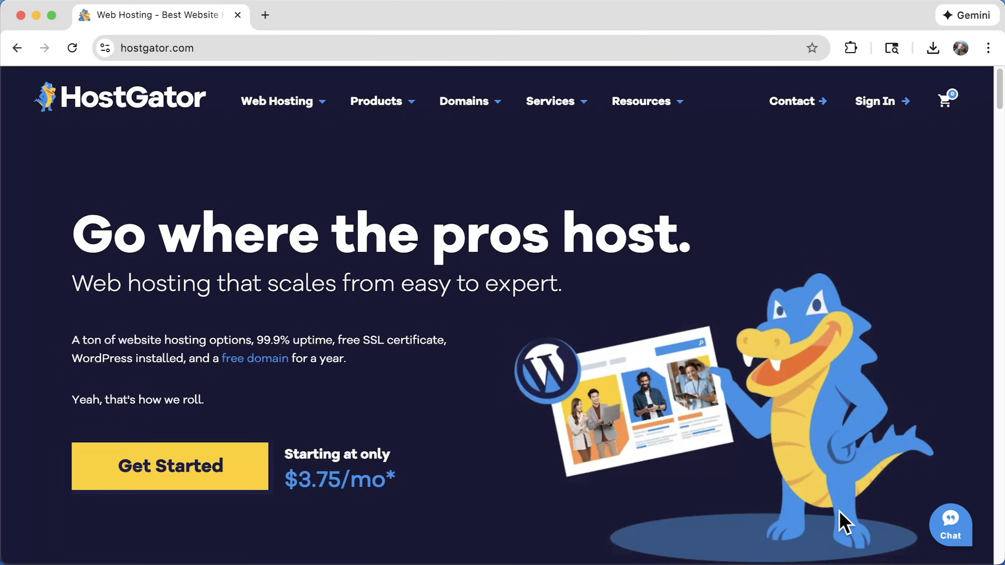
scroll("down", 3)
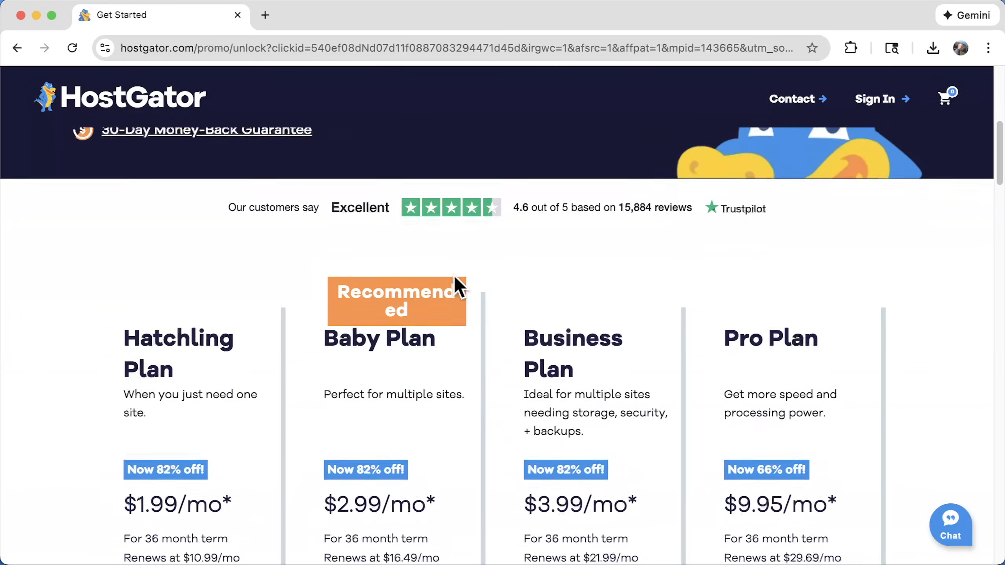
scroll("down", 3)
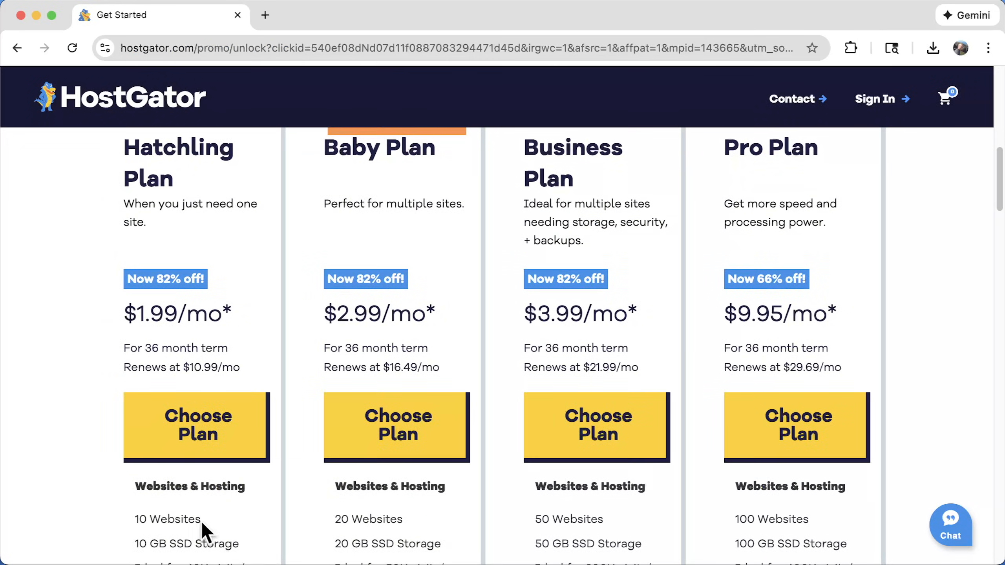
left_click(197, 428)
type("thisisacoolwebsiteyeah.com")
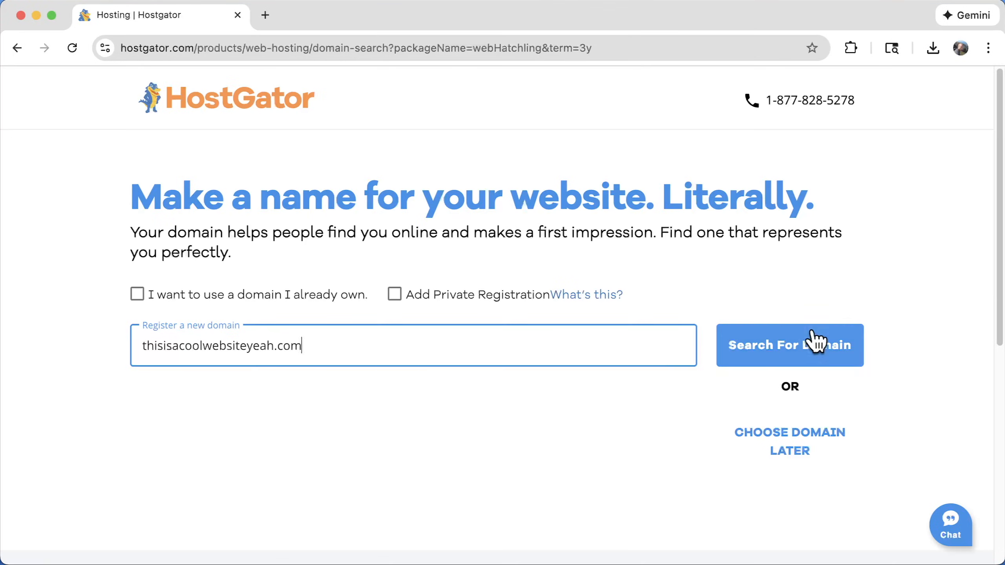
Search the domain thisisacoolwebsiteyeah.com and set the Hatchling Plan to a 1-year term.
left_click(790, 345)
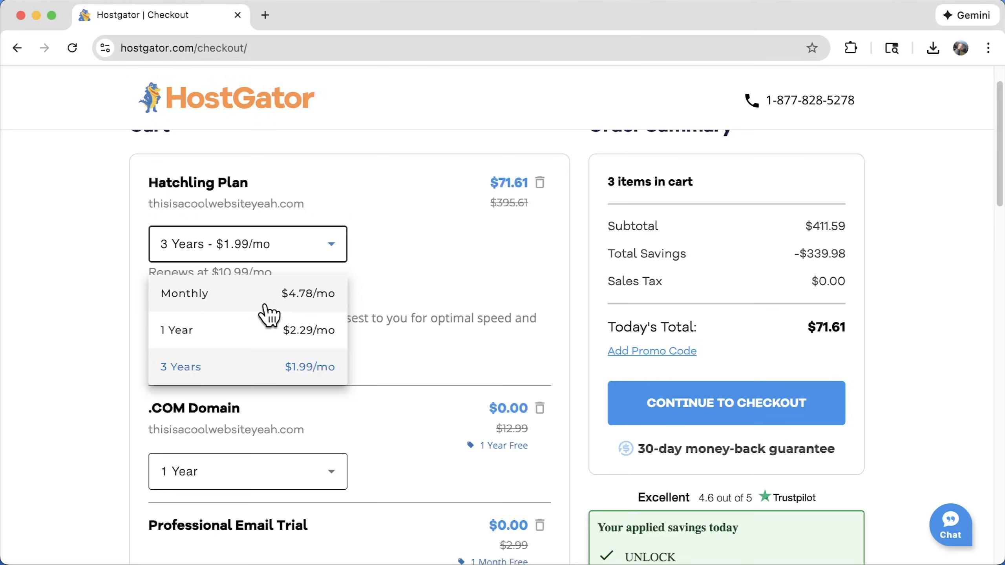
left_click(178, 329)
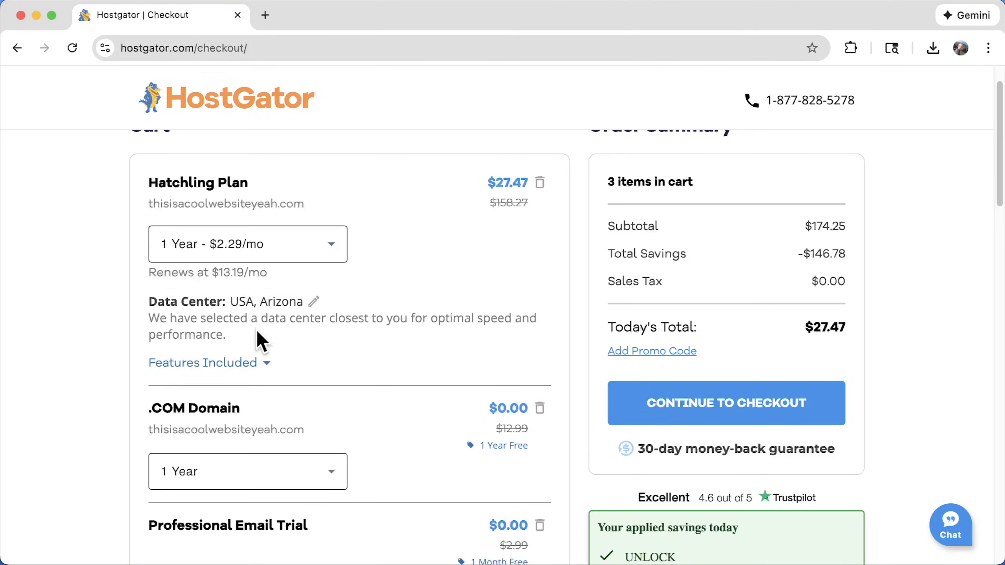
scroll("down", 3)
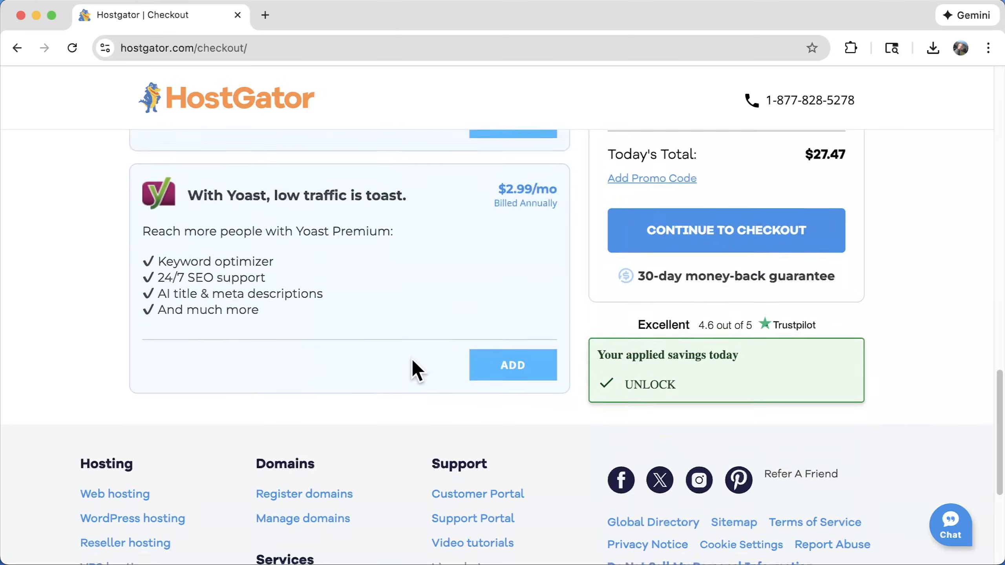
scroll("up", 3)
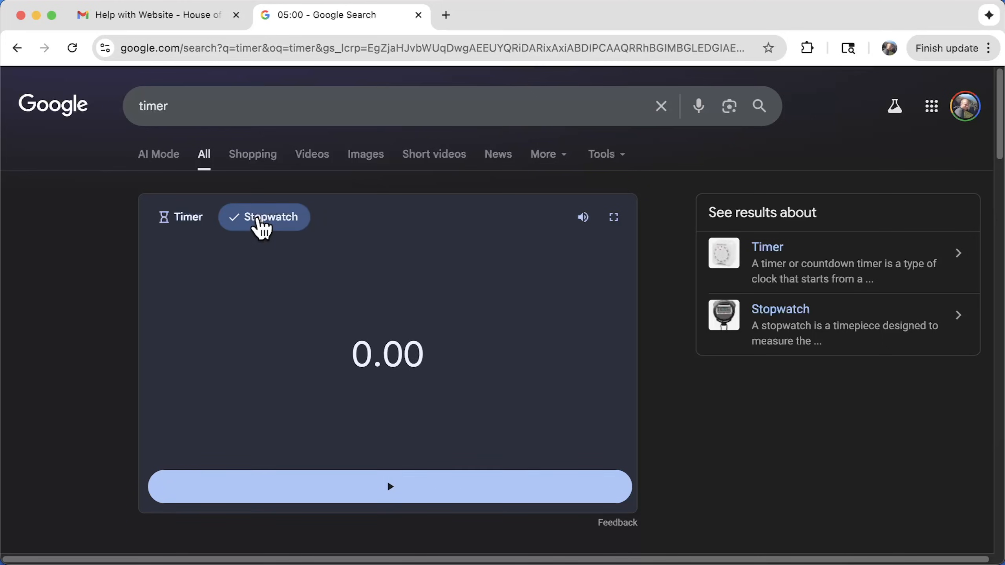
Start the Google stopwatch and navigate to the Google Drive home page.
left_click(388, 486)
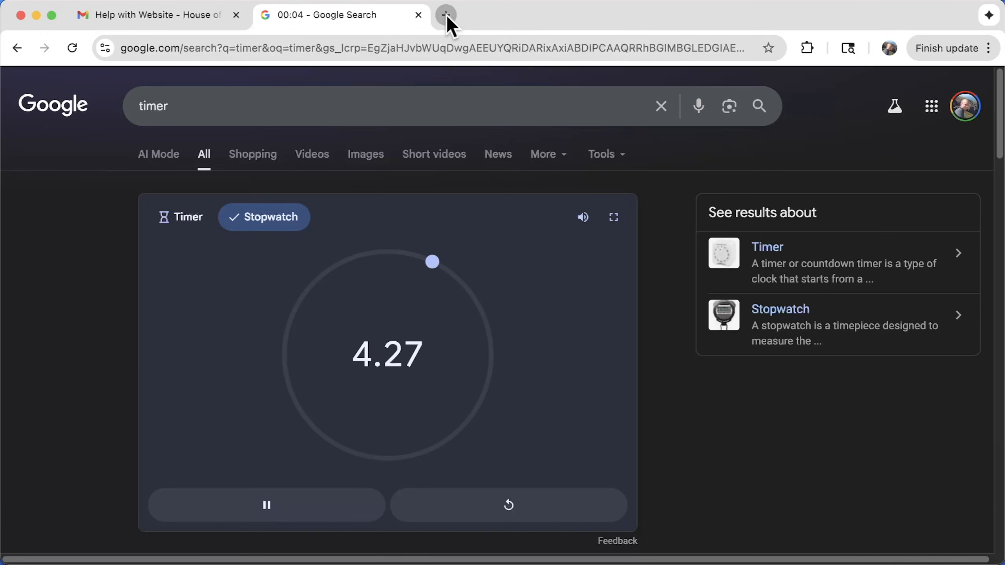
left_click(445, 15)
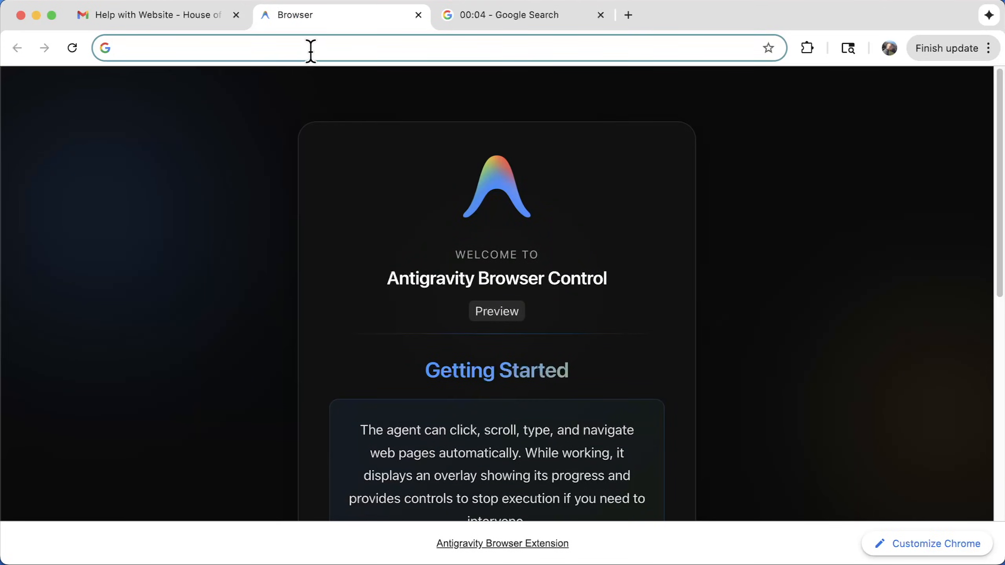
left_click(311, 47)
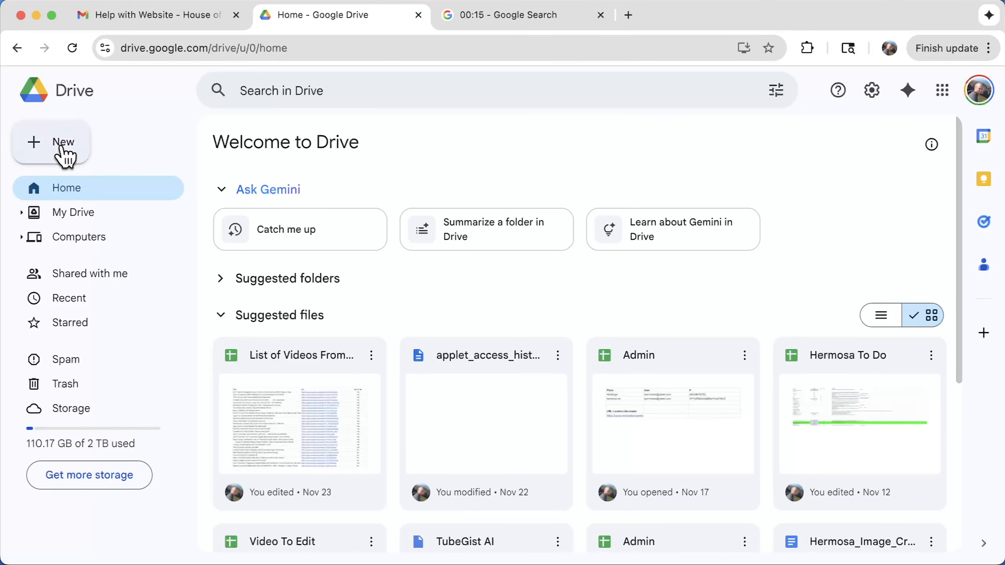
Create a new Drive folder named Mary and open it.
type("Mary")
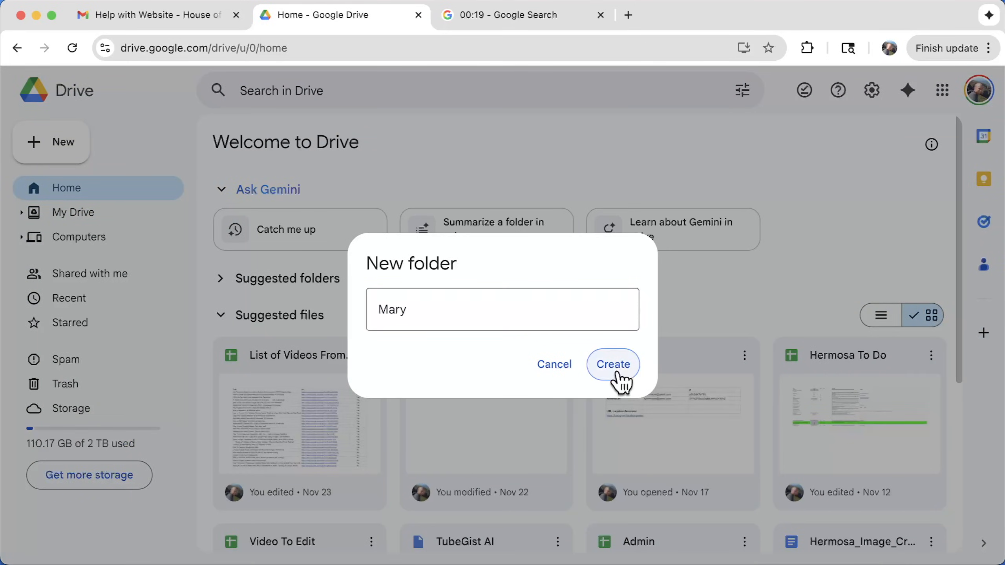
left_click(612, 364)
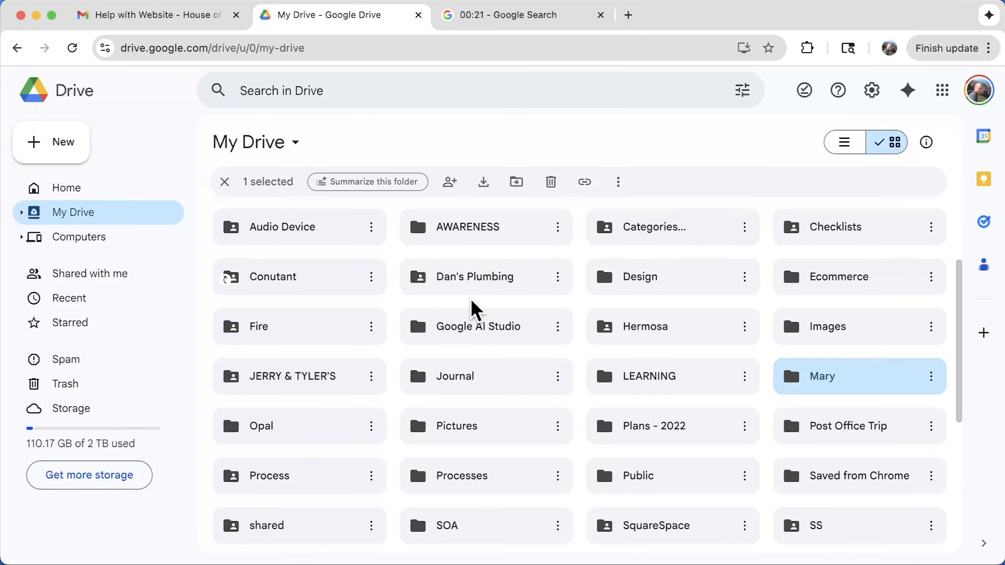
double_click(822, 376)
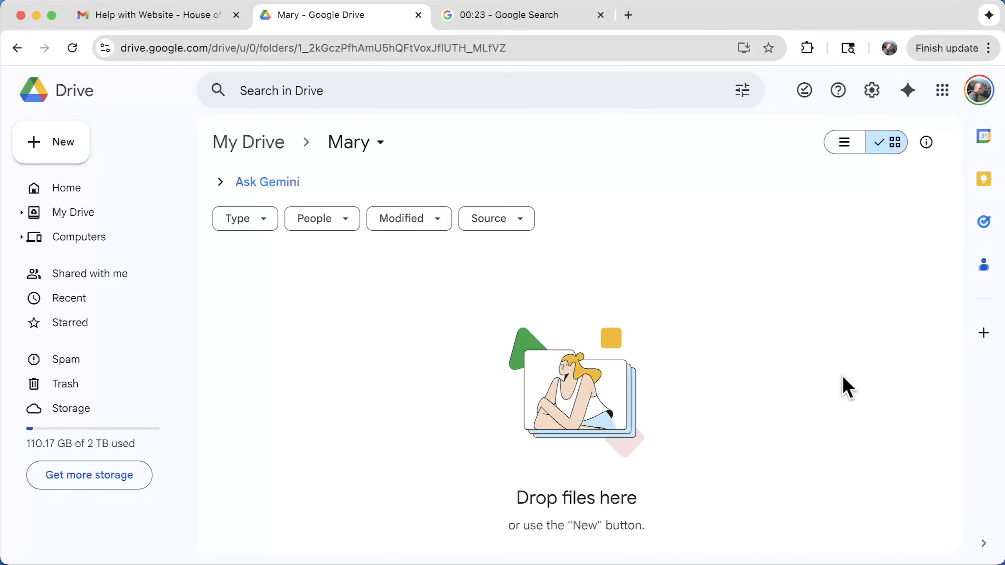
mouse_move(354, 141)
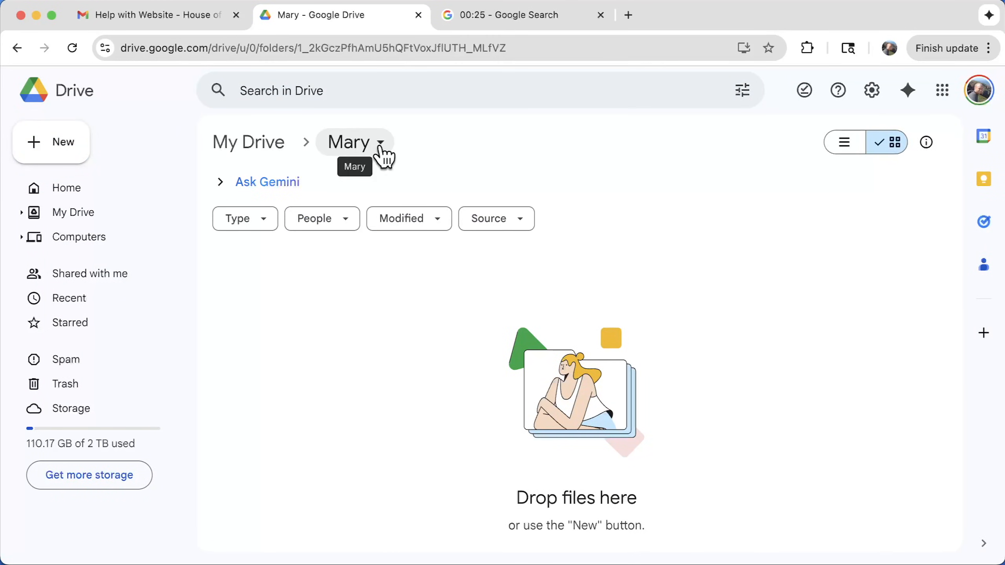
Share the Mary folder with the client along with a 'Hey Mary' welcome message.
left_click(380, 141)
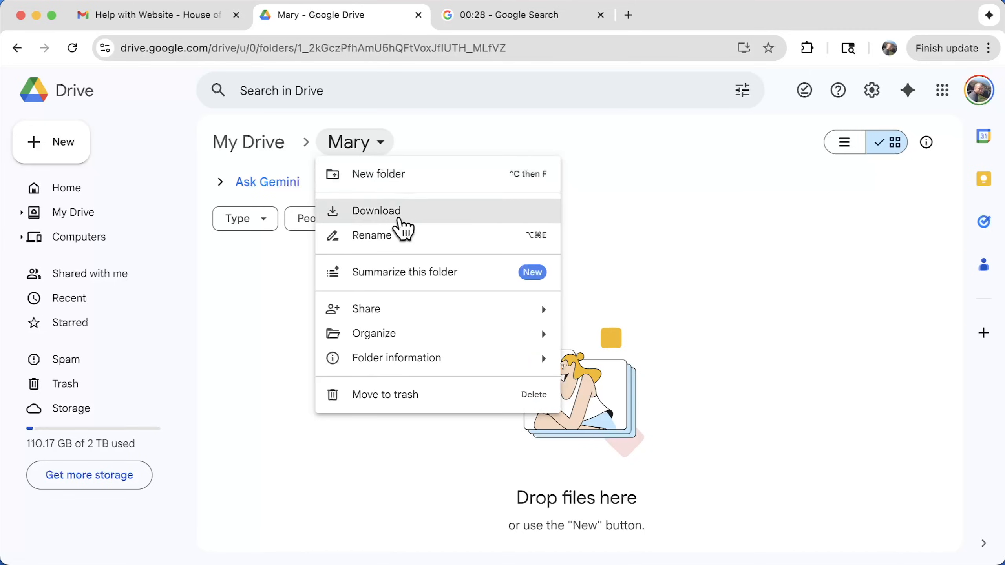
mouse_move(365, 308)
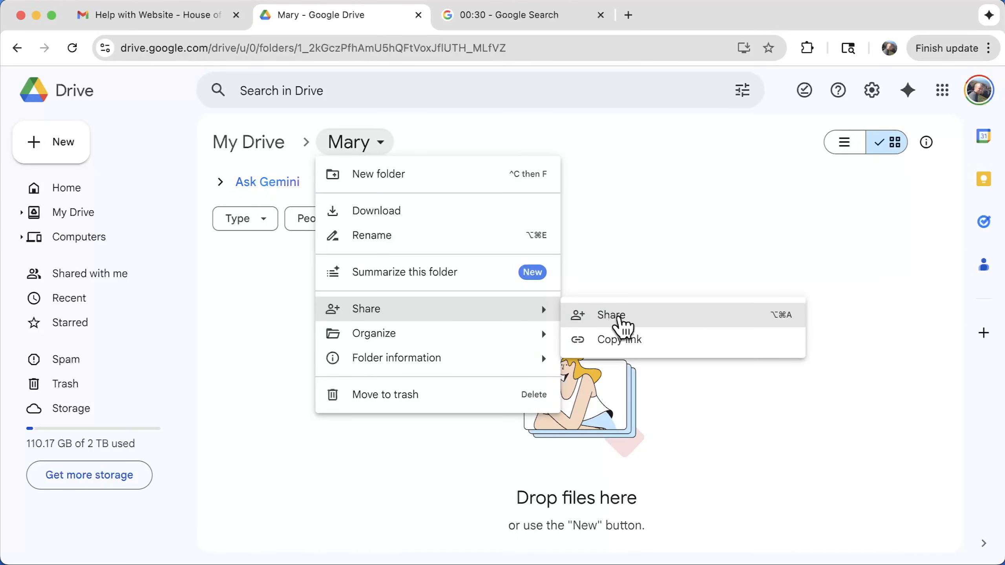
left_click(612, 315)
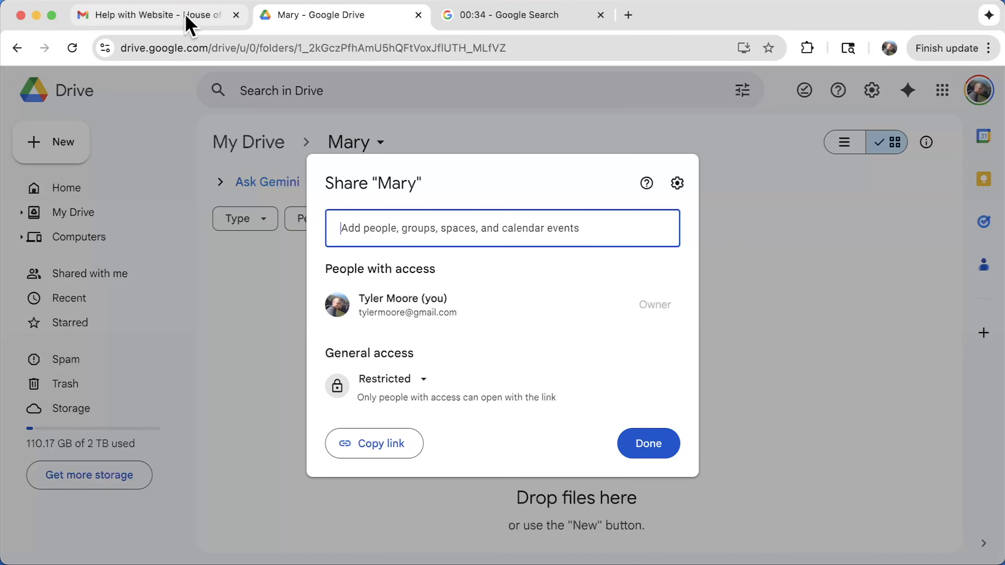
type("Hey Mary, sharing this with you so we can add all of our content here.   Anything you think of, you can just drop it in.")
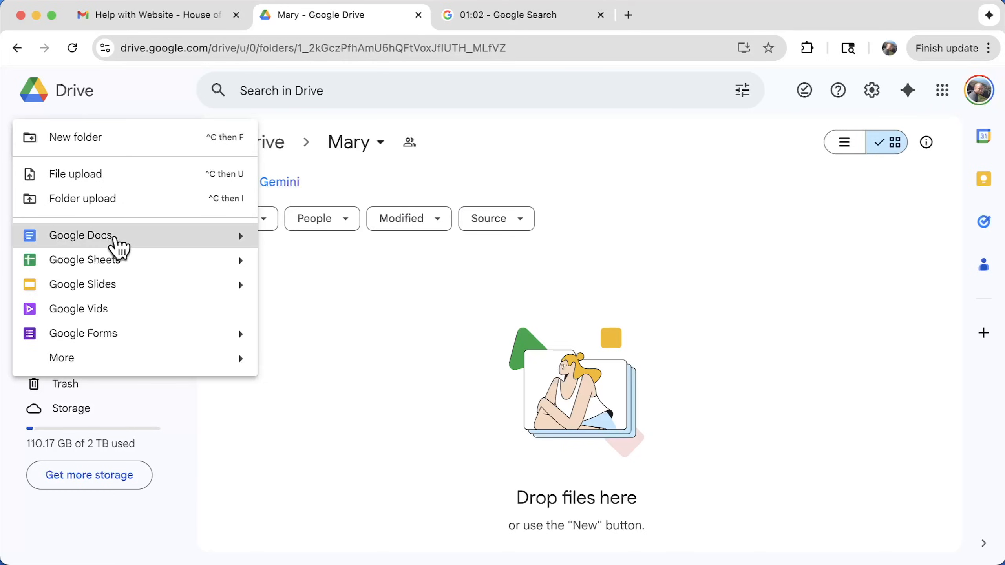
Create a new content Google Doc in the folder and review the mood-board attachment.
left_click(80, 236)
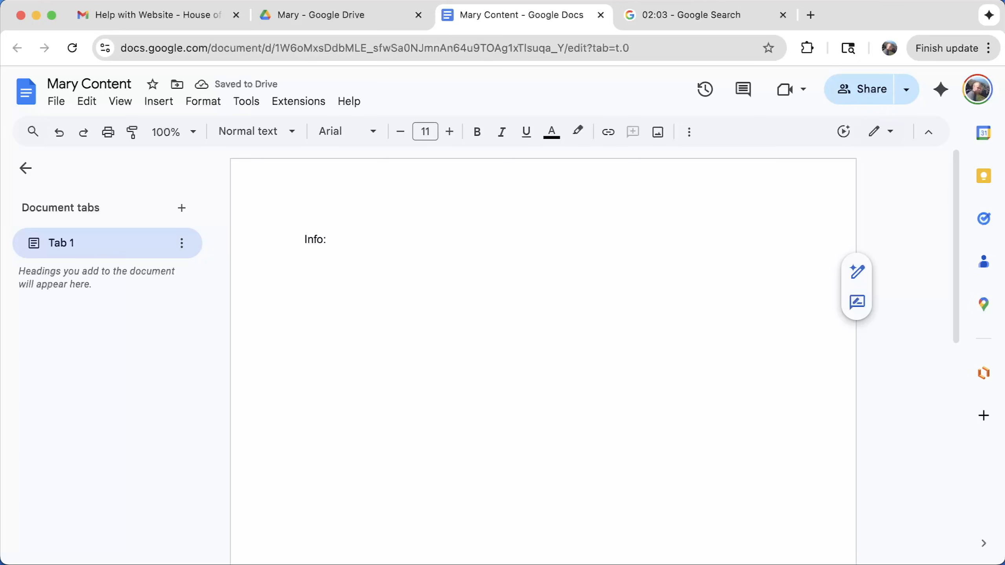
left_click(154, 15)
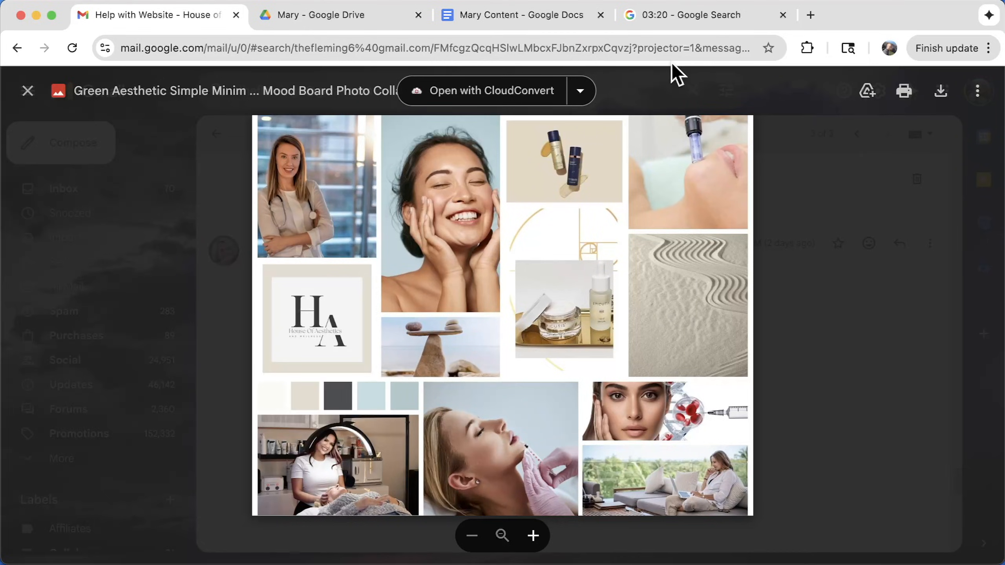
left_click(333, 15)
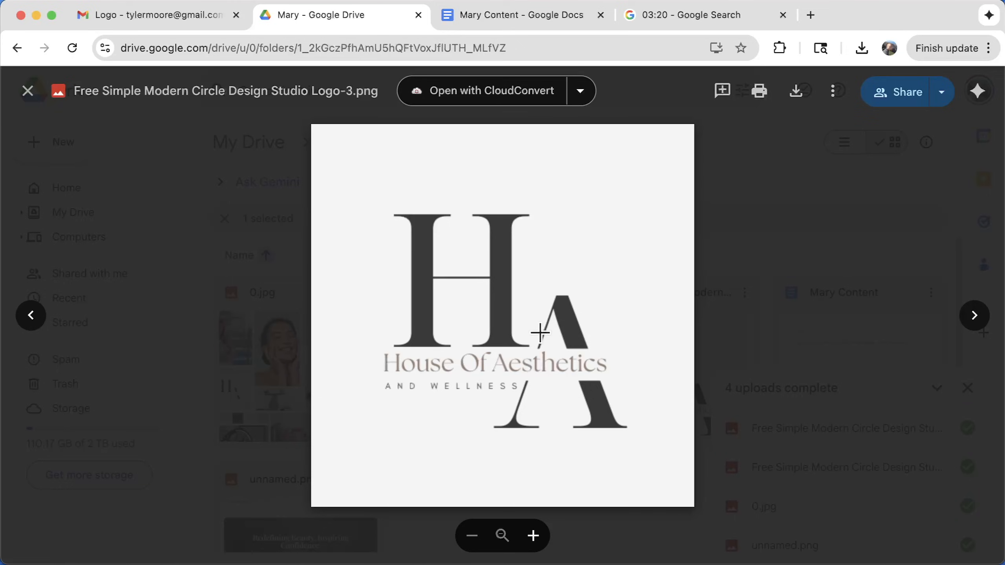
Paste the services from the client email into the doc and download the HOA Service List spreadsheet.
left_click(154, 15)
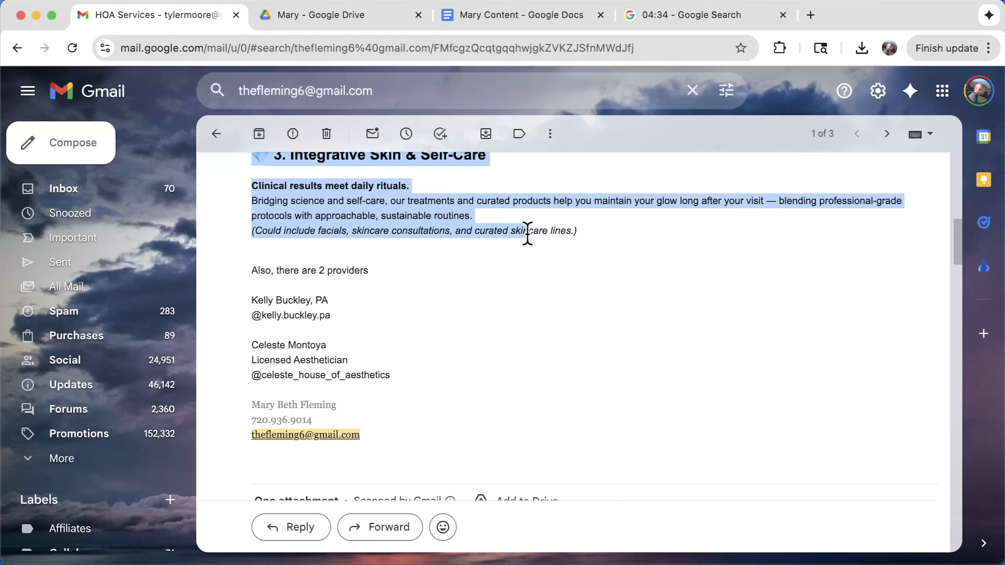
left_click(519, 15)
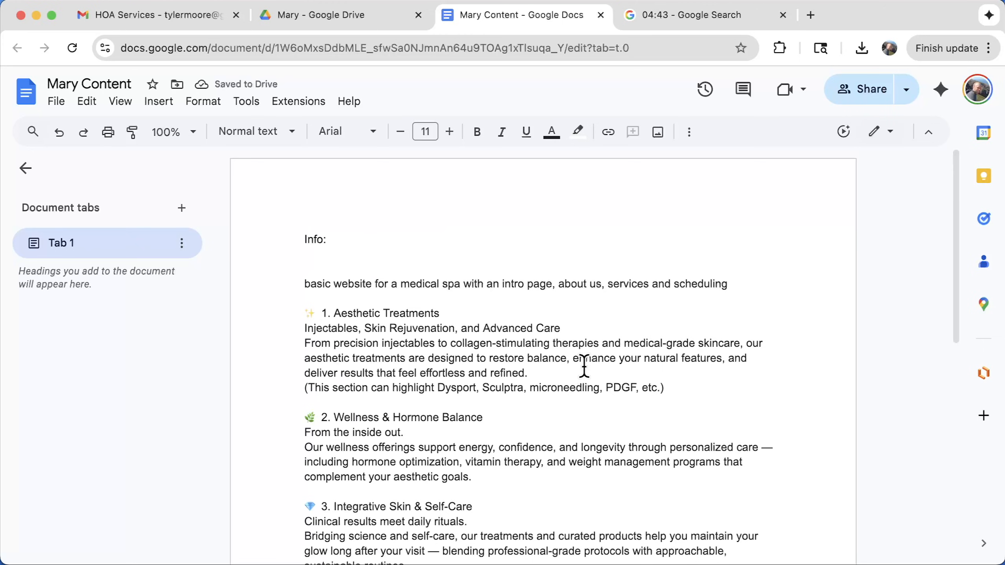
left_click(154, 15)
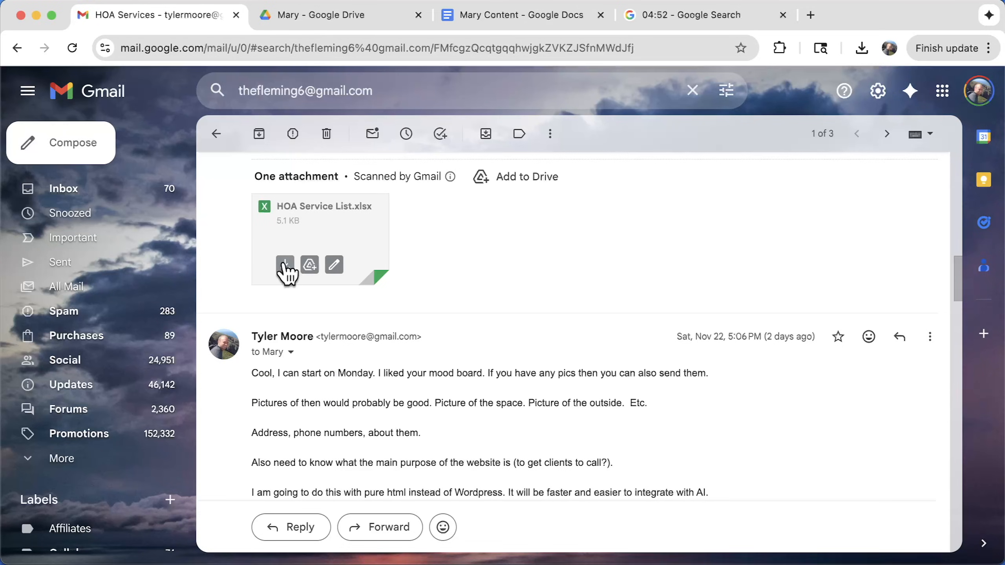
left_click(314, 15)
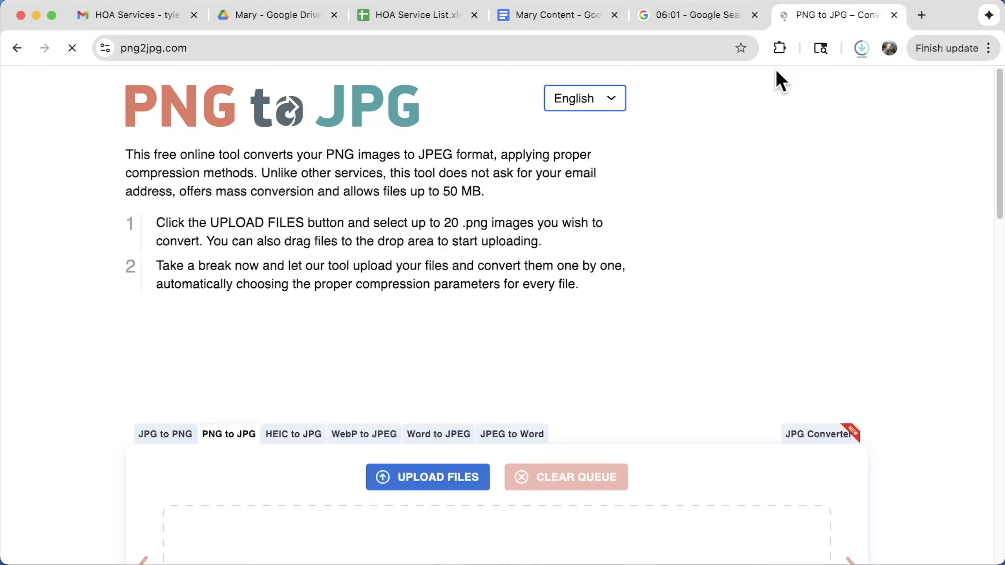
Convert Celeste Photo to JPG, export it at lower quality, and resize it to 1500 × 1000.
scroll("down", 3)
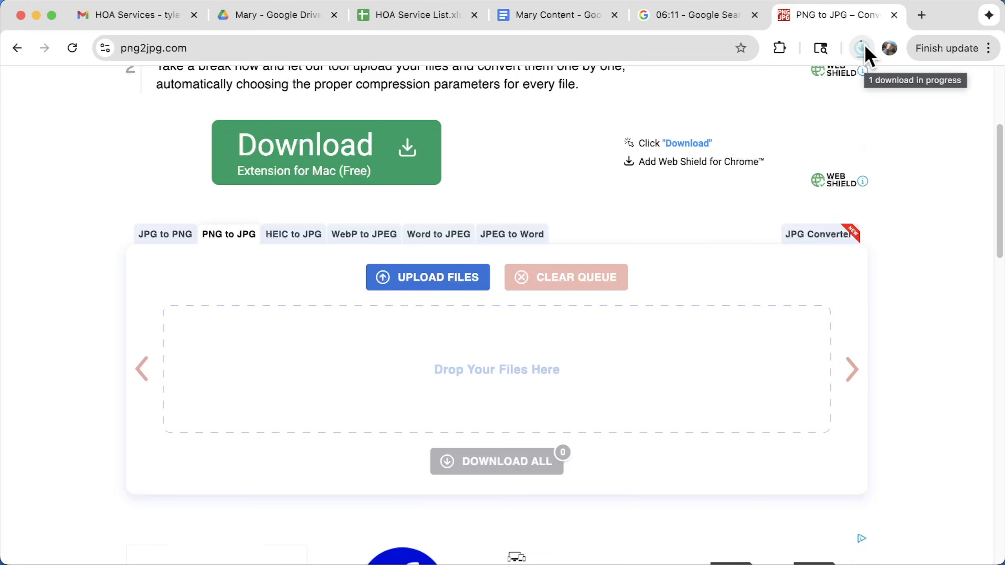
left_click(860, 47)
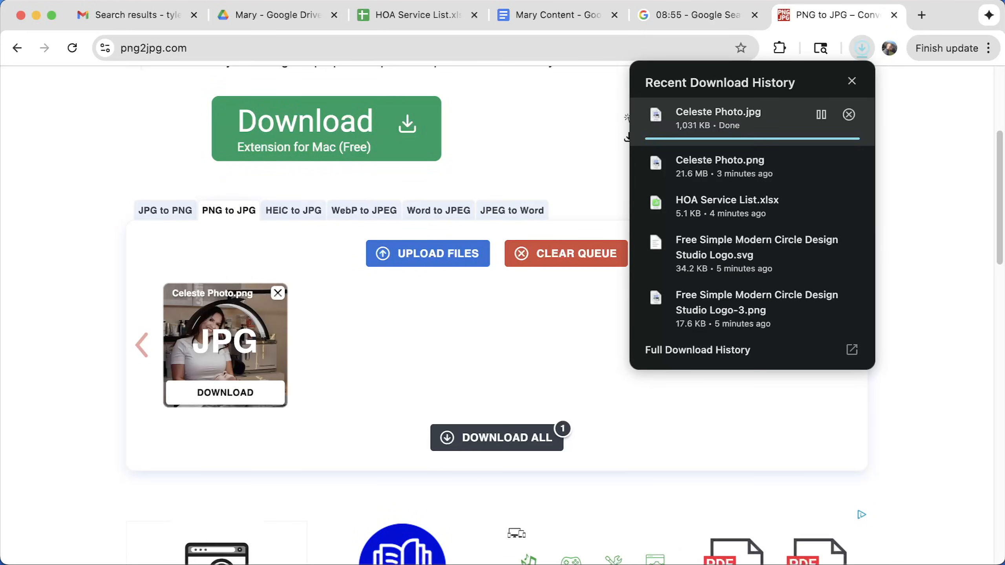
mouse_move(728, 128)
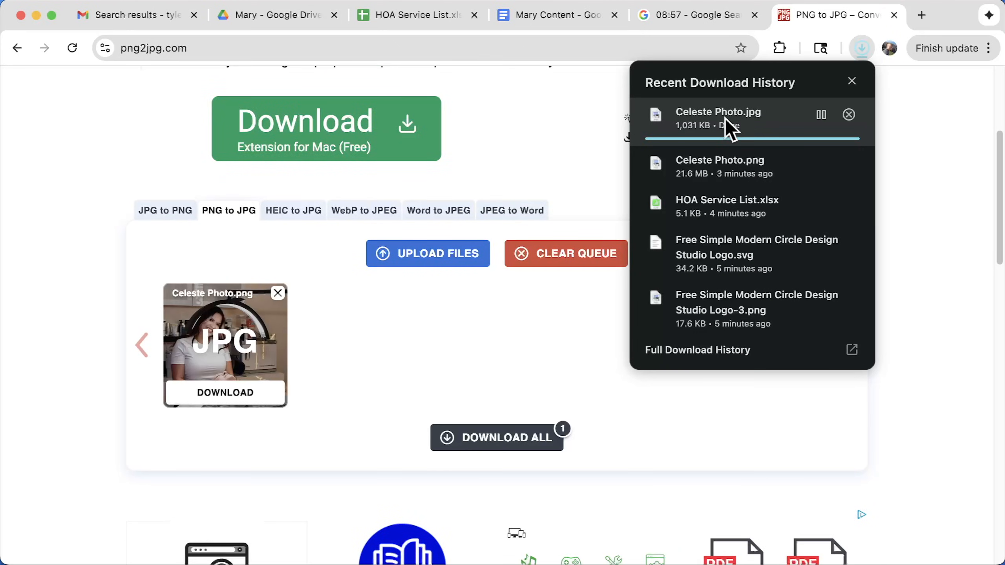
left_click(276, 14)
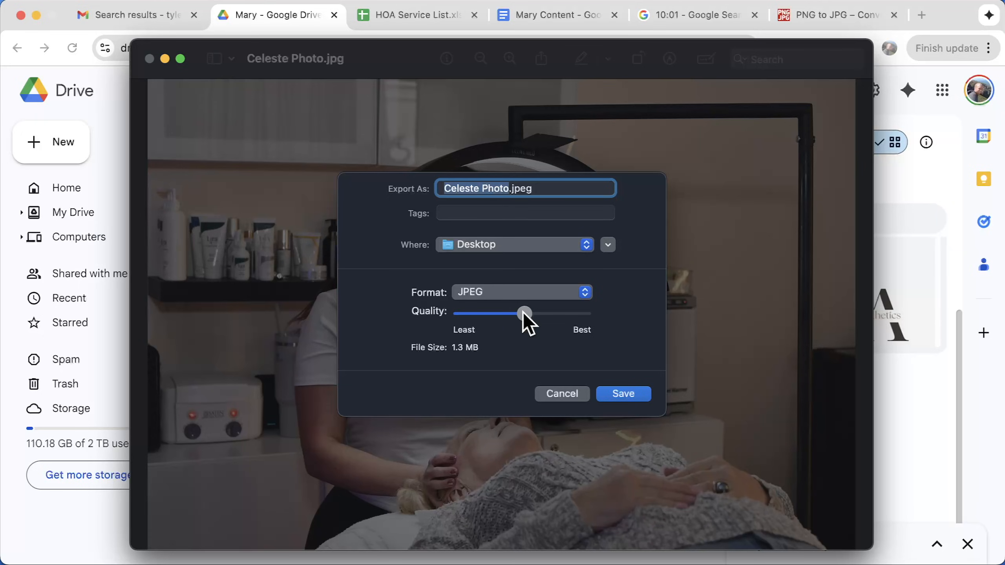
left_click_drag(525, 313, 501, 313)
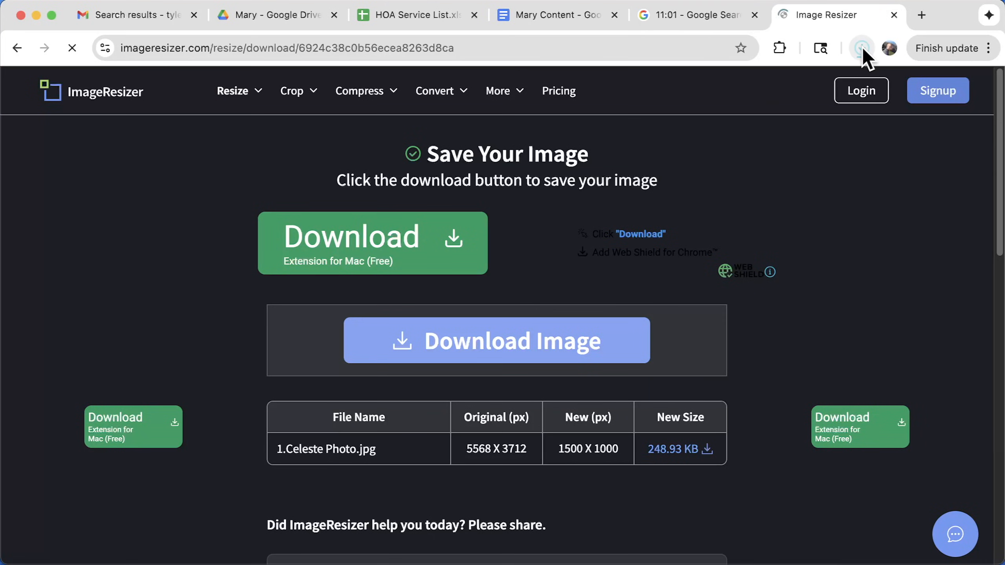
left_click(861, 48)
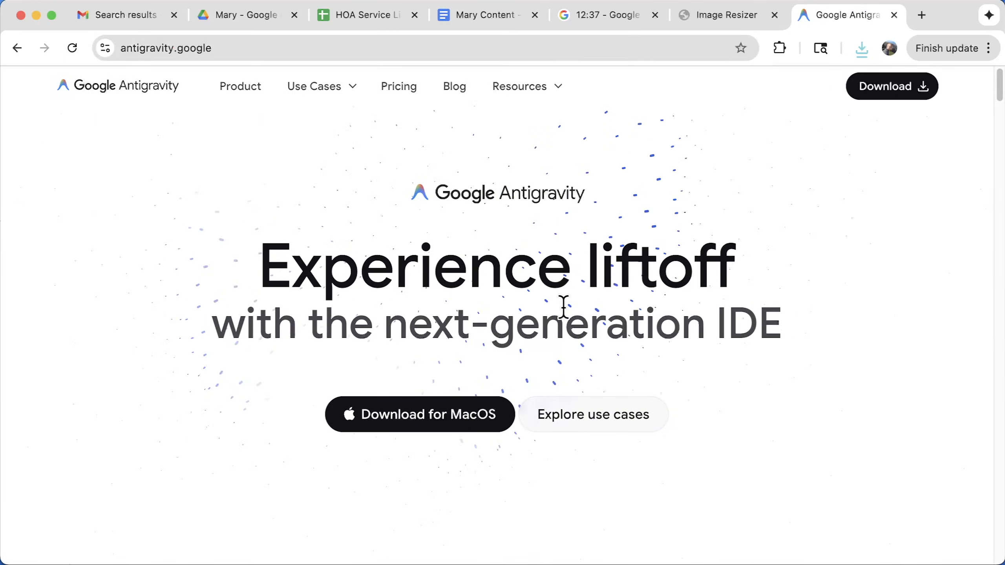
Scroll through the Google Antigravity IDE homepage.
scroll("down", 3)
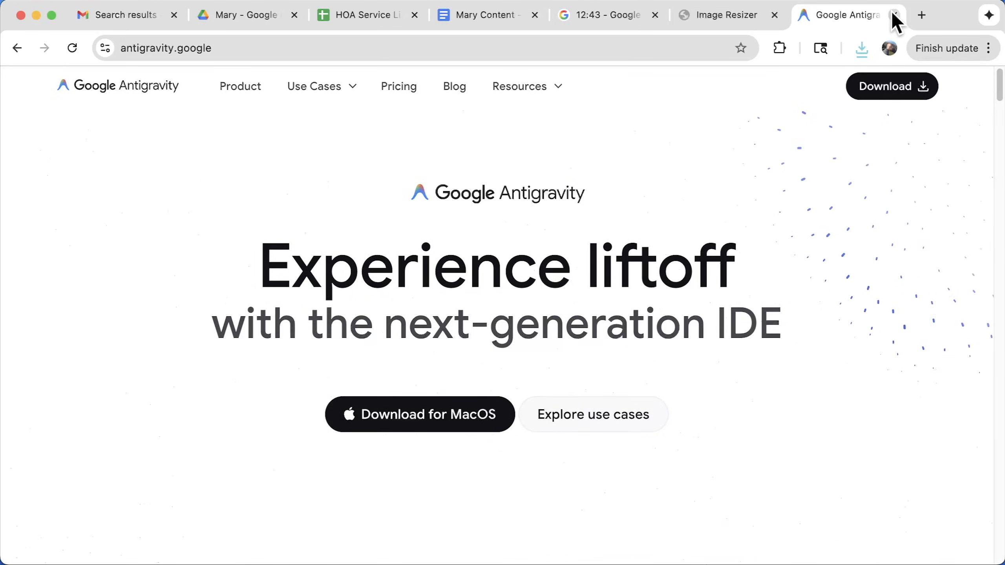
mouse_move(847, 15)
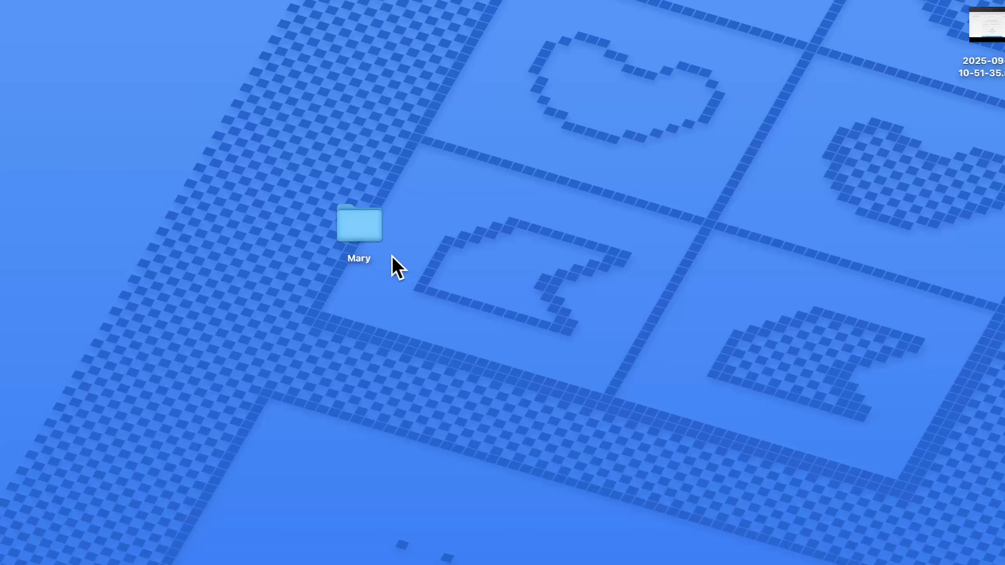
Open the Mary folder on the desktop and choose it as the project folder in Antigravity.
left_click(360, 224)
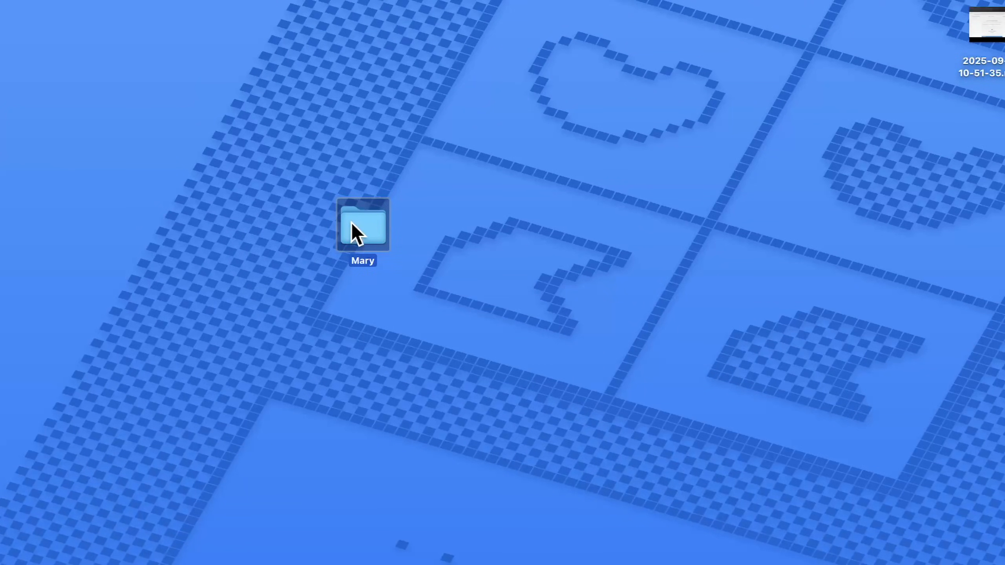
double_click(363, 226)
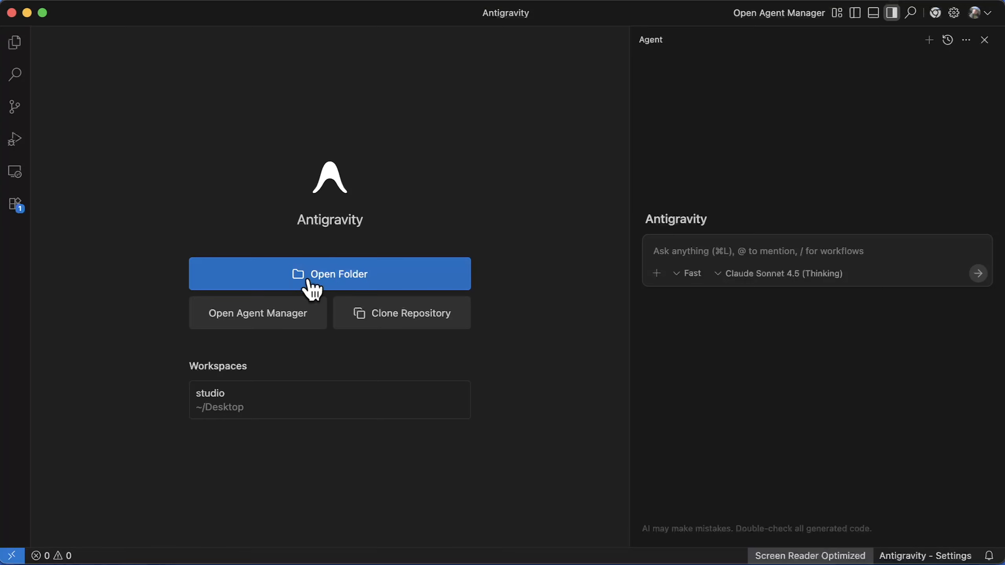
left_click(330, 274)
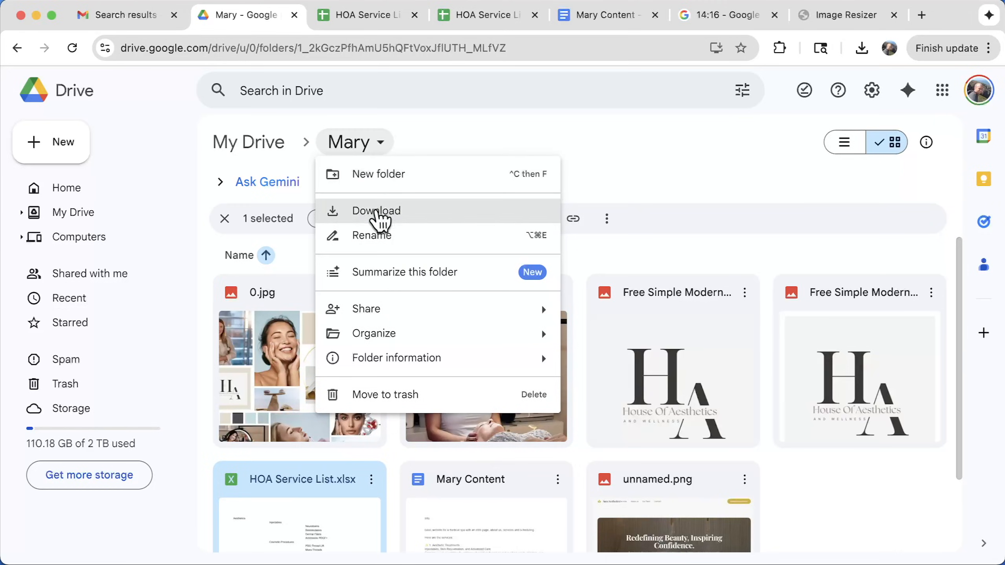
Download the Mary folder contents from Google Drive as a zip.
left_click(377, 211)
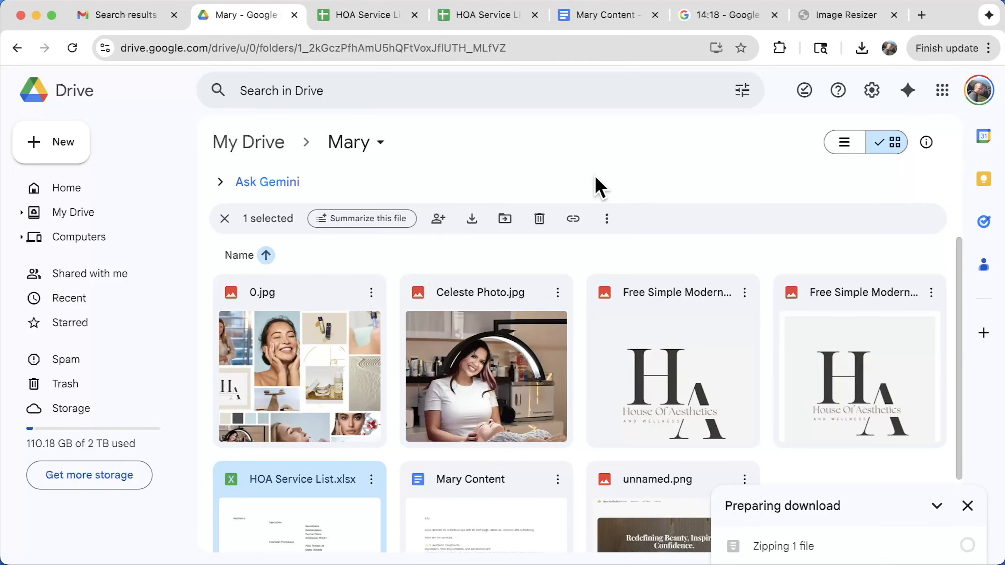
mouse_move(701, 397)
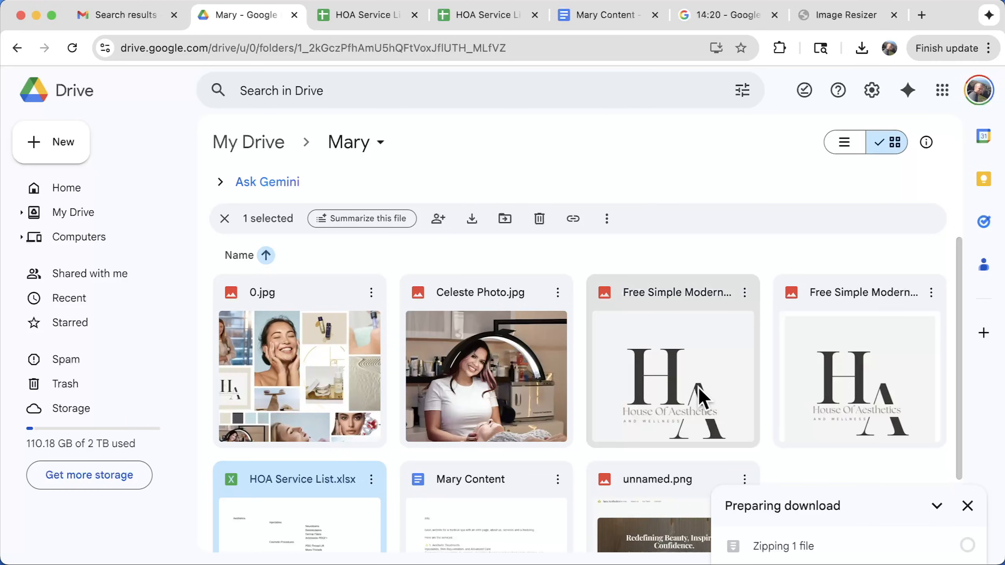
scroll("down", 3)
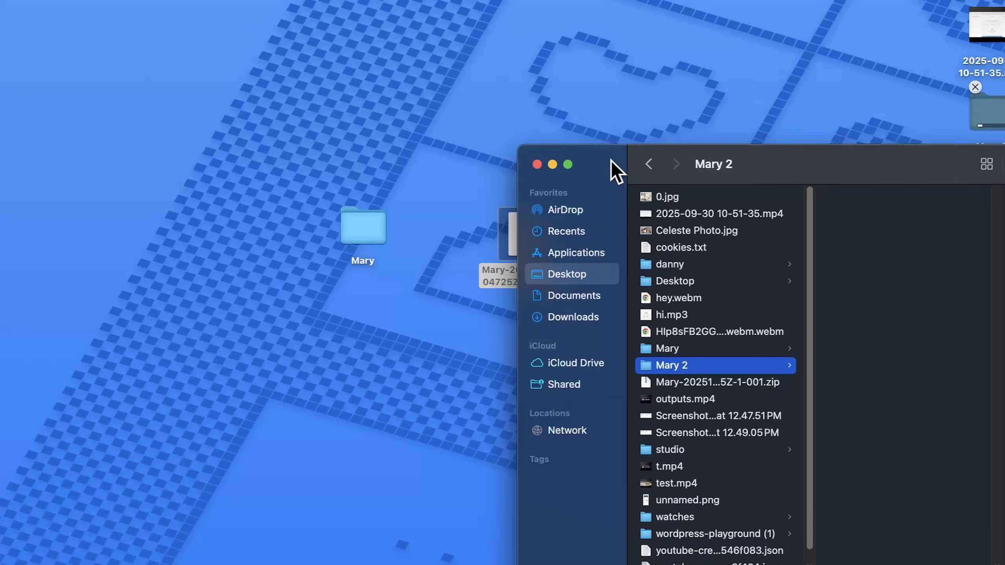
Sort the unzipped Mary folder into an images folder and a vision folder with content.docx, moodboard.jpg and services.xlsx.
left_click(537, 164)
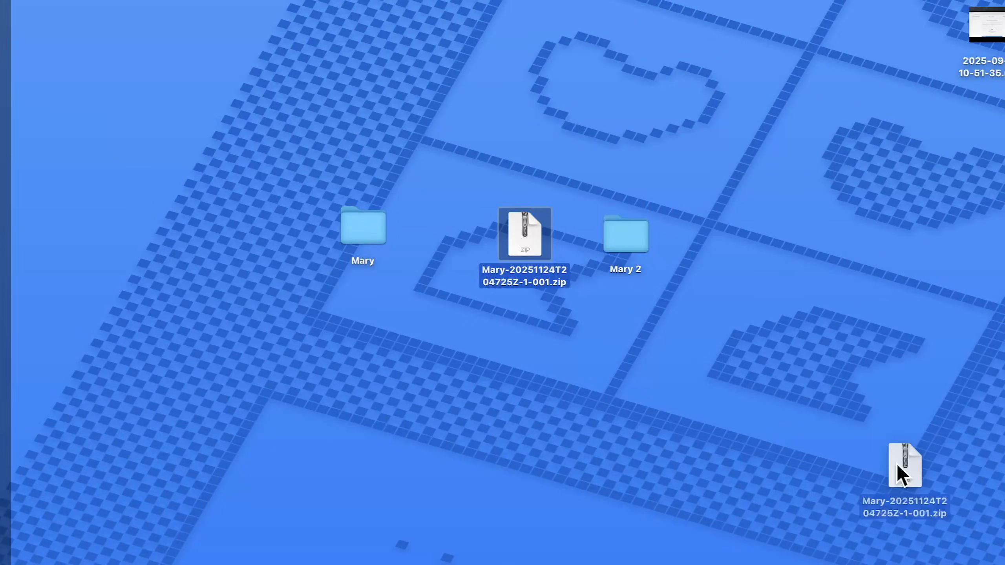
double_click(624, 237)
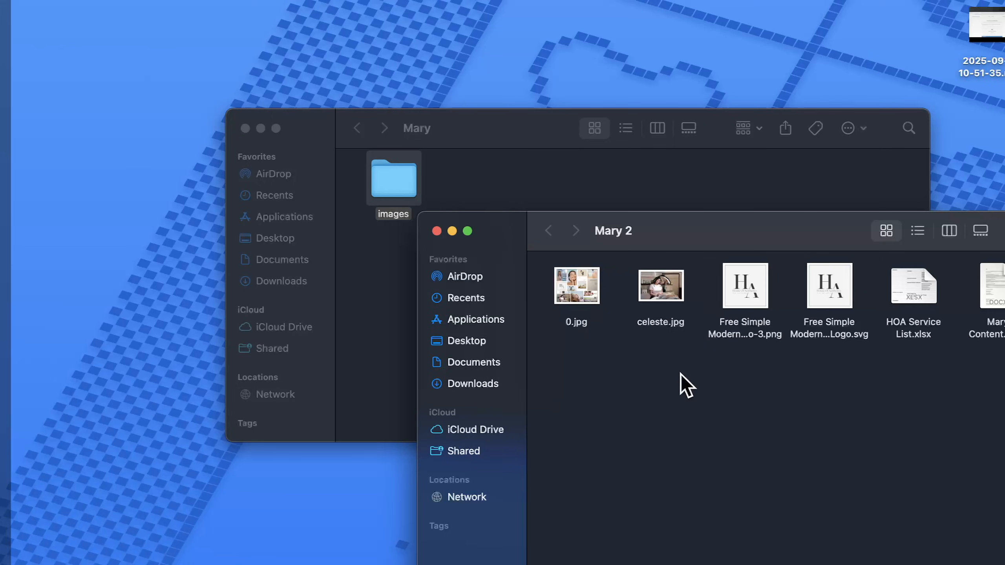
left_click(744, 285)
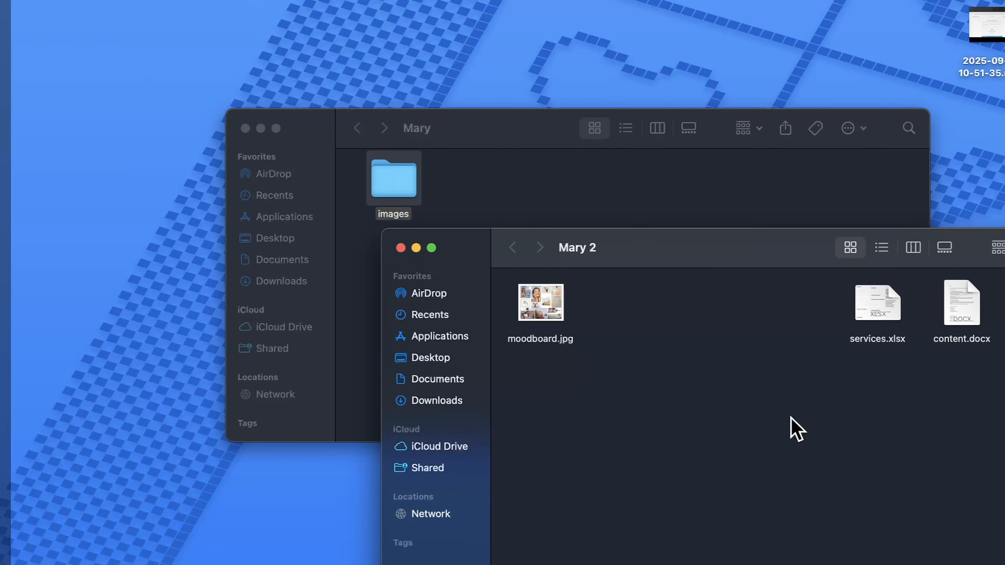
mouse_move(555, 196)
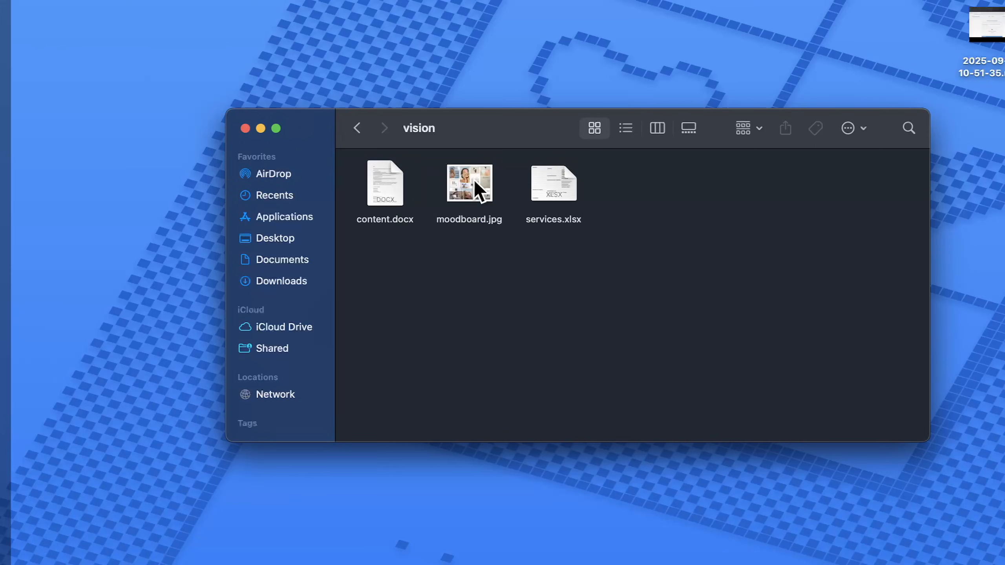
mouse_move(356, 128)
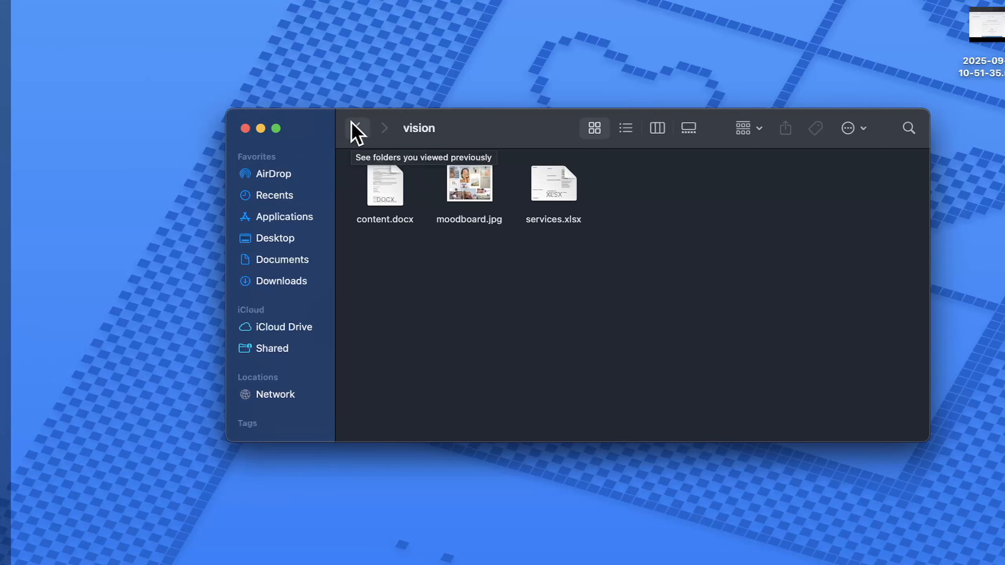
left_click(356, 127)
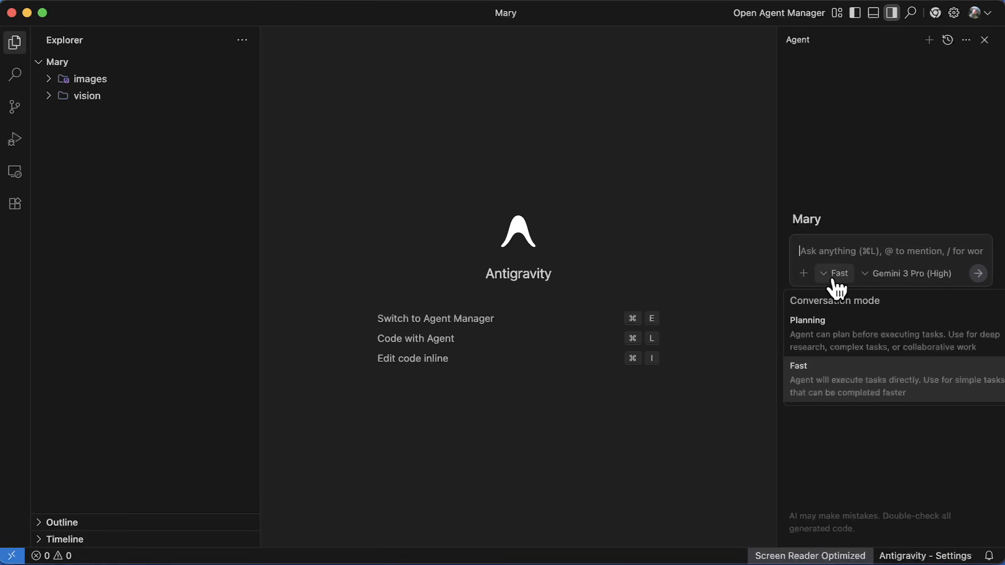
In Planning mode, send the agent a brief for an html/css/js website built from the images and vision folders.
left_click(808, 319)
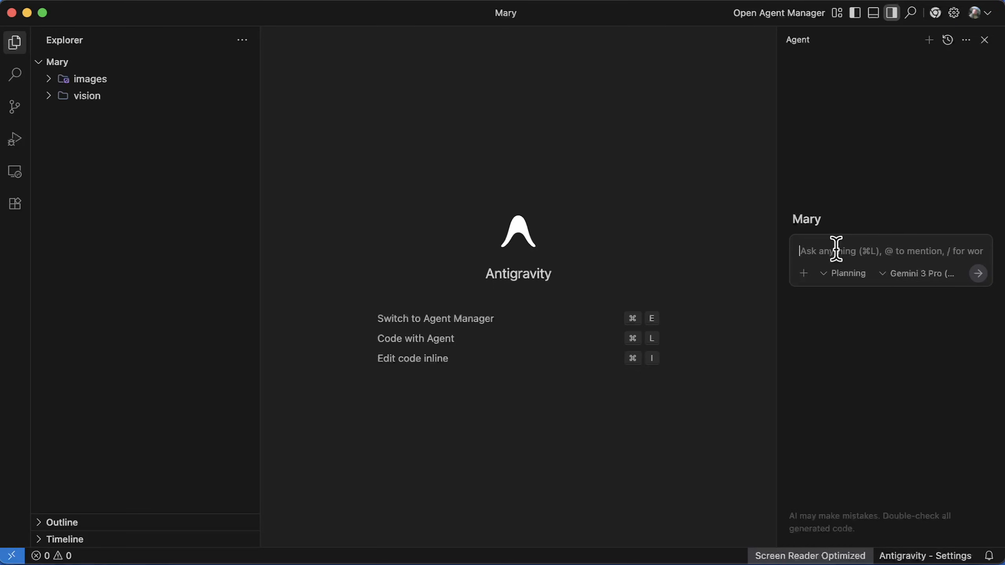
type("I would like to make a beautiful, amazing-looking website in html, css and js.  We can also use php for")
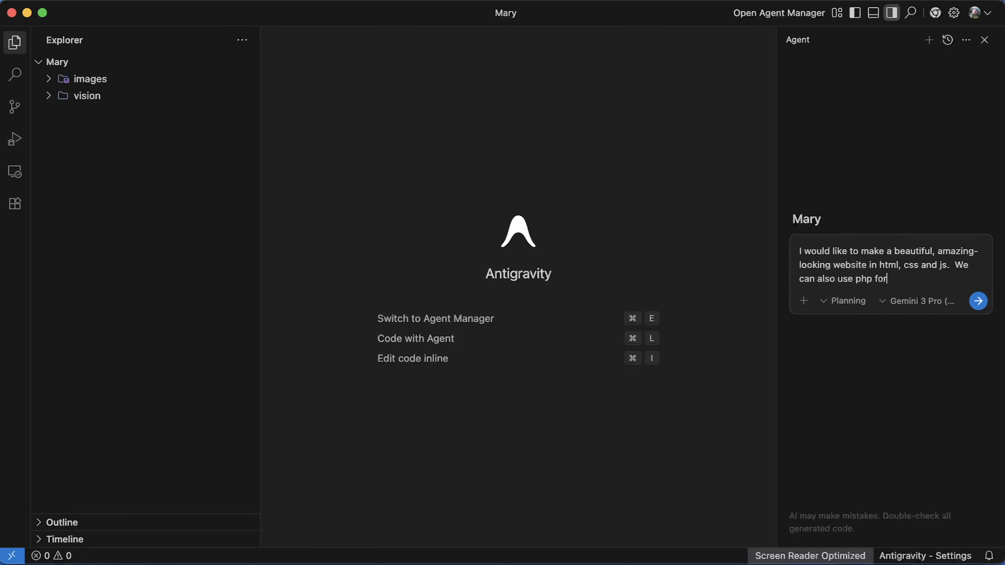
type("things!")
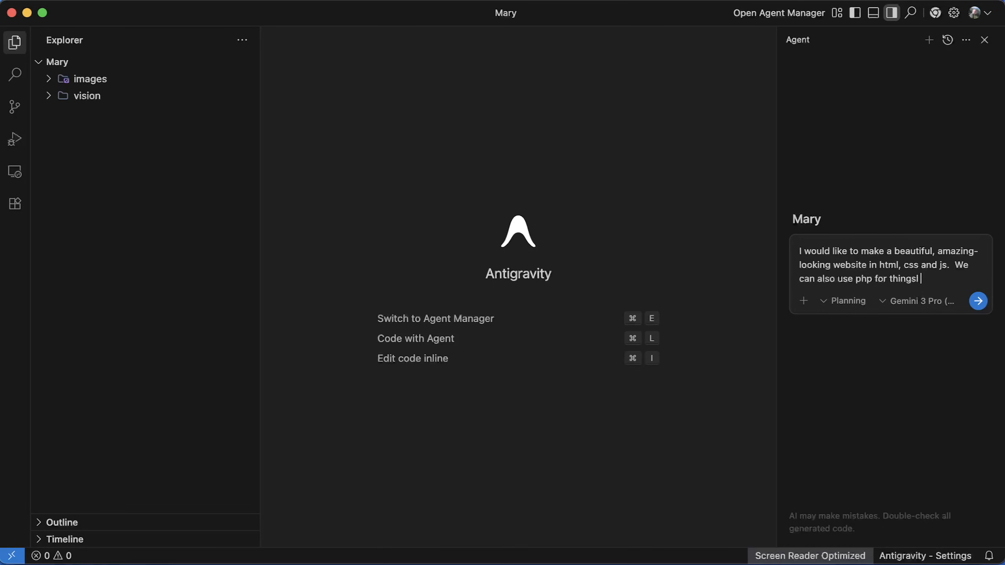
type("like the header.")
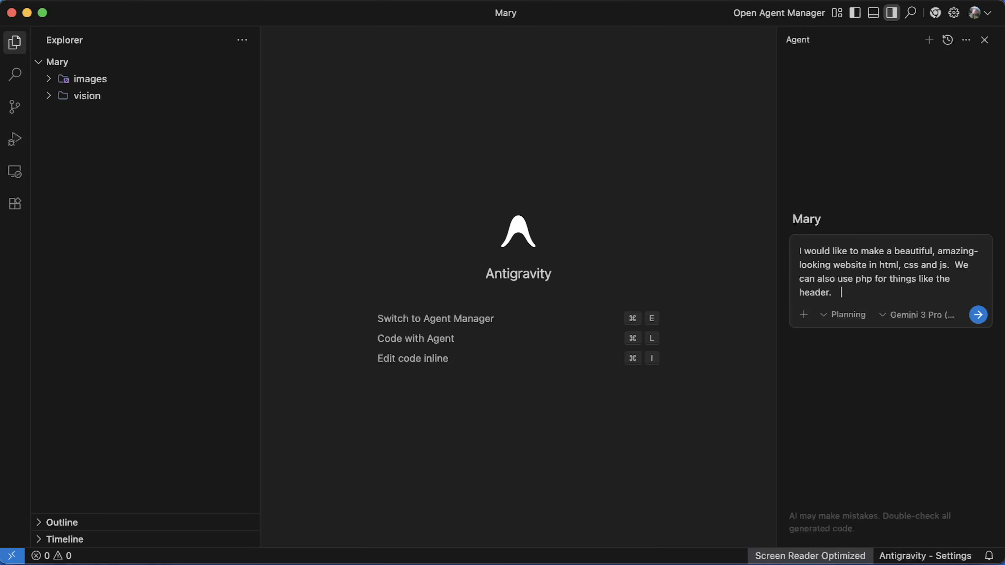
type("In the folder")
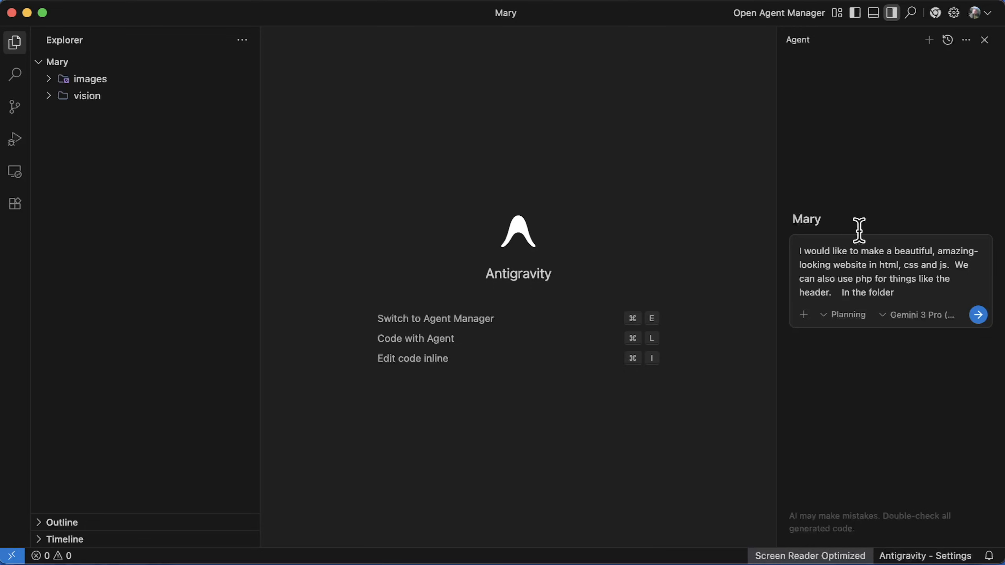
type("there is an images folder and a vision folder, the images folder has things like a logo, an image of one of the providr")
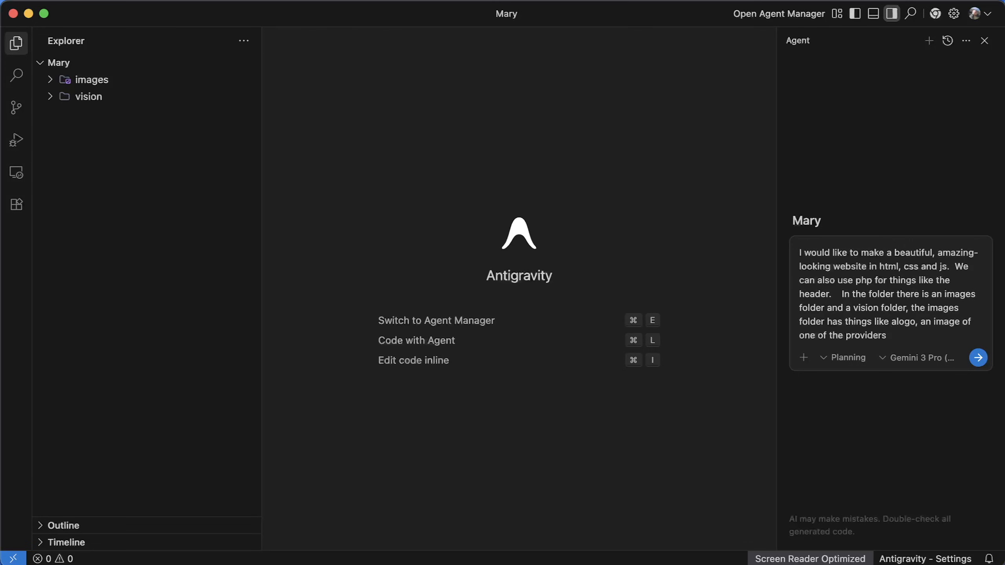
left_click(978, 358)
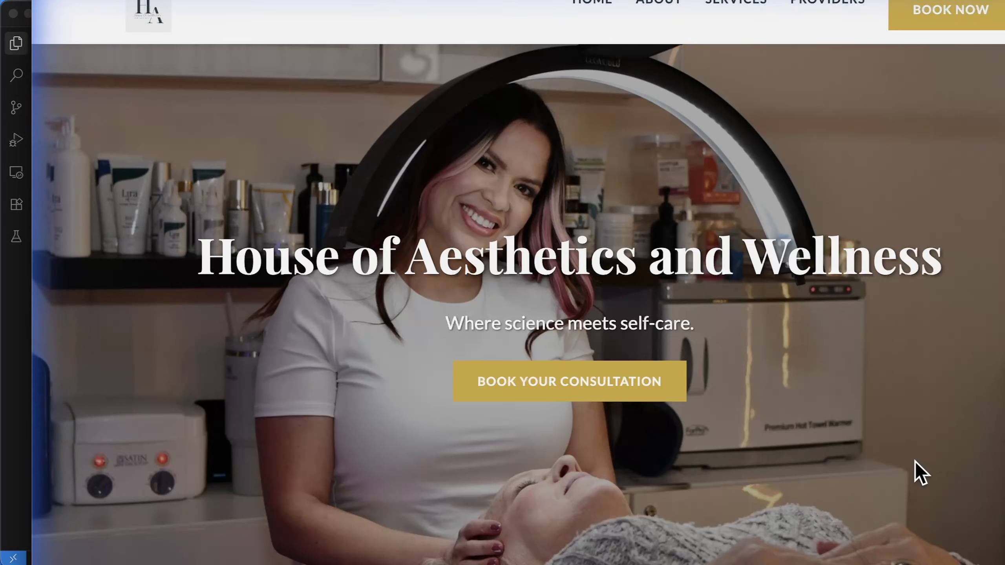
Scroll the generated site preview through the hero, services and Meet Our Providers sections.
scroll("down", 3)
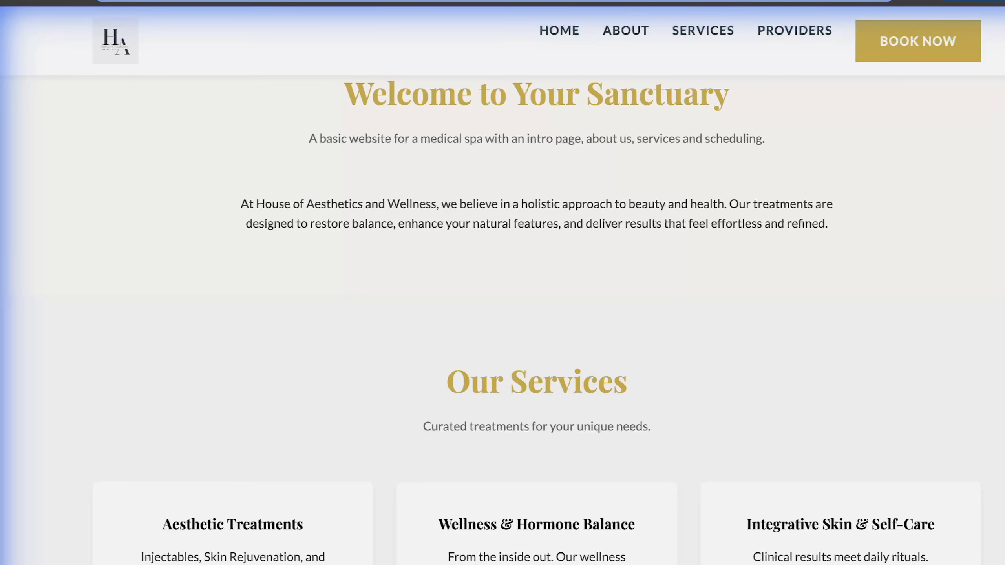
scroll("down", 3)
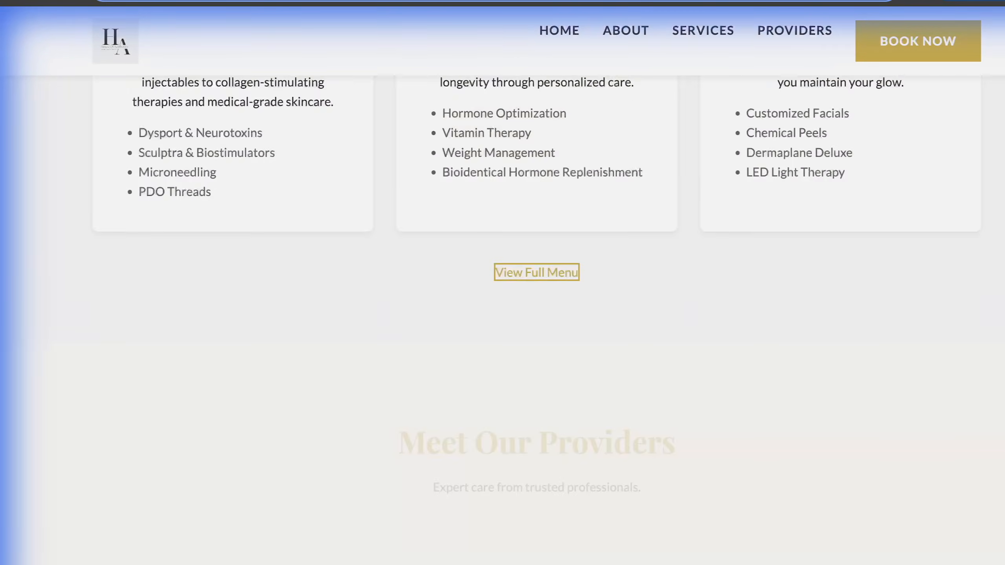
scroll("down", 3)
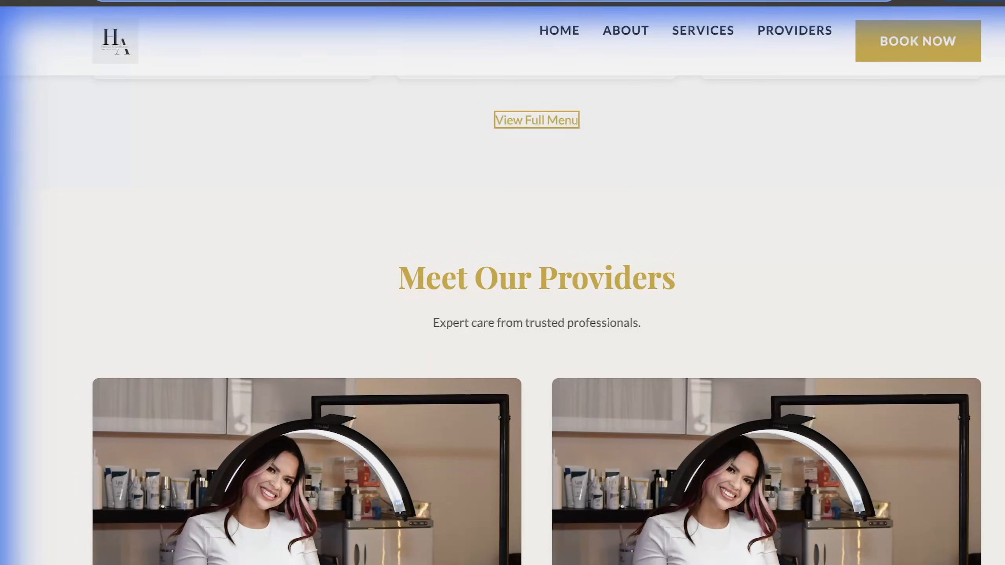
scroll("down", 3)
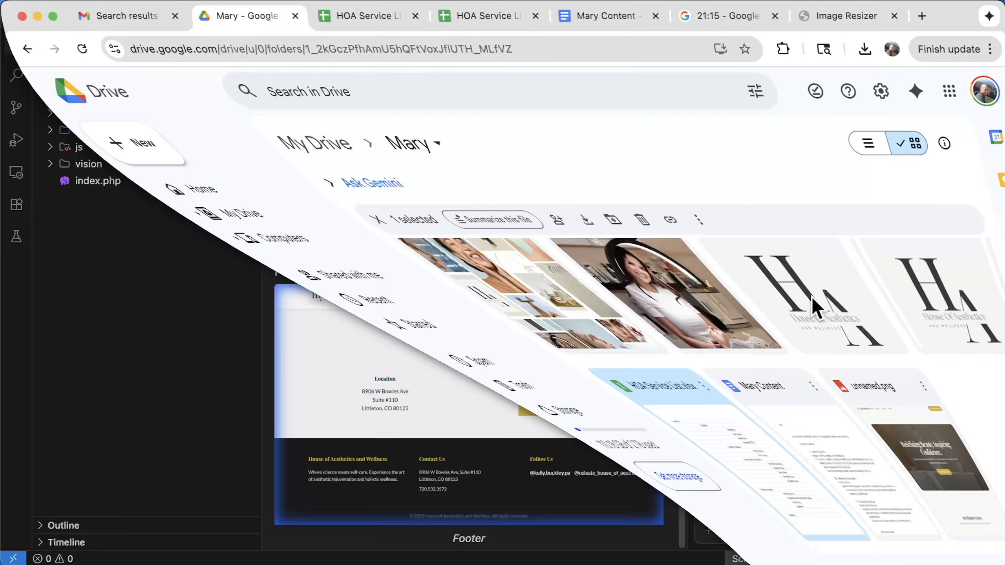
View the site at localhost:8000, scrolling past the hero to the Welcome and Our Services sections.
left_click(853, 15)
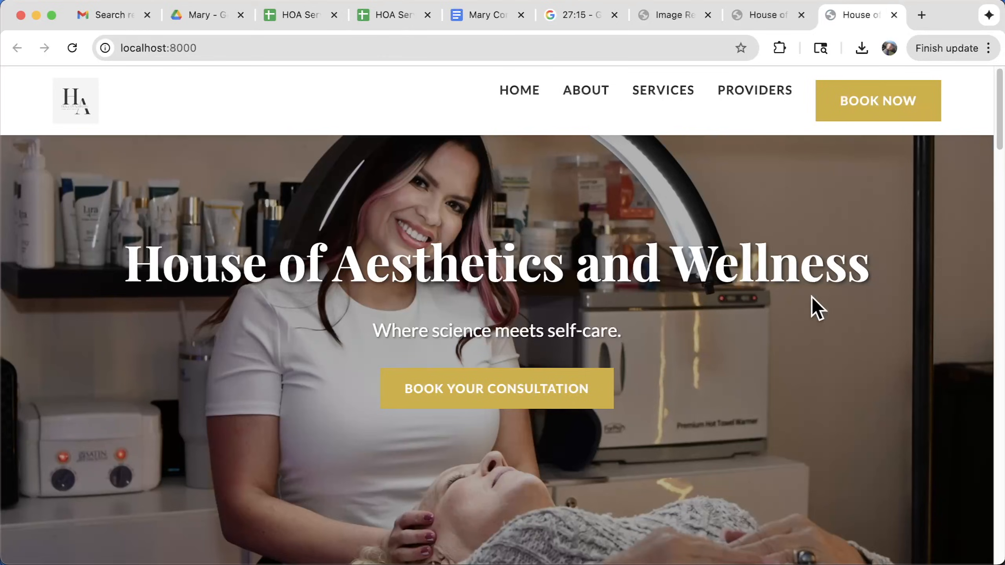
mouse_move(679, 179)
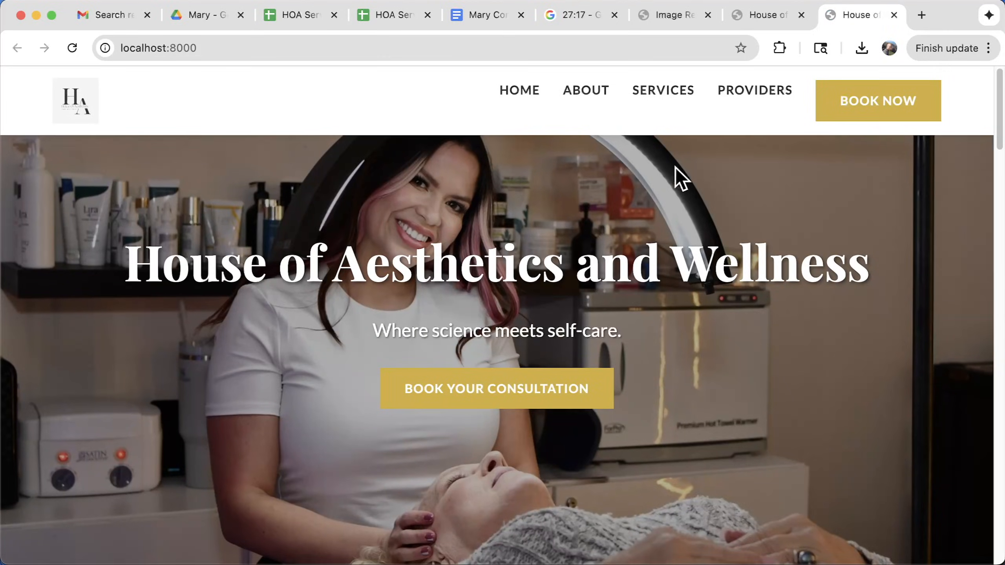
scroll("down", 3)
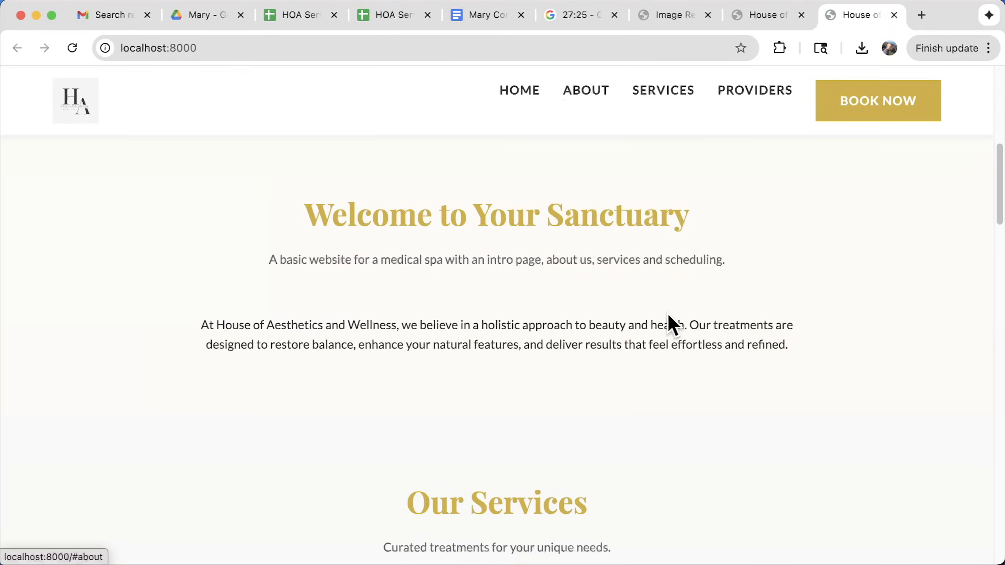
scroll("down", 3)
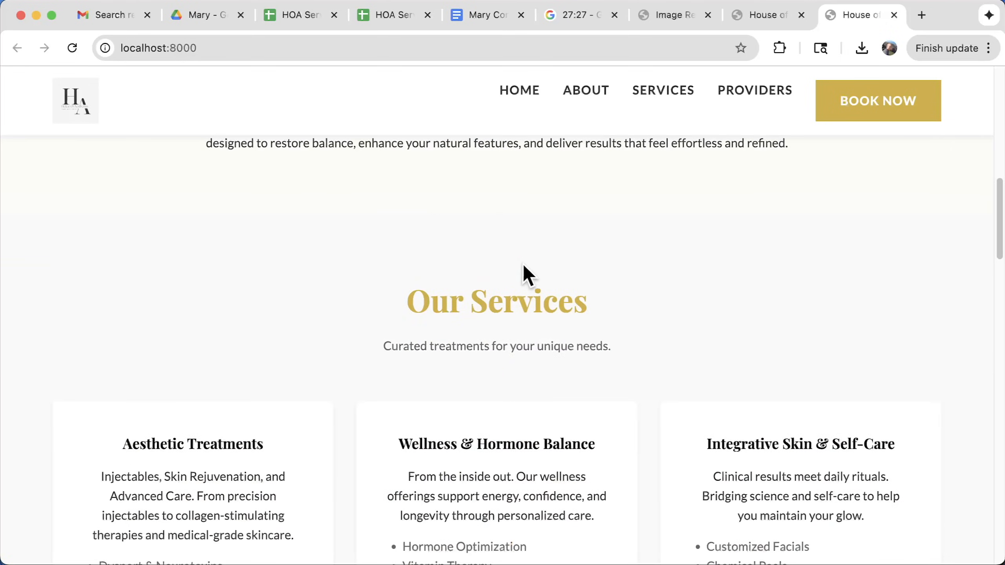
scroll("up", 3)
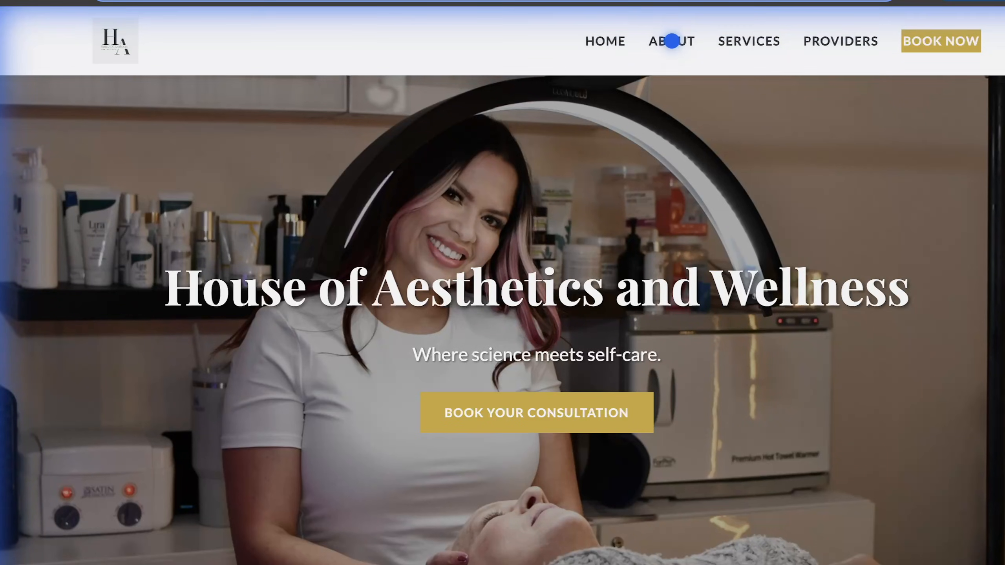
Review the local site's About and Providers pages before drafting the mood-board image request.
left_click(671, 41)
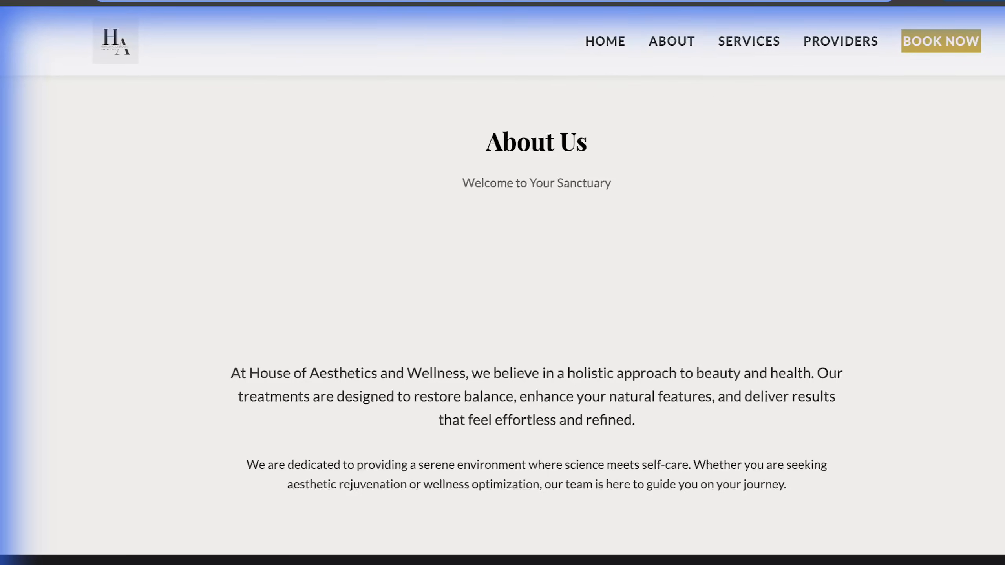
left_click(748, 41)
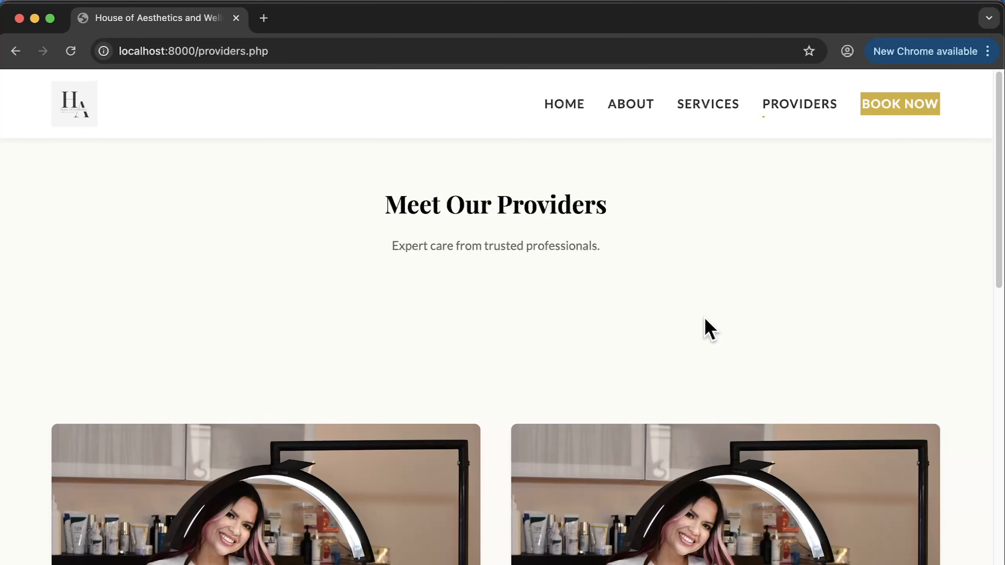
scroll("down", 3)
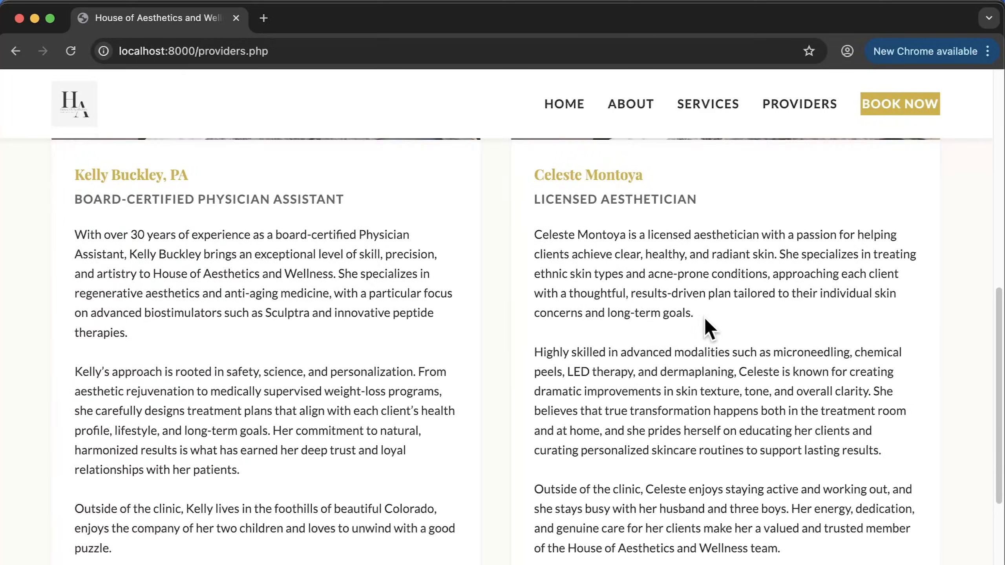
scroll("down", 3)
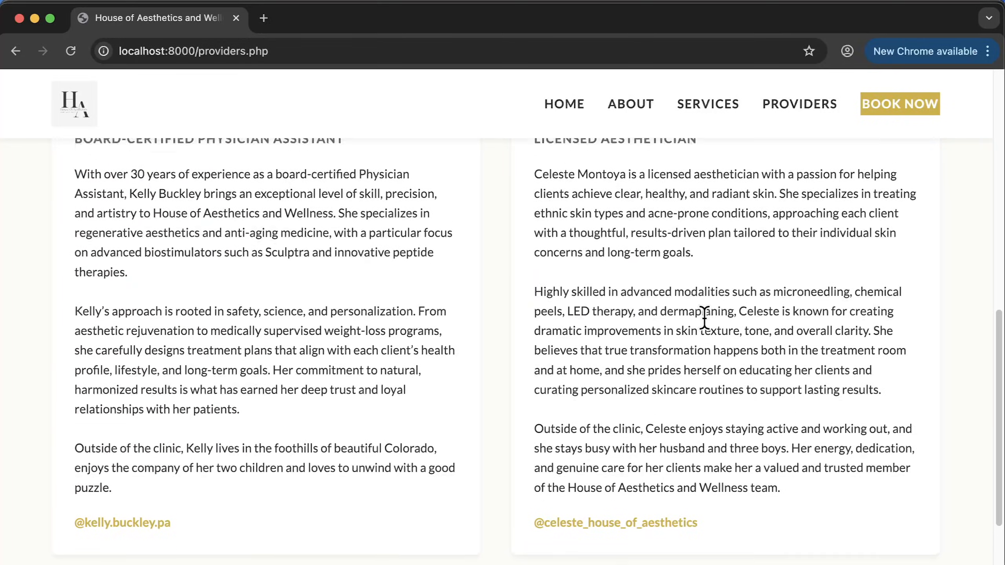
scroll("down", 3)
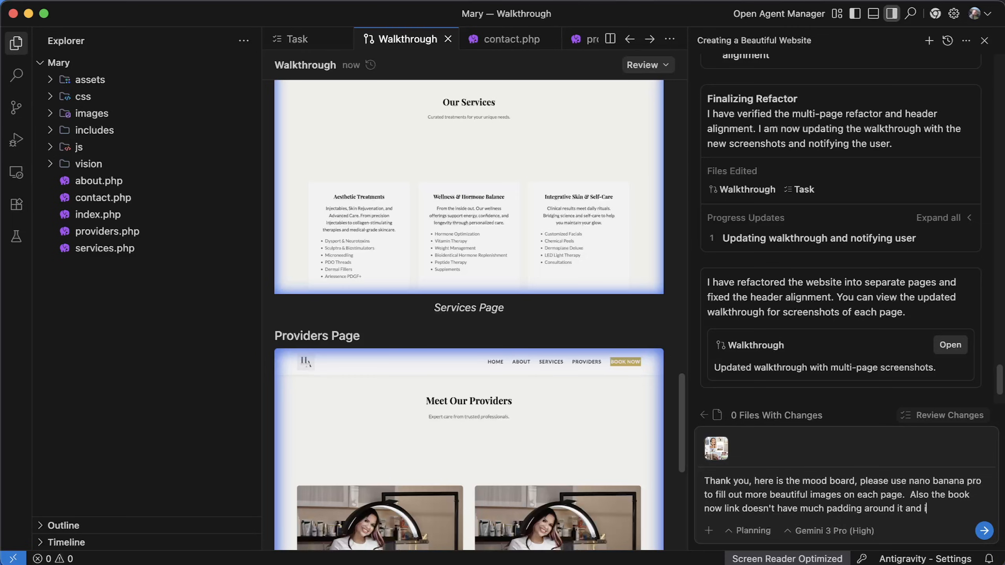
Finish the 'looks strange' prompt and switch the agent to a different AI model after the error.
type("t looks strange")
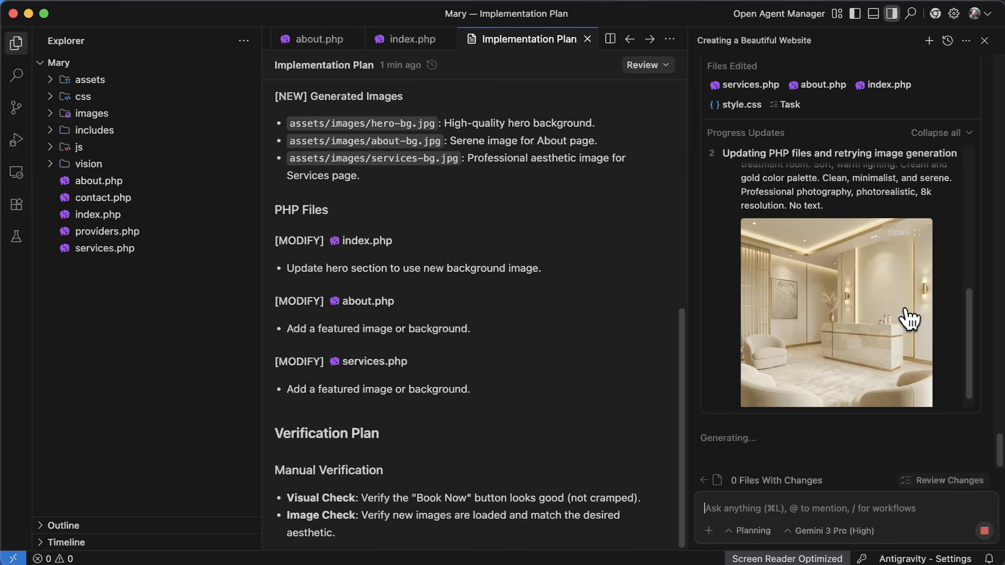
scroll("down", 3)
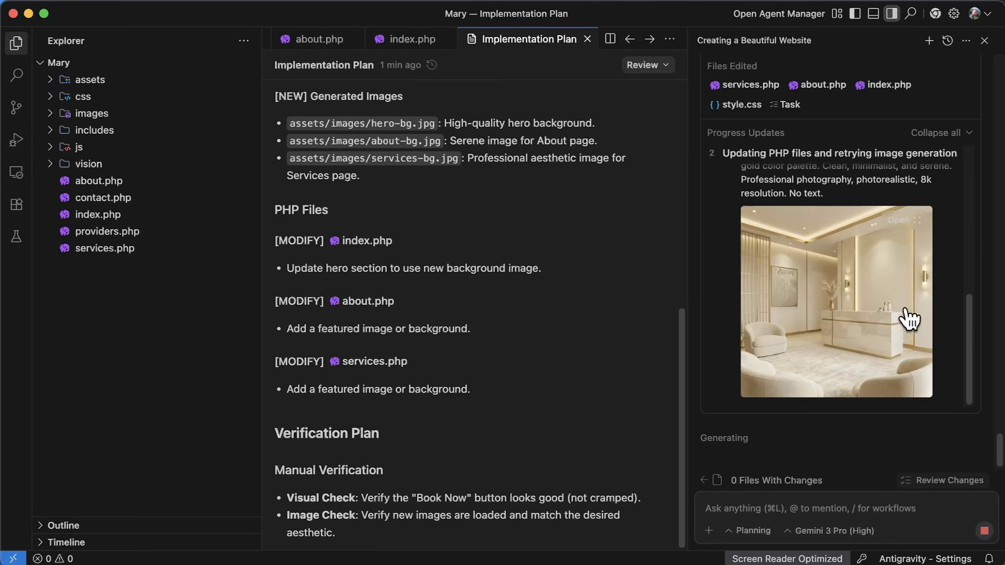
left_click(829, 530)
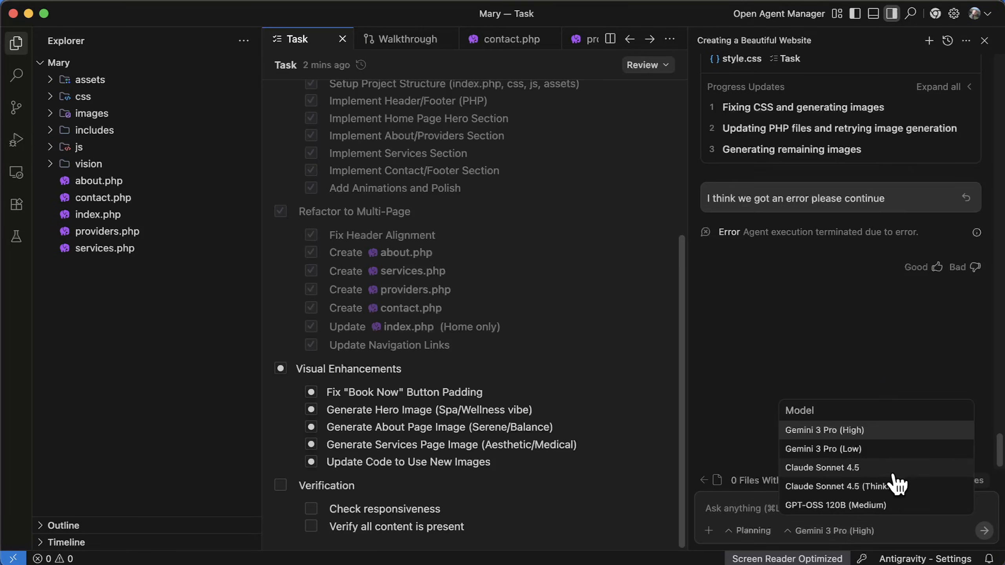
left_click(822, 467)
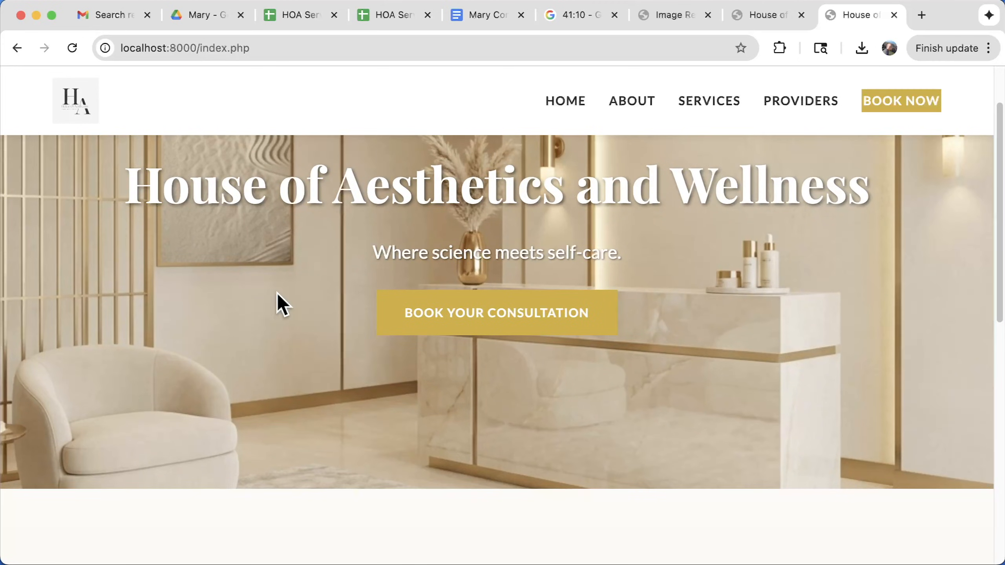
Inspect the new spa, stone and skincare banner images on the Services and Providers pages.
scroll("down", 3)
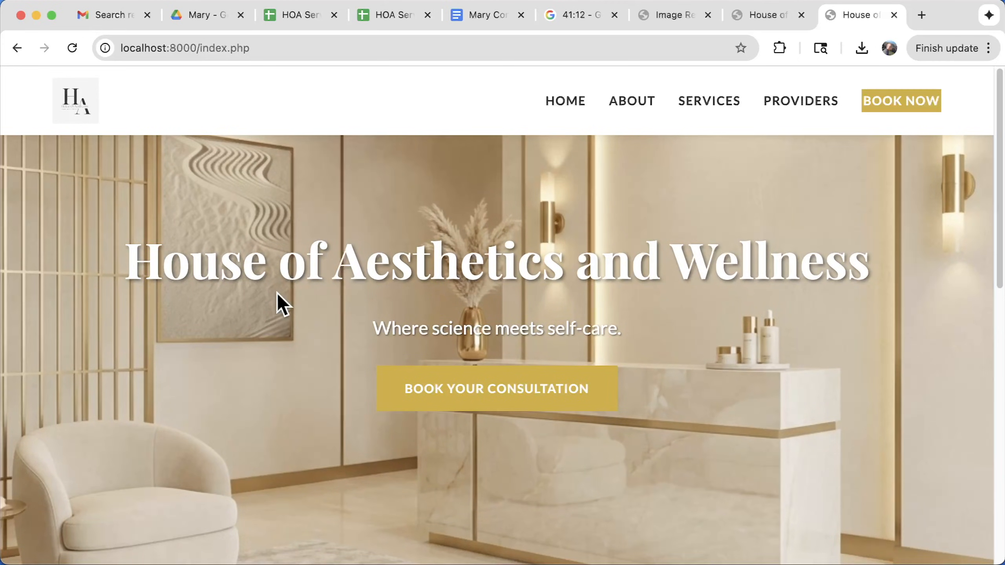
scroll("down", 3)
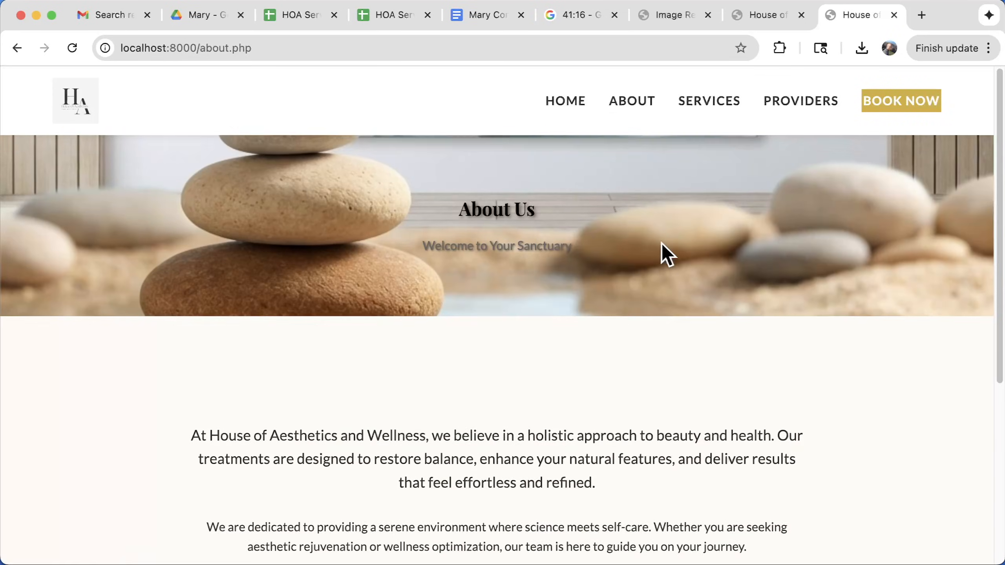
left_click(709, 101)
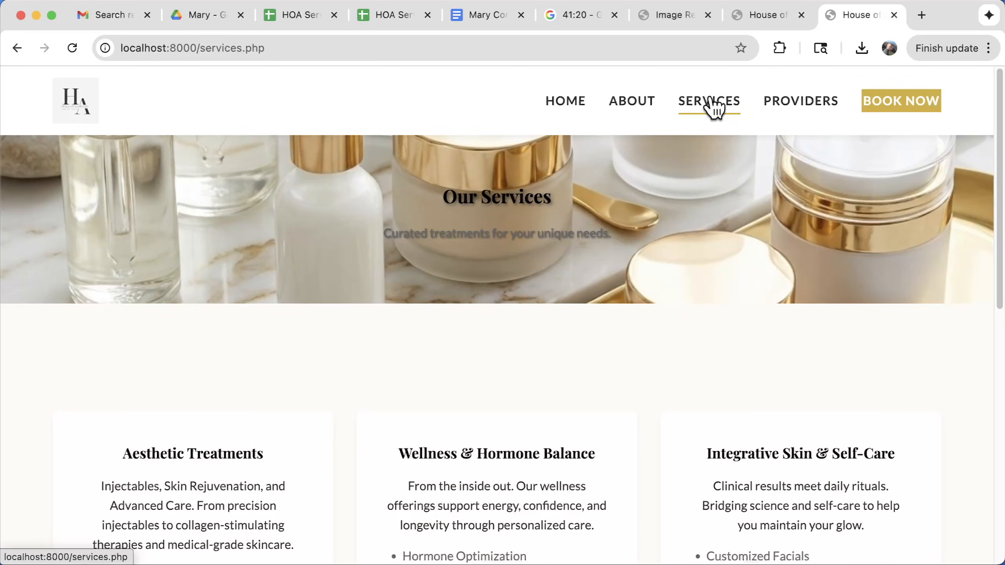
left_click(801, 100)
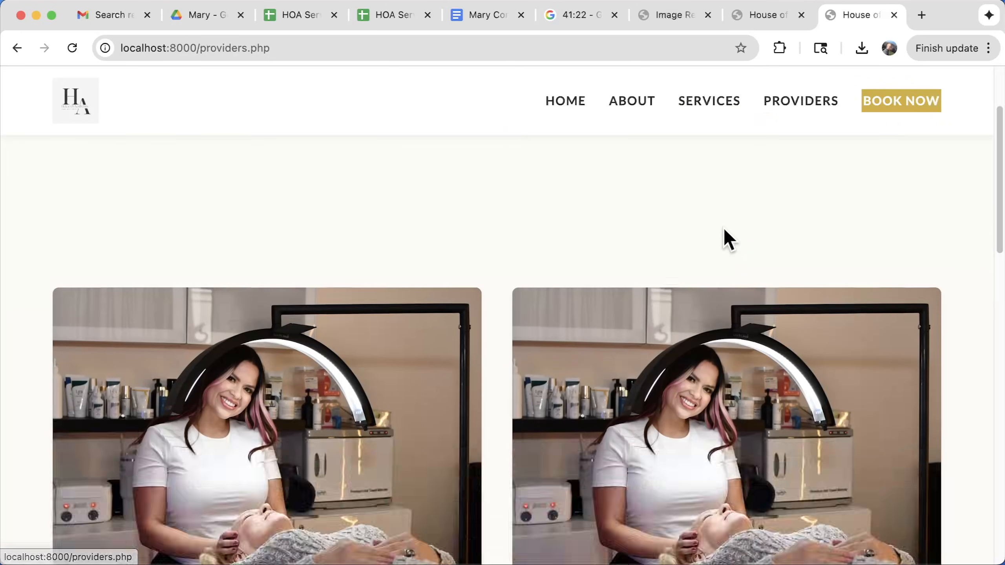
left_click(709, 100)
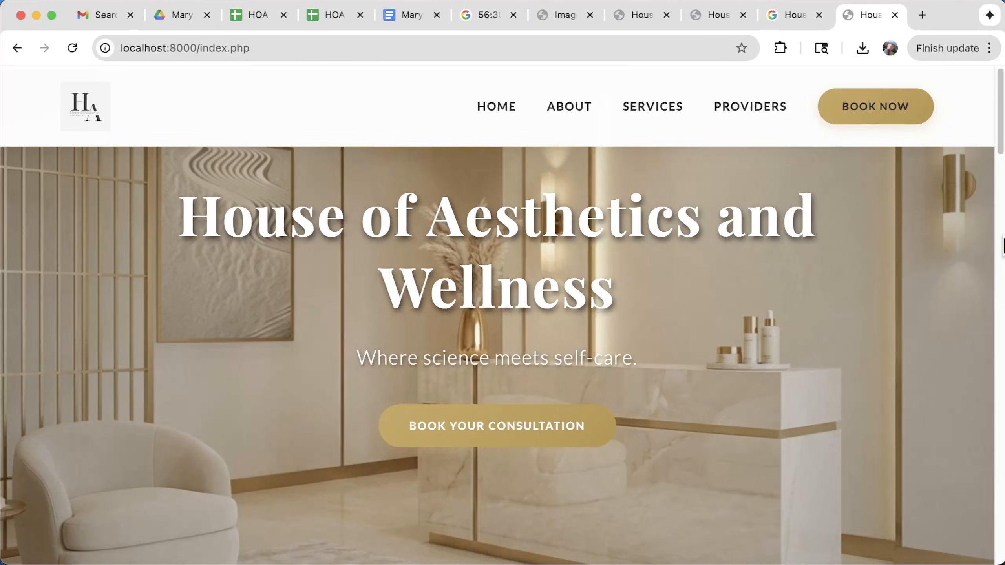
Scroll the restyled home page with its rounded Book Now button.
scroll("down", 3)
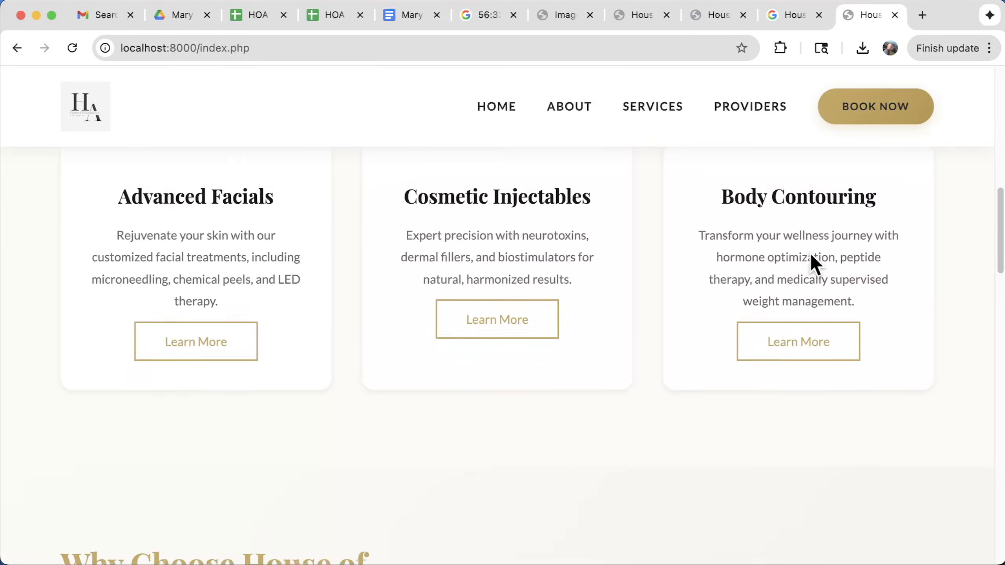
scroll("down", 3)
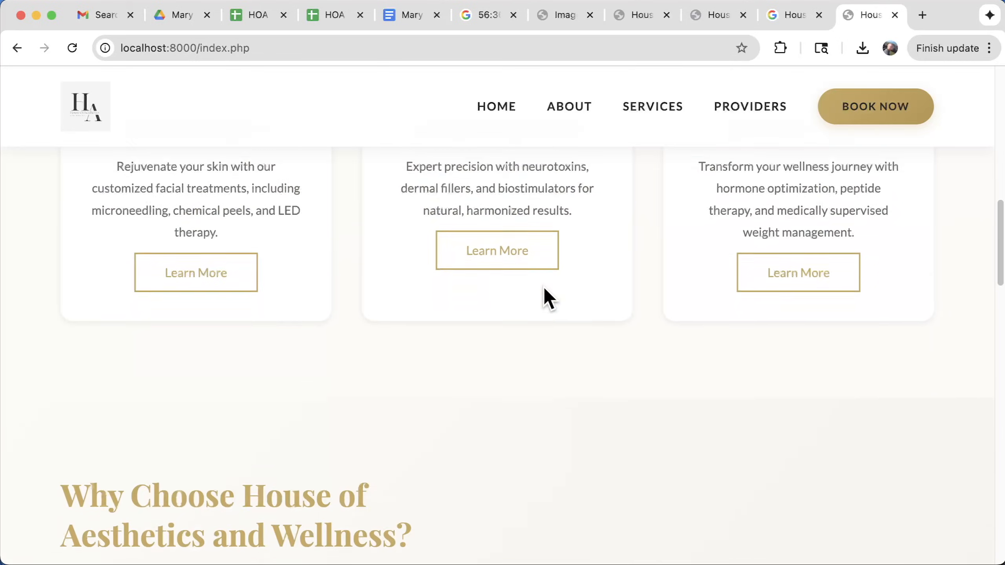
scroll("down", 3)
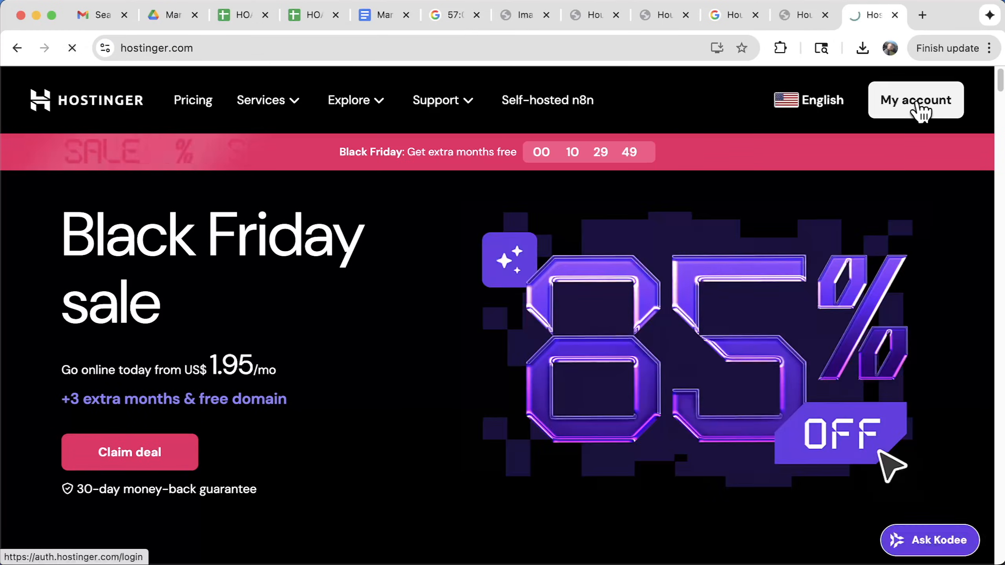
Upload the site's folders and PHP pages to public_html via the makingyoursite.com hPanel file manager.
left_click(916, 100)
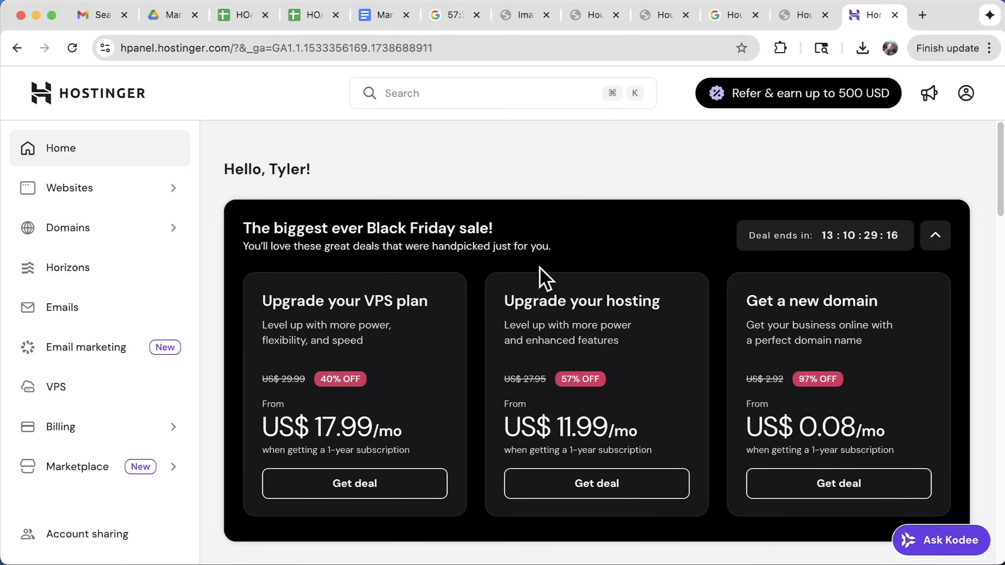
left_click(71, 188)
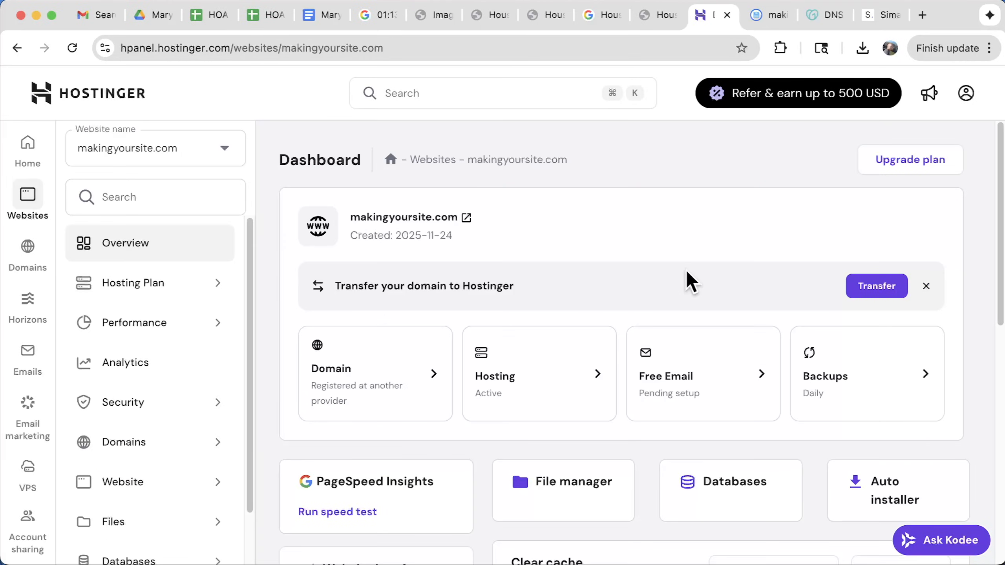
scroll("down", 3)
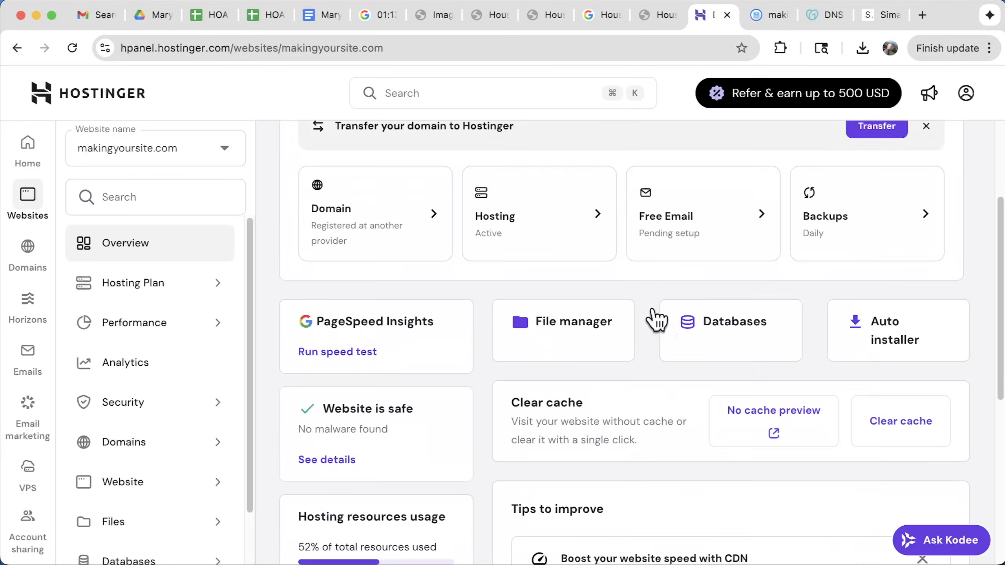
left_click(574, 321)
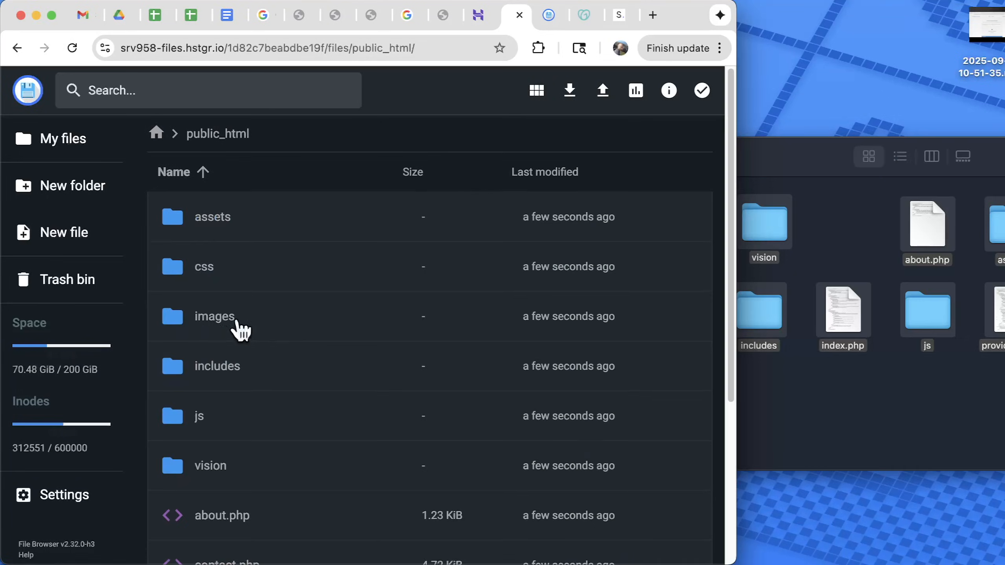
left_click(211, 217)
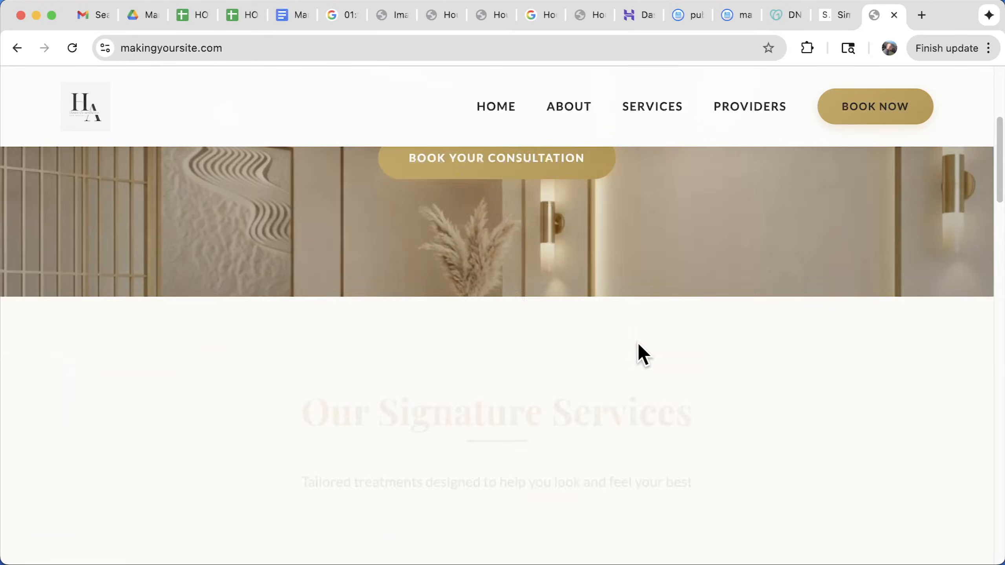
Confirm the live makingyoursite.com footer, About and Services pages load correctly.
scroll("down", 3)
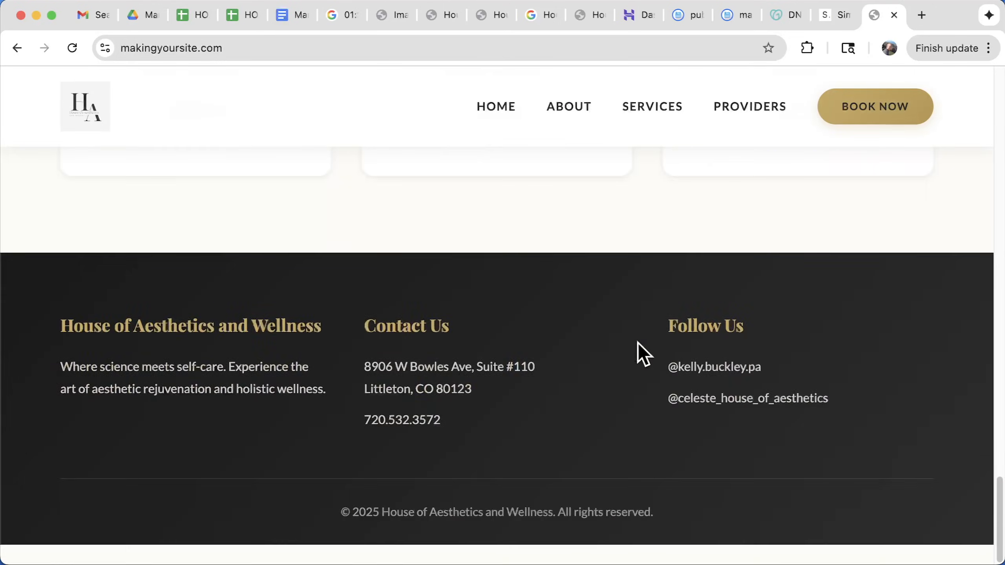
left_click(568, 107)
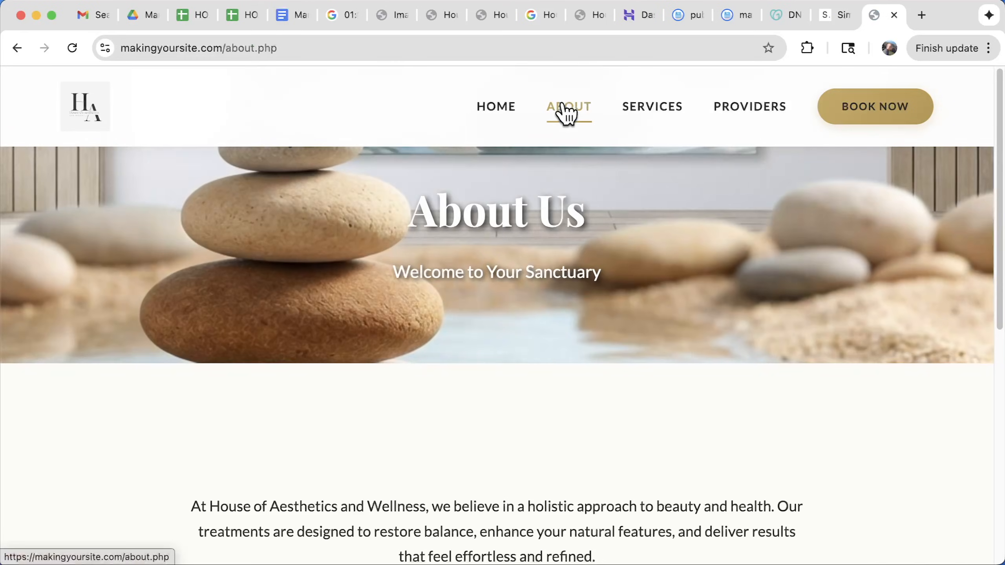
left_click(652, 107)
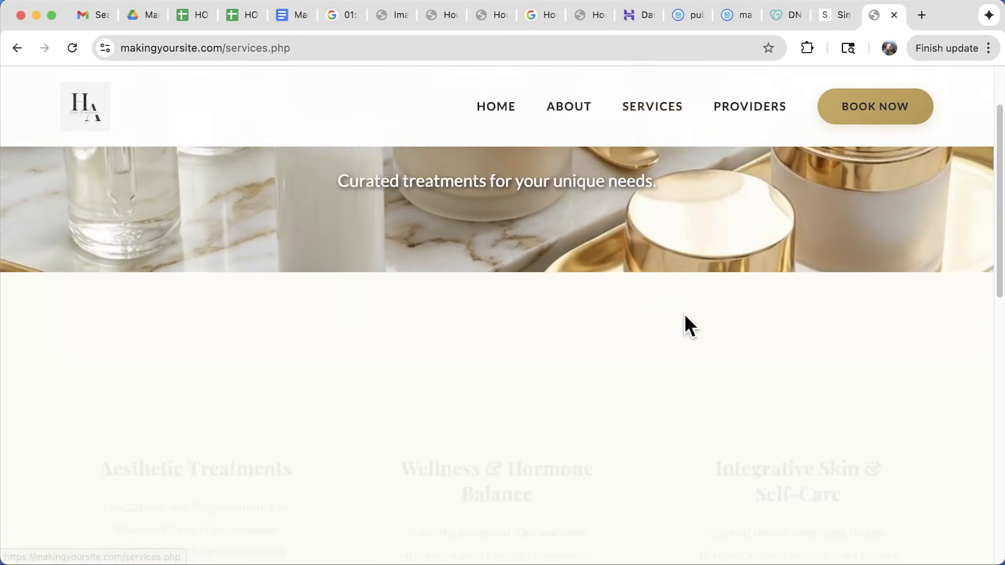
left_click(749, 106)
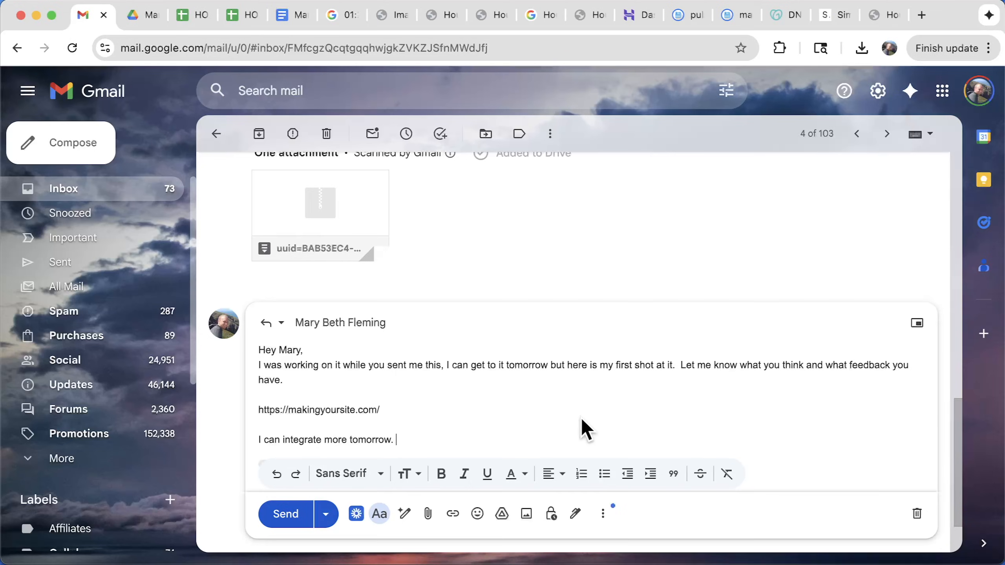
mouse_move(486, 396)
type(" with yo")
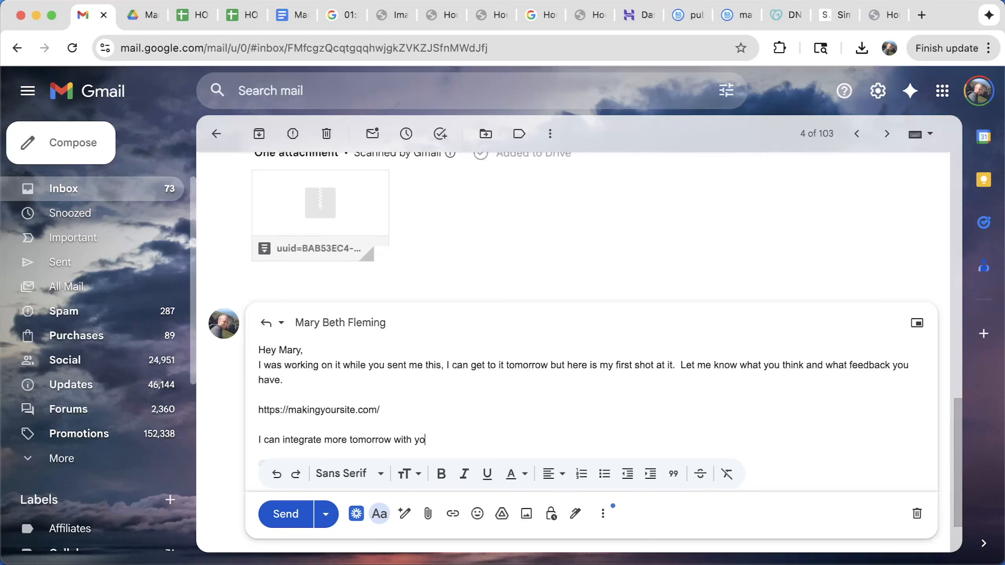
Write the Gmail reply offering to integrate feedback and noting 1.5 hours spent, checking the stopwatch.
type("ur feedback.")
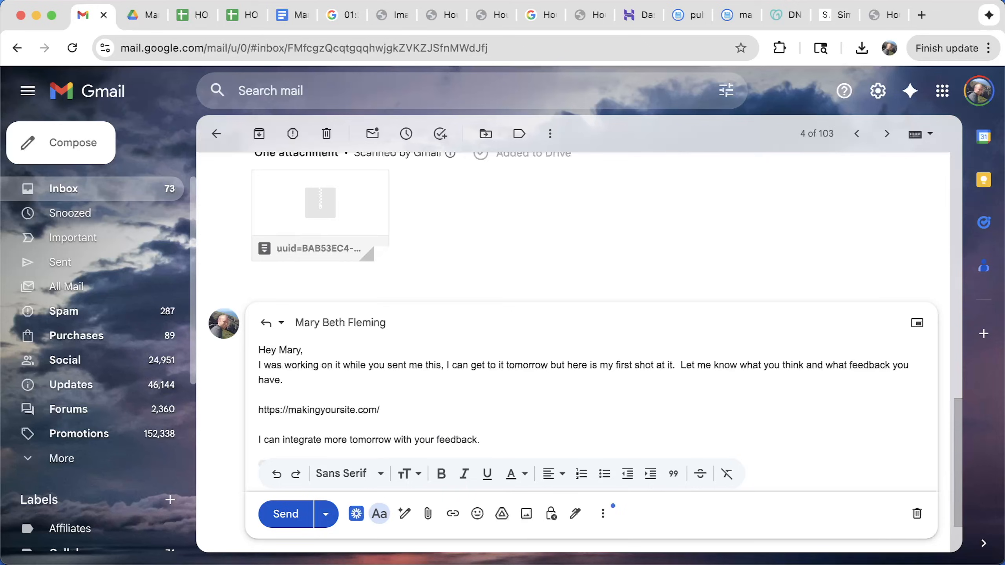
type("So far I have")
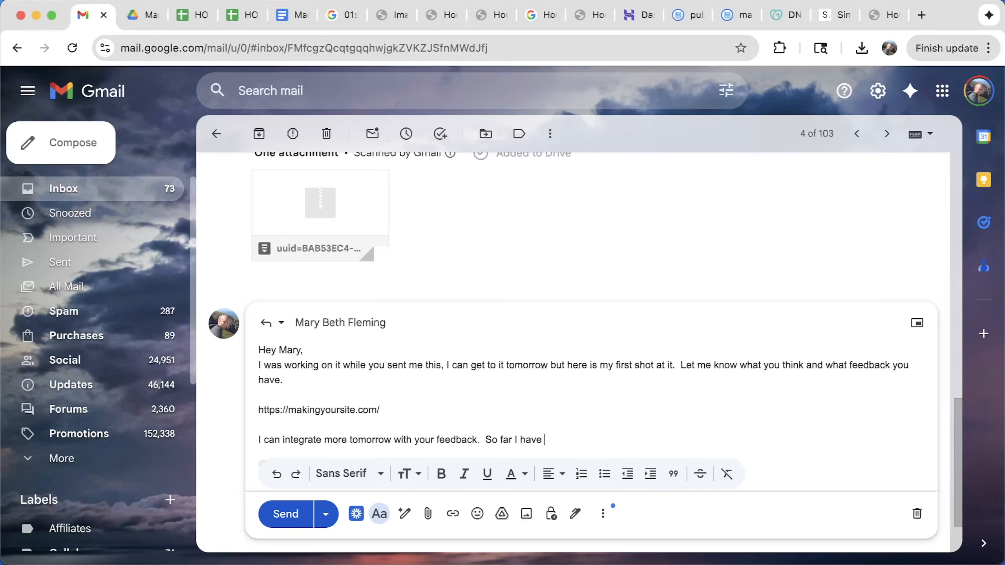
type("spent 1.5 hours. on it.")
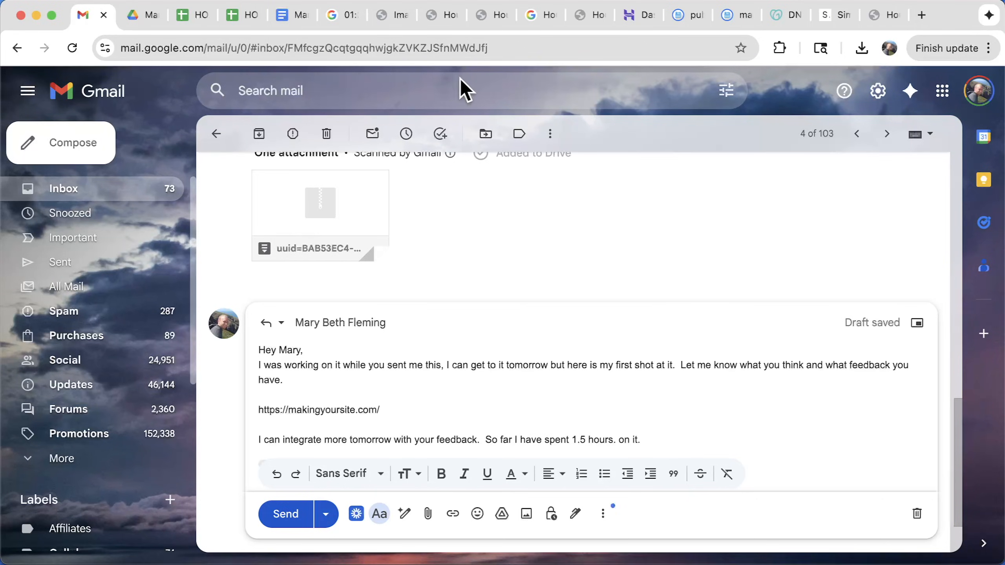
left_click(340, 14)
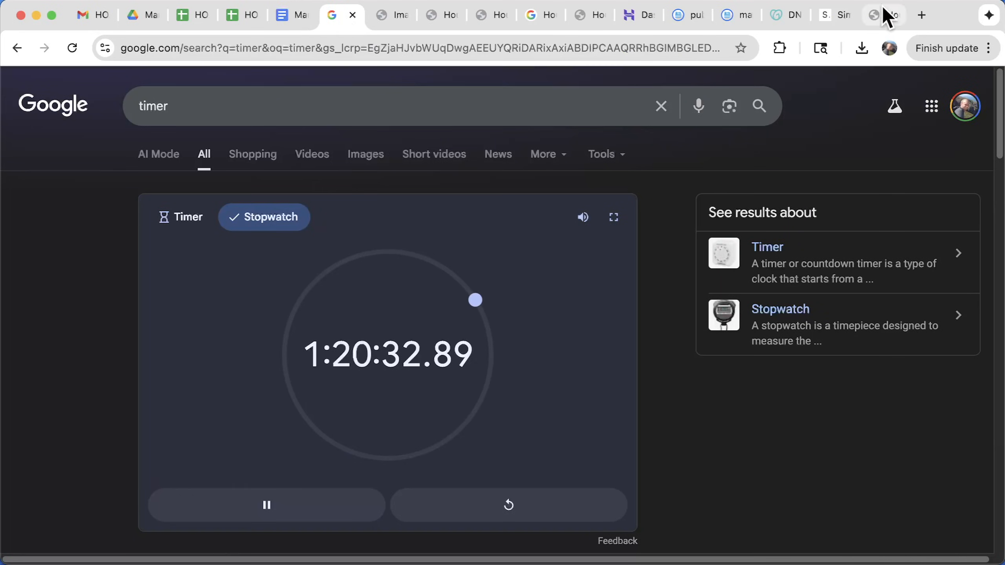
left_click(83, 14)
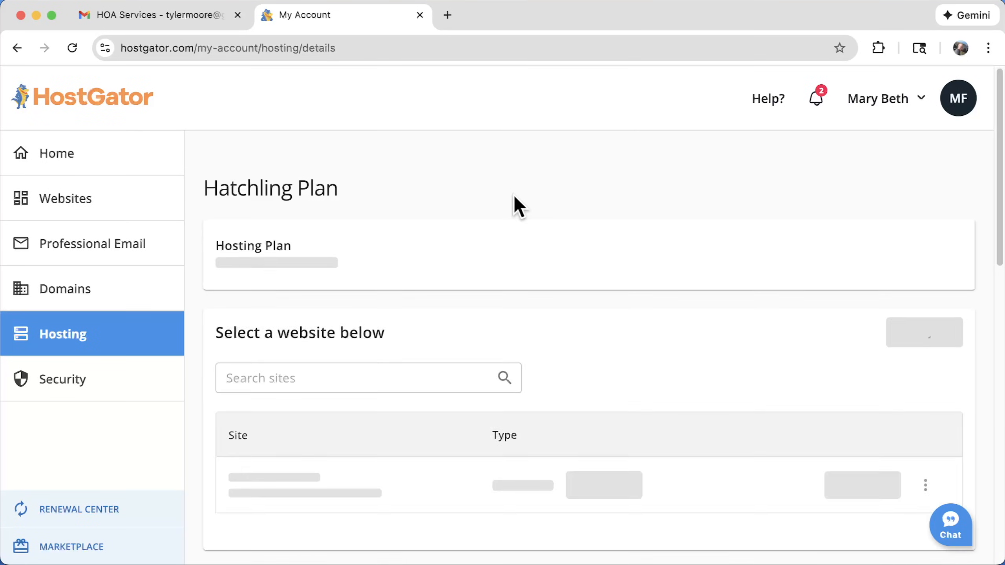
Bring up the House of Aesthetics and Wellness site details in HostGator Hosting.
scroll("down", 3)
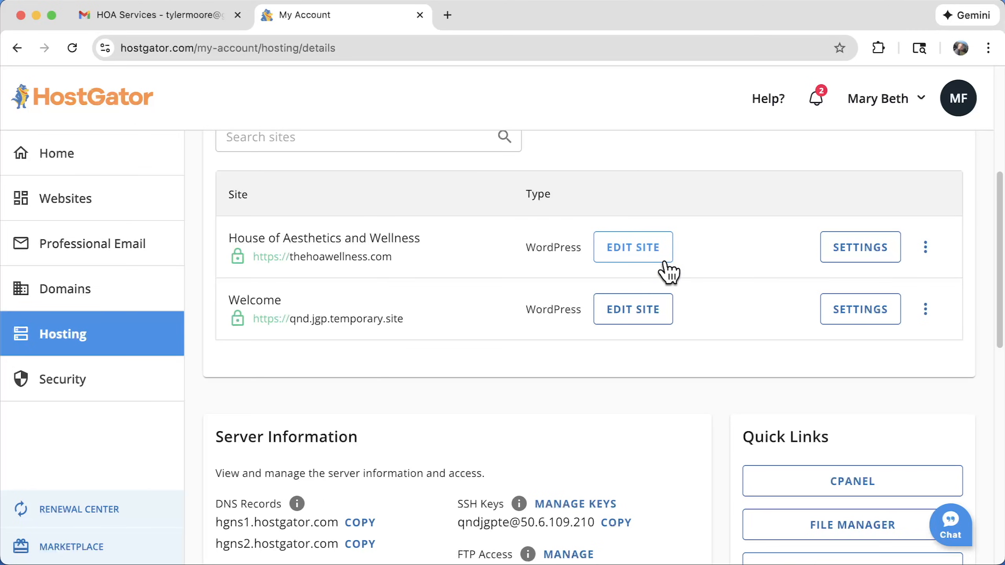
mouse_move(937, 253)
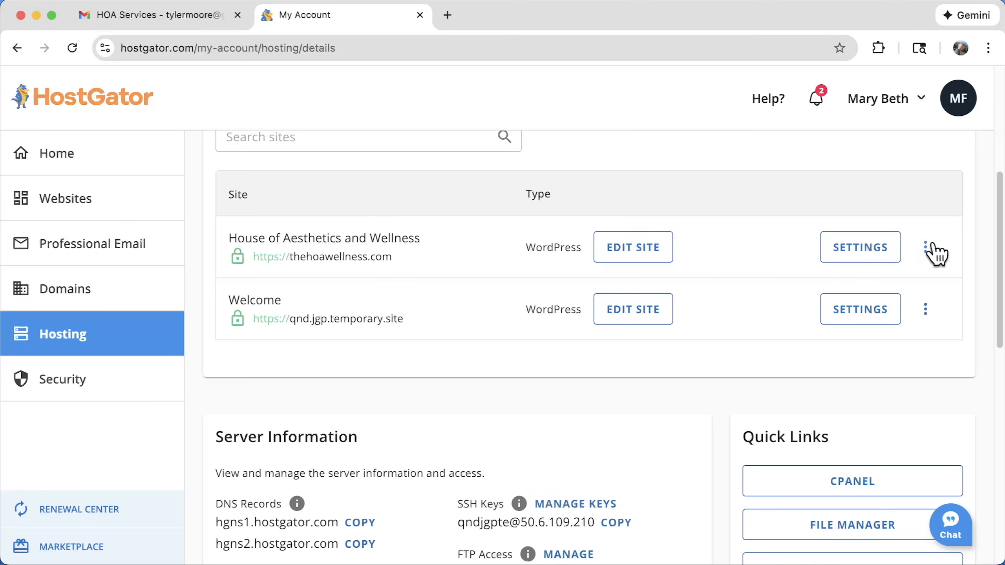
left_click(934, 249)
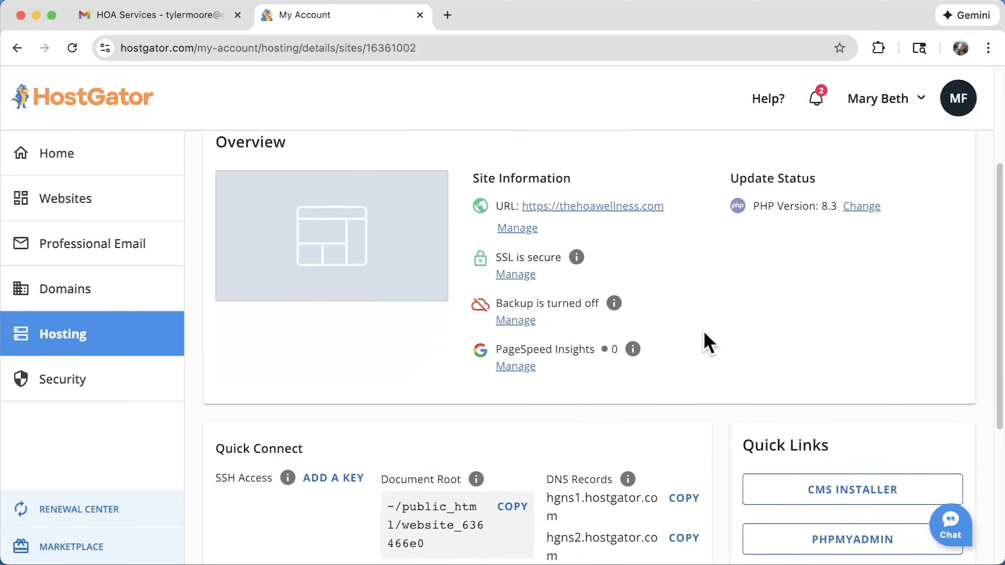
scroll("down", 3)
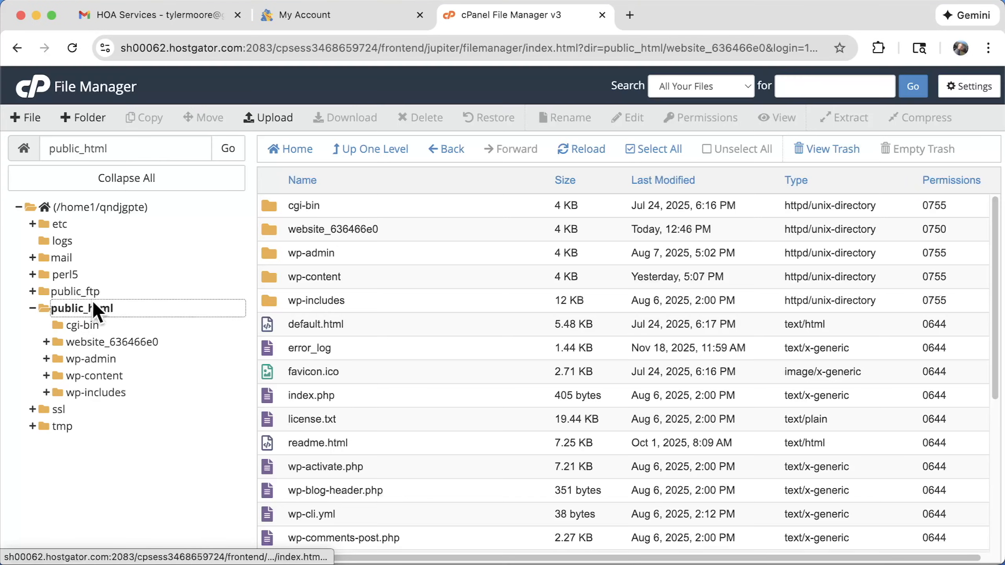
left_click(314, 15)
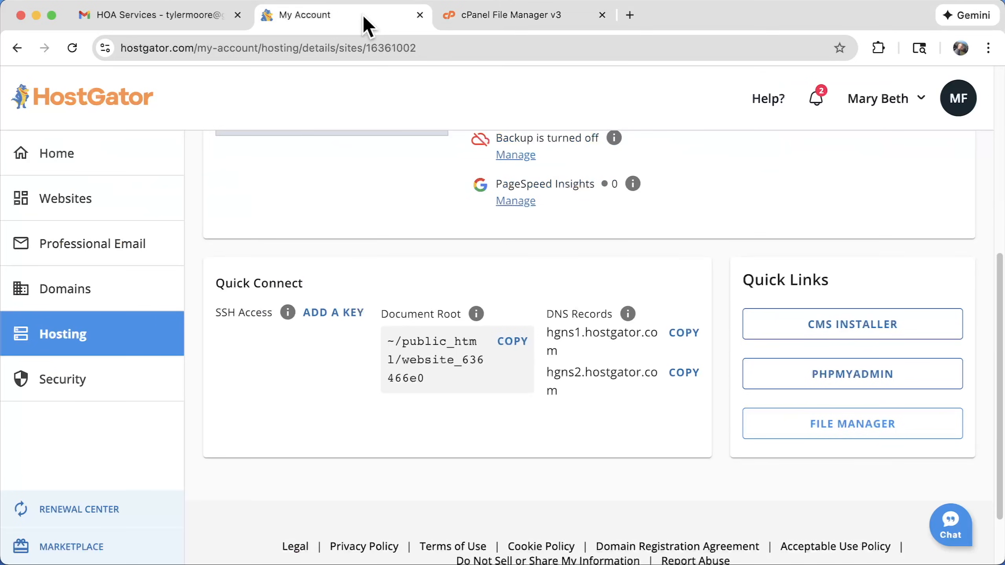
scroll("up", 3)
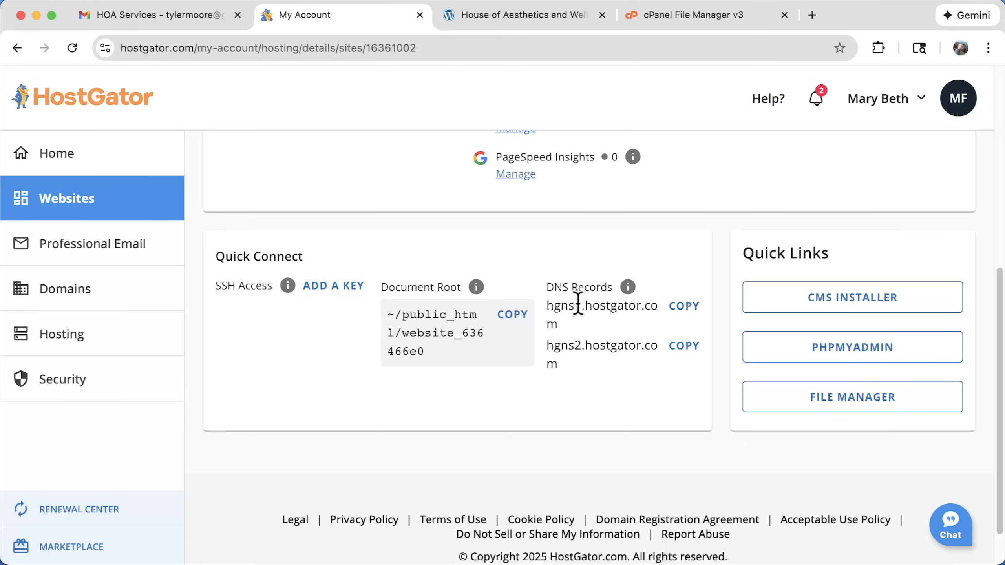
Launch the site's File Manager at public_html from the quick links.
left_click_drag(388, 332, 425, 351)
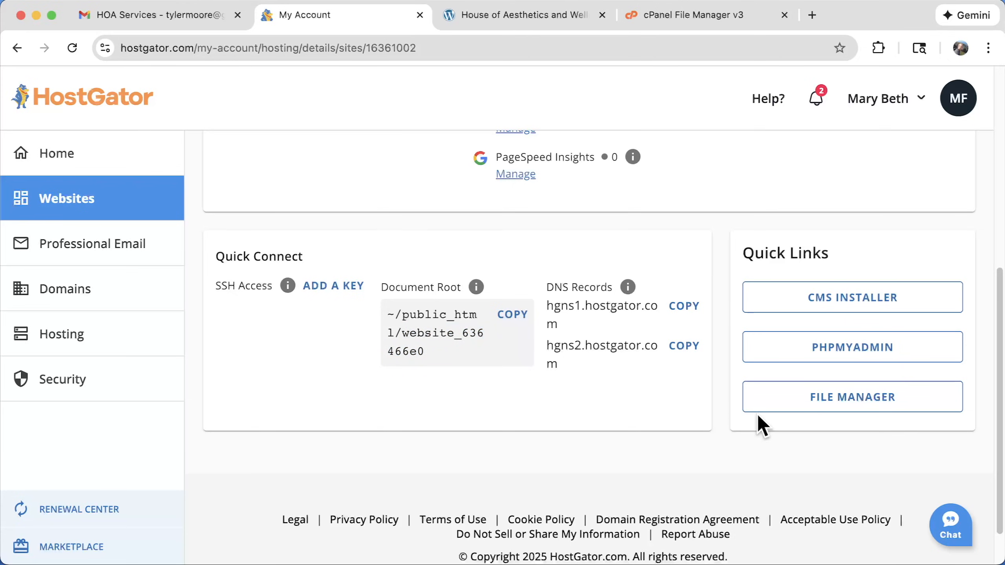
left_click(852, 397)
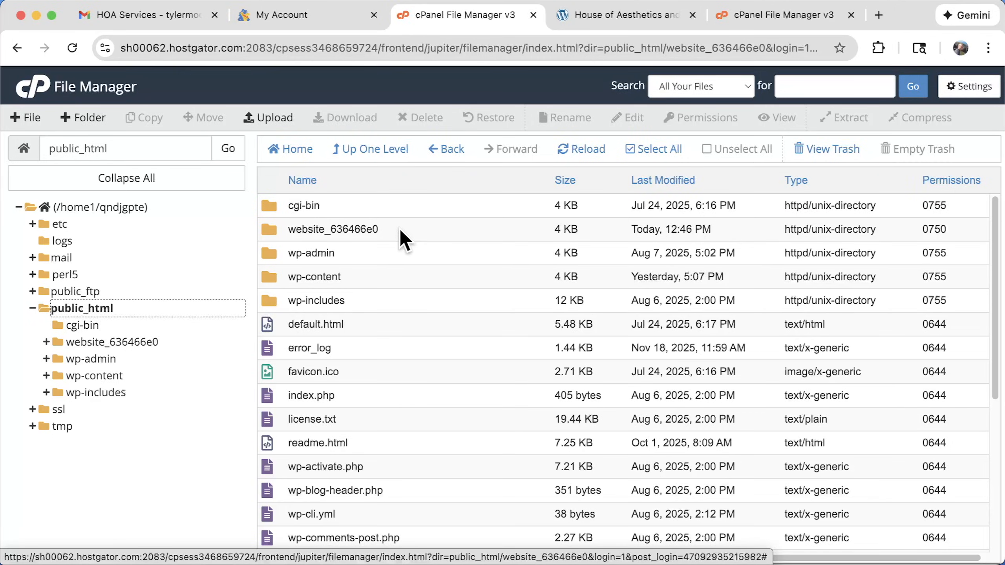
Enter the website_636466e0 folder and start an upload into it.
double_click(333, 229)
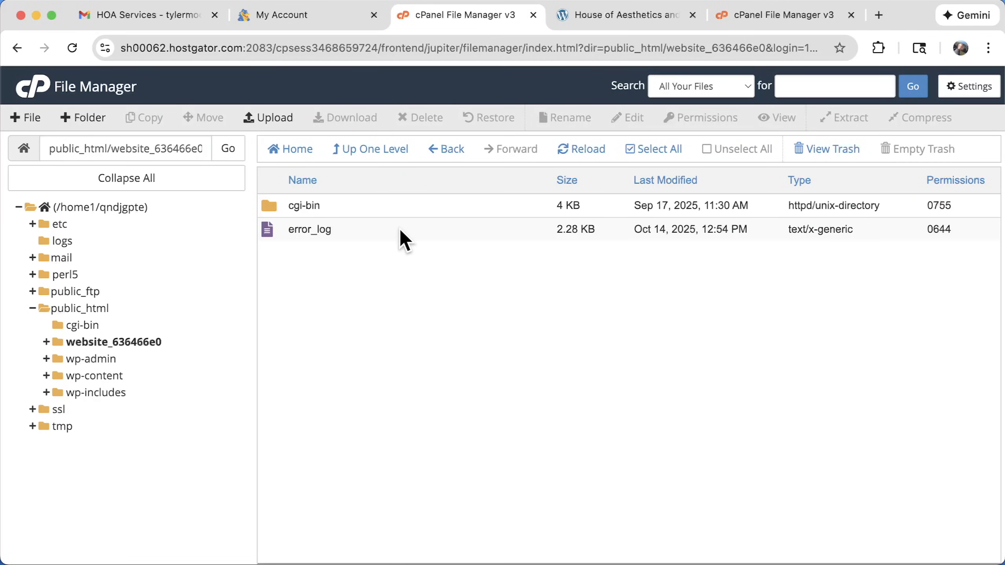
left_click(299, 15)
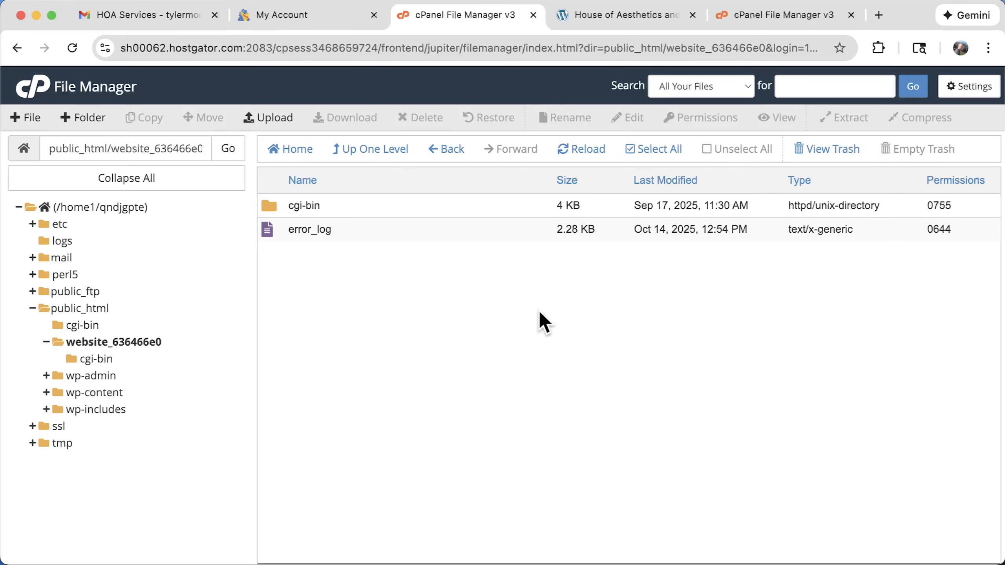
left_click(267, 117)
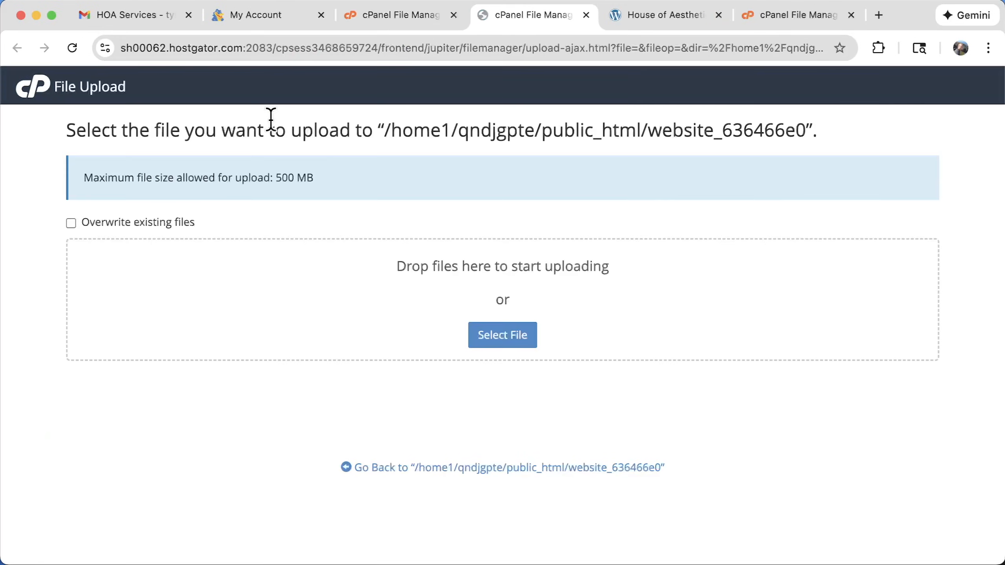
mouse_move(988, 490)
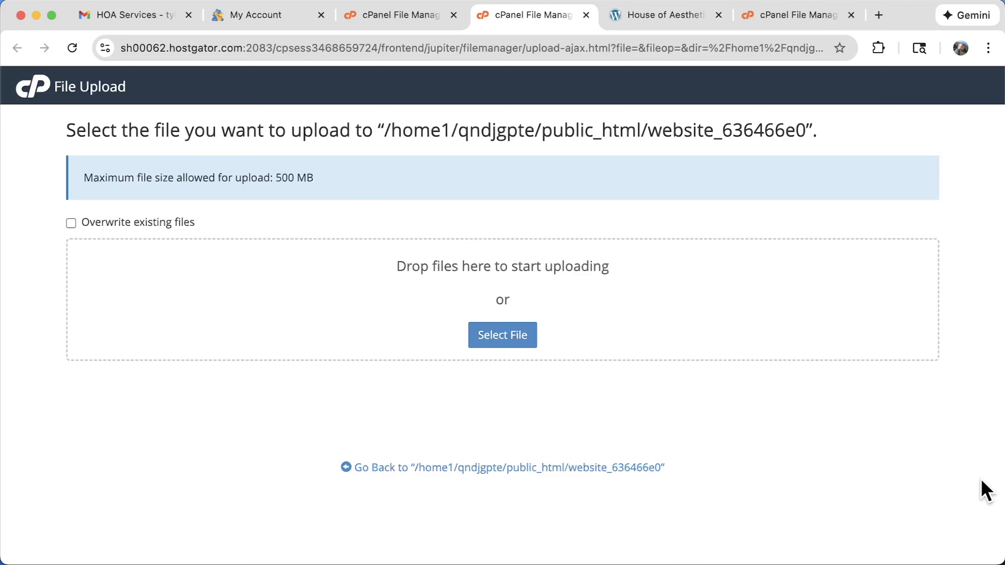
Upload the site files: about.php and contact.php succeed, the folders fail.
left_click(501, 334)
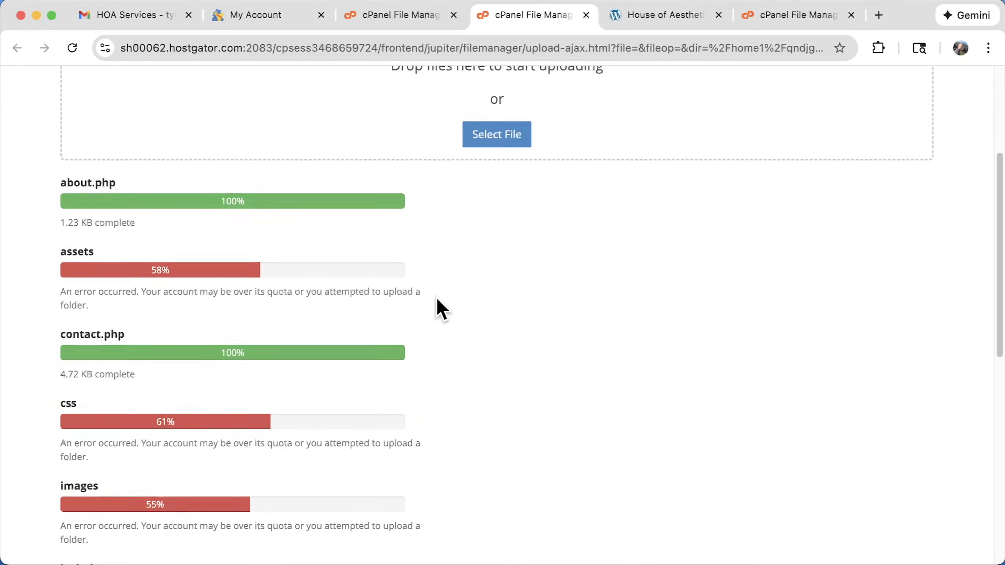
scroll("down", 3)
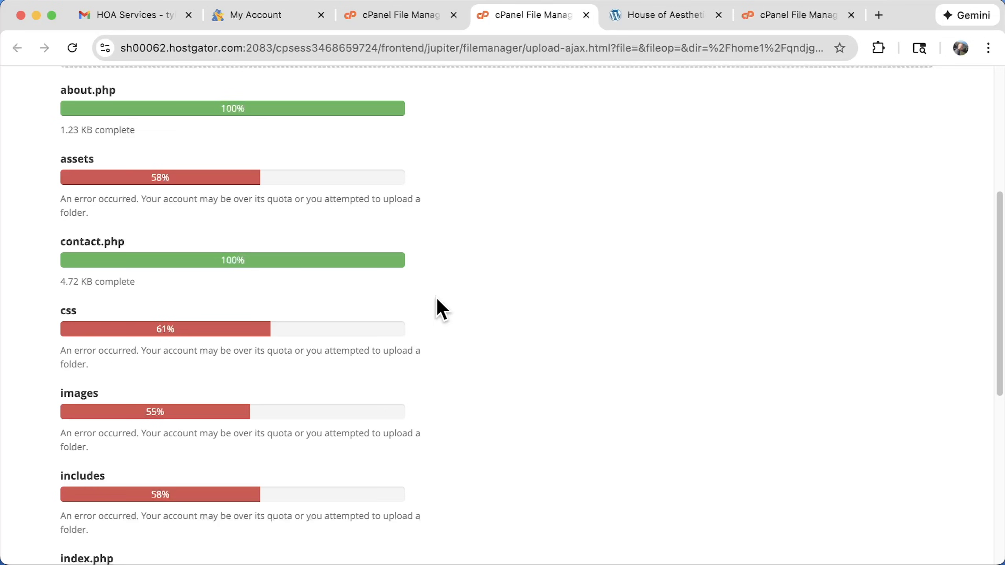
scroll("down", 3)
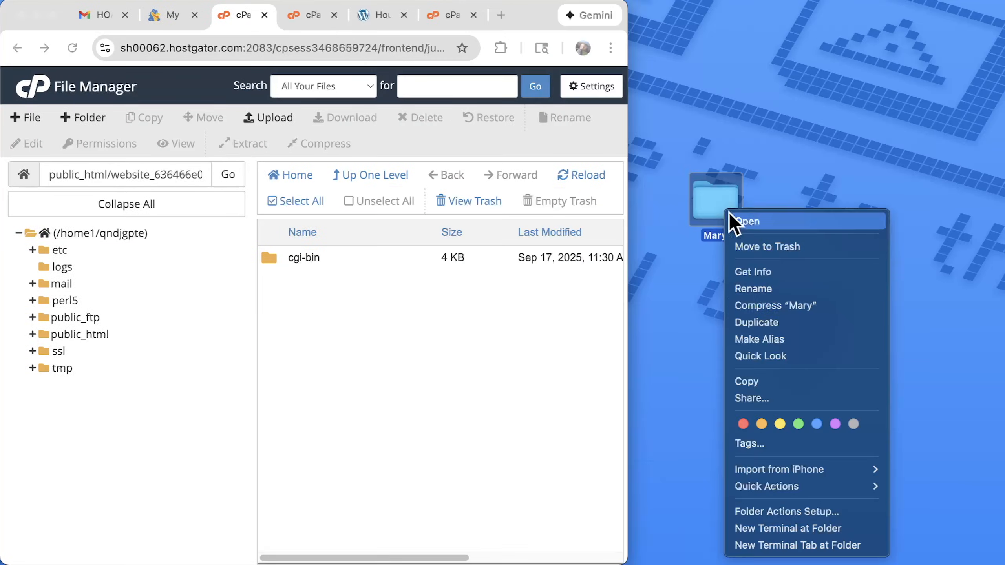
Compress the Mary site folder into a zip in Finder.
left_click(775, 305)
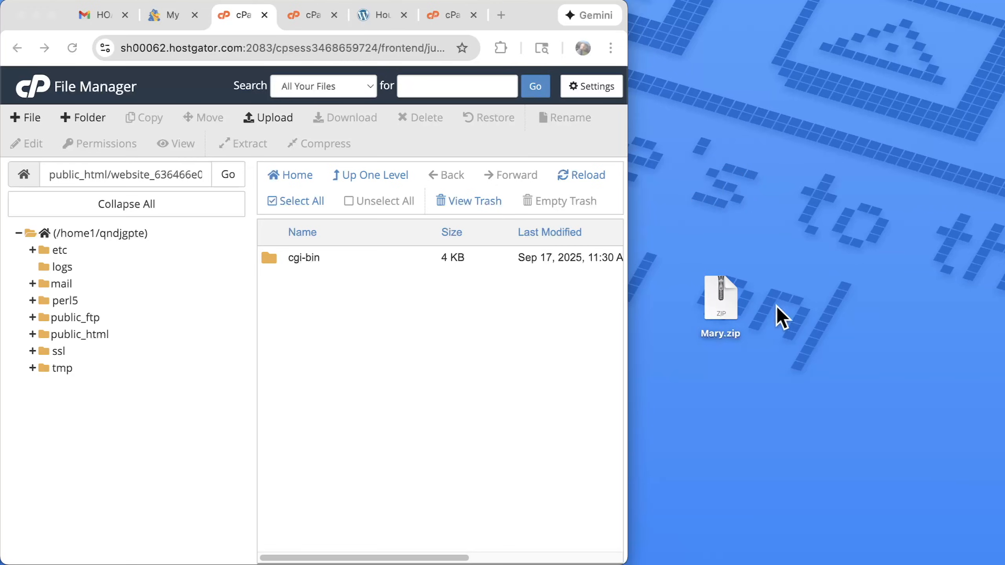
mouse_move(711, 310)
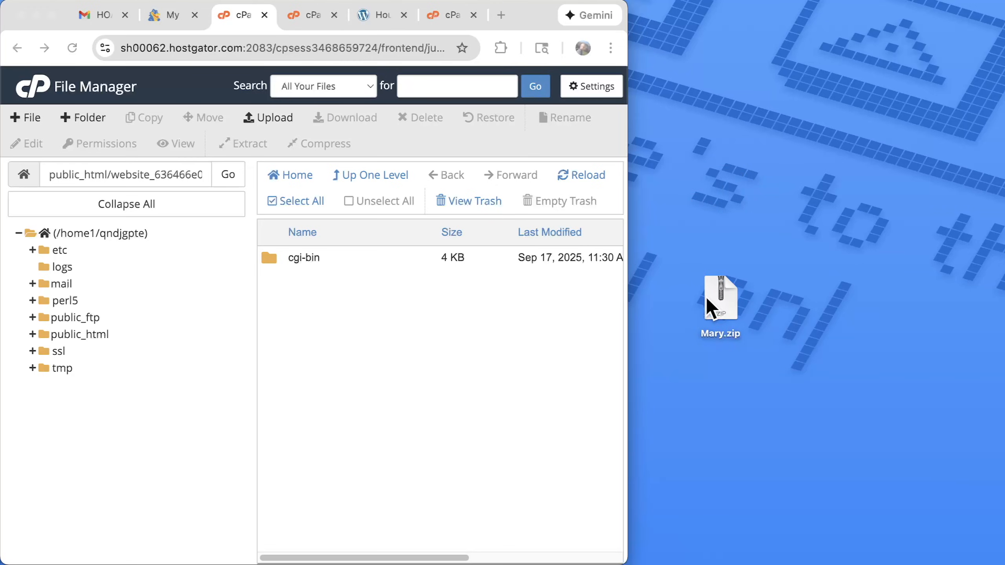
left_click(721, 301)
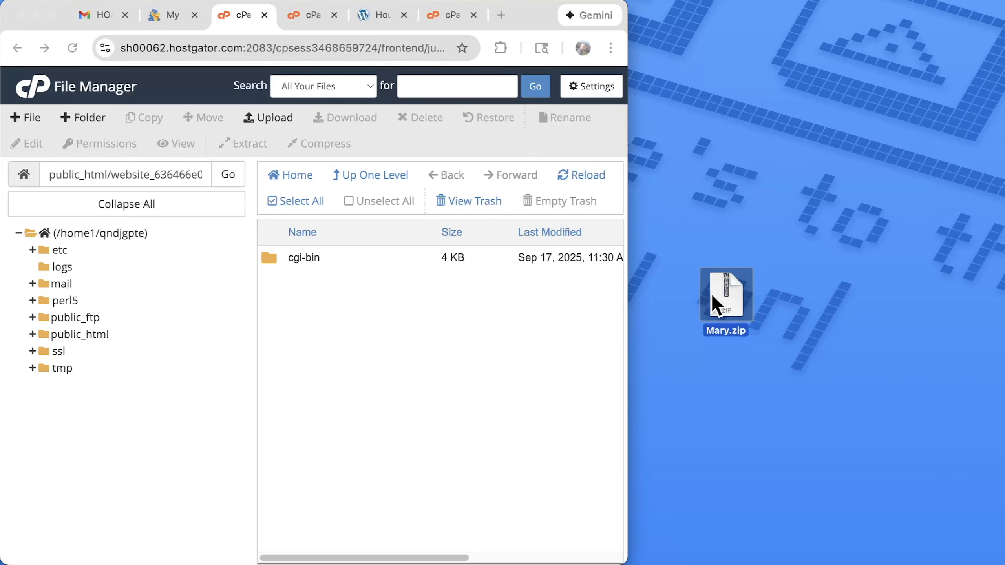
left_click(267, 117)
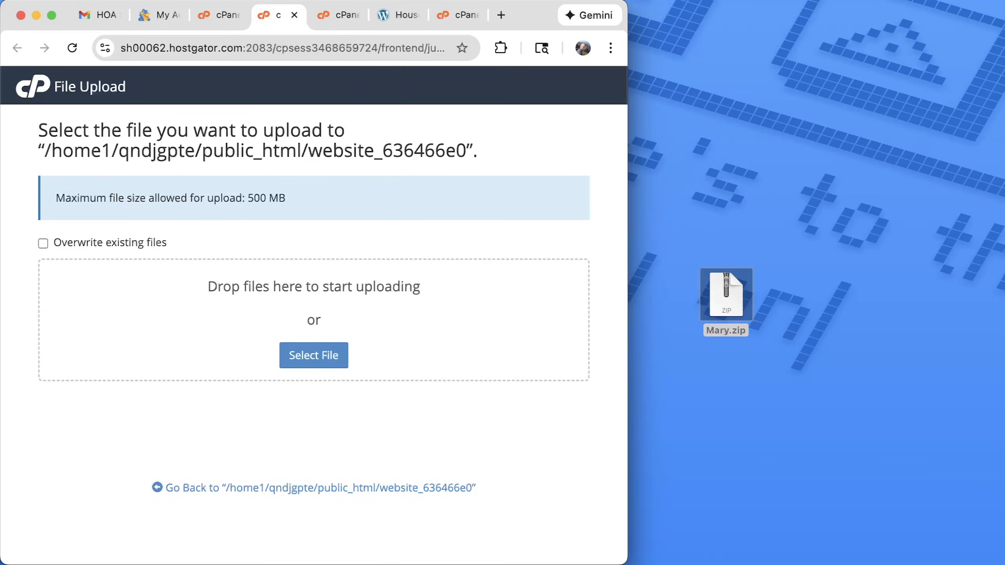
mouse_move(741, 305)
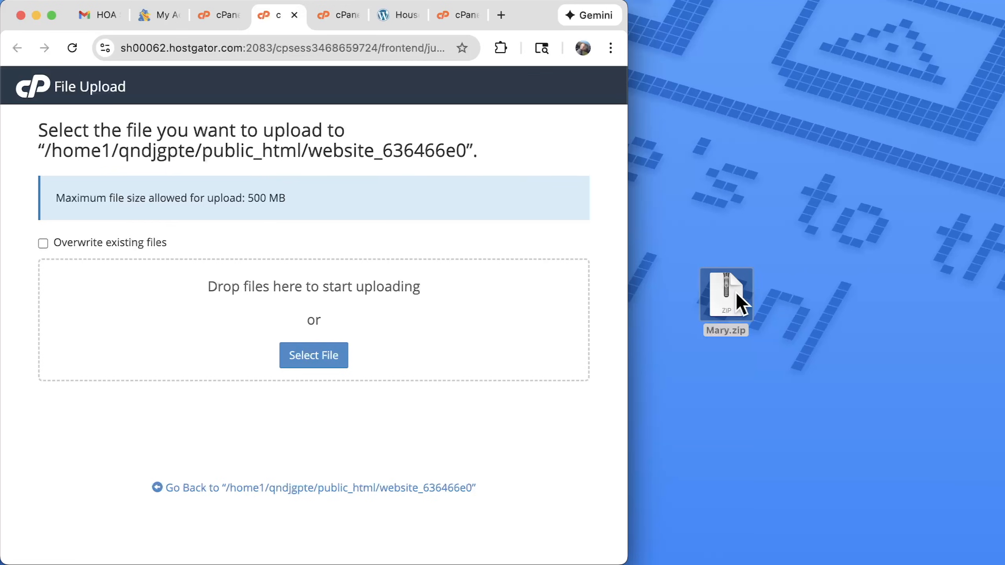
Upload Archive.zip into website_636466e0 via the File Upload drop area.
double_click(726, 296)
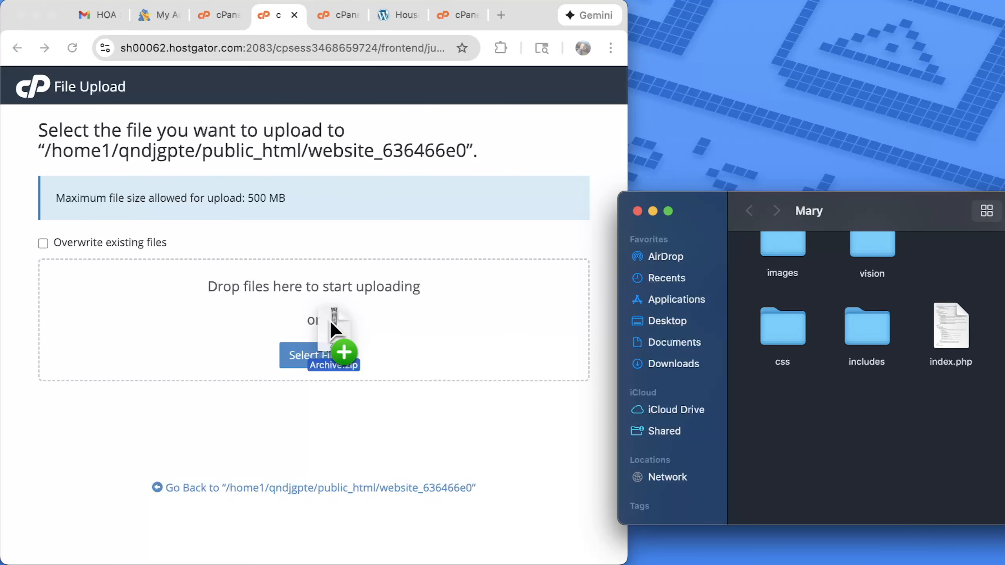
left_click_drag(333, 333, 314, 320)
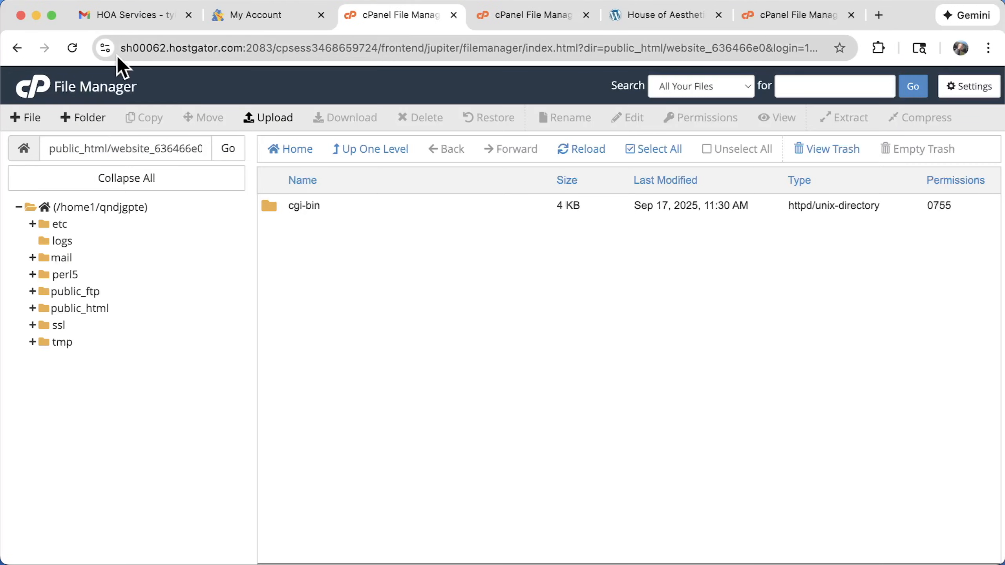
Extract Archive.zip into website_636466e0 and dismiss the extraction results.
right_click(314, 229)
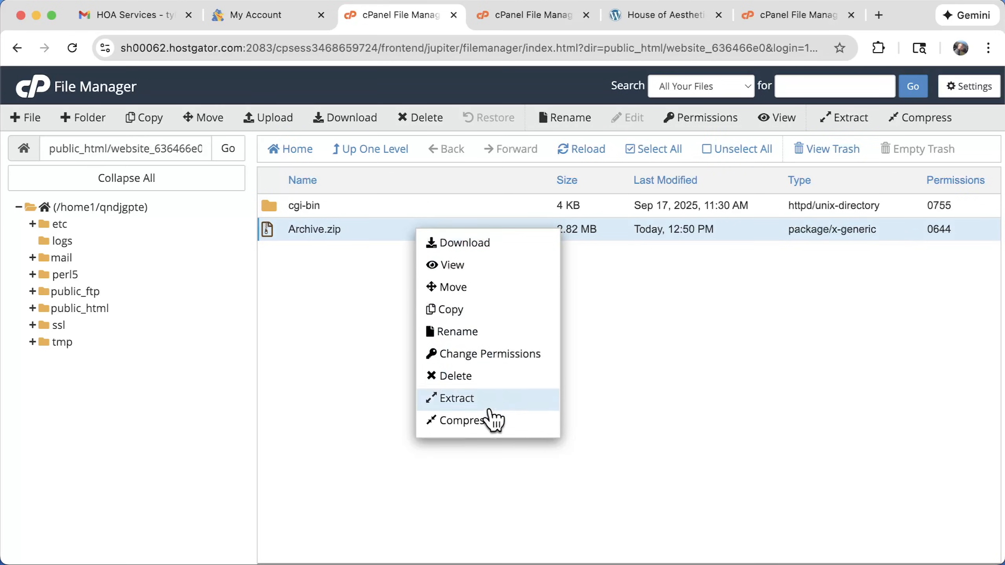
left_click(455, 398)
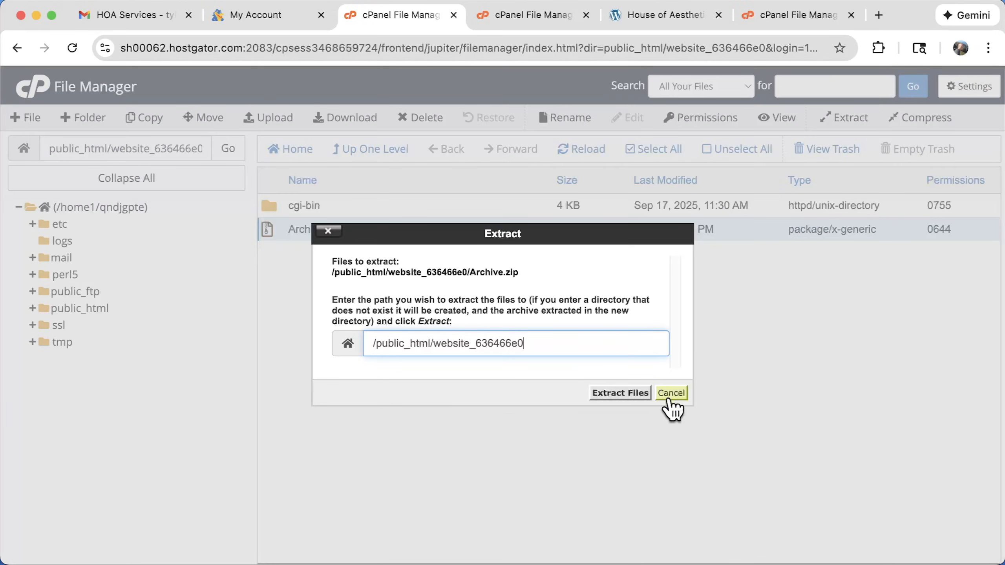
left_click(620, 393)
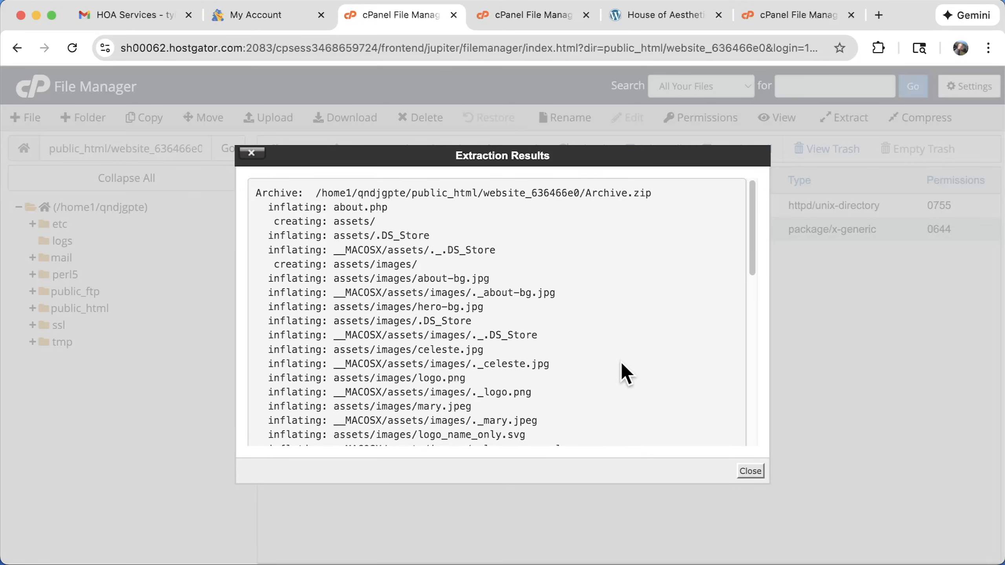
scroll("down", 3)
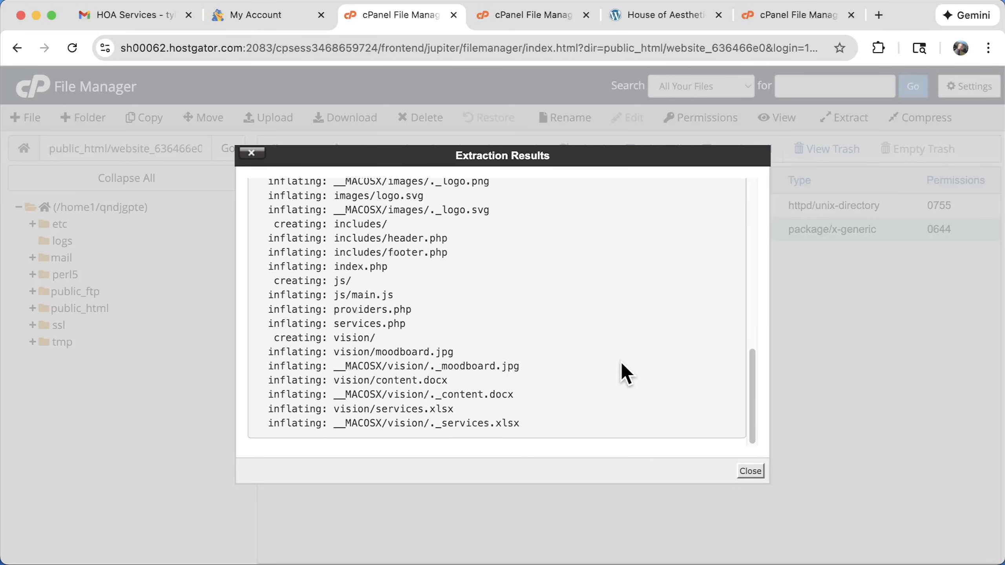
left_click(748, 470)
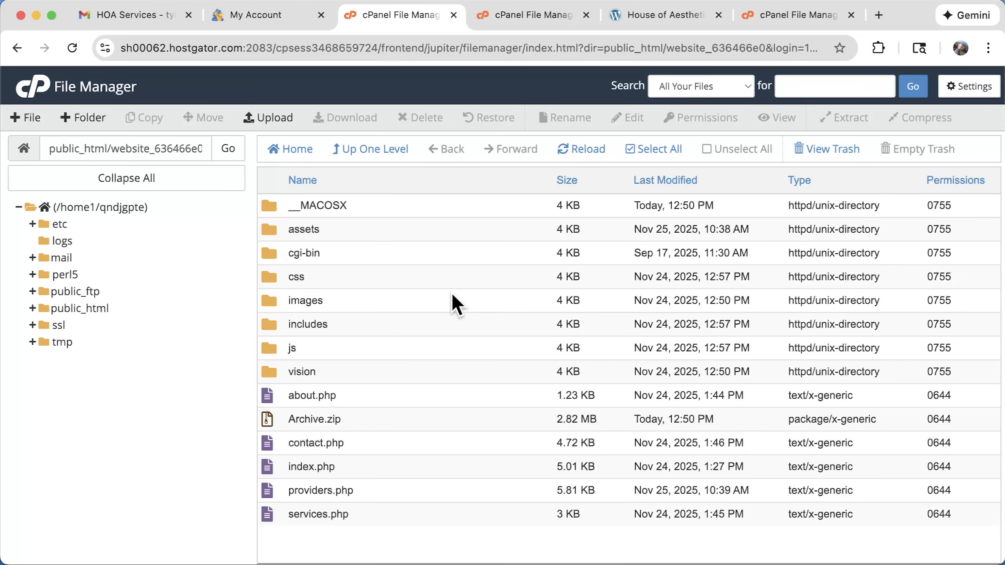
Permanently delete Archive.zip, skipping the trash.
right_click(314, 419)
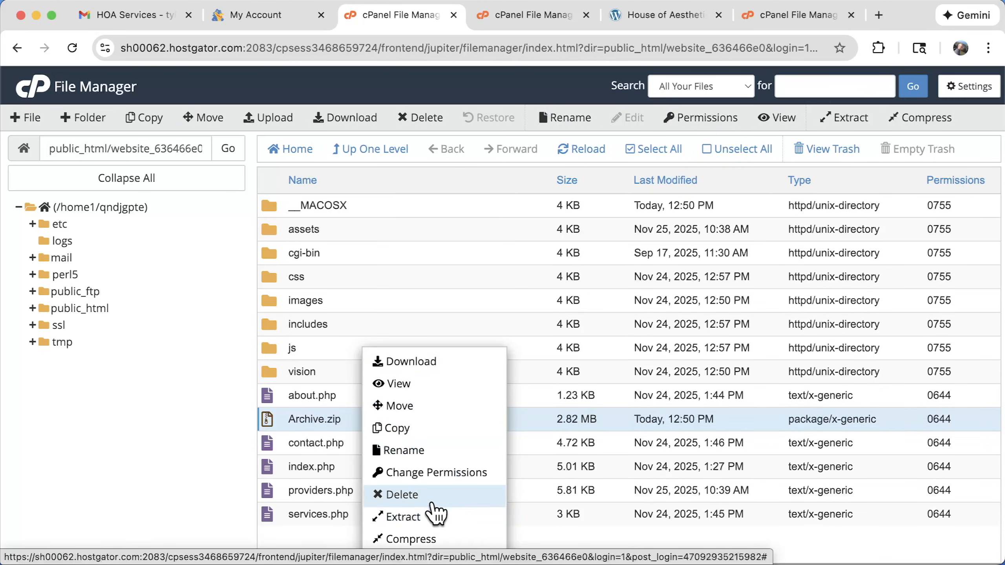
left_click(403, 494)
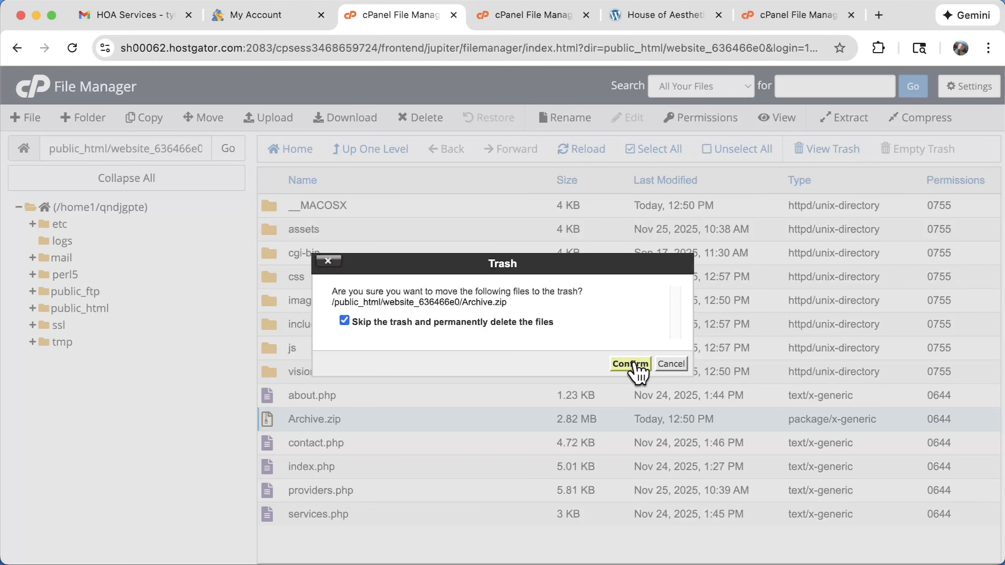
left_click(665, 15)
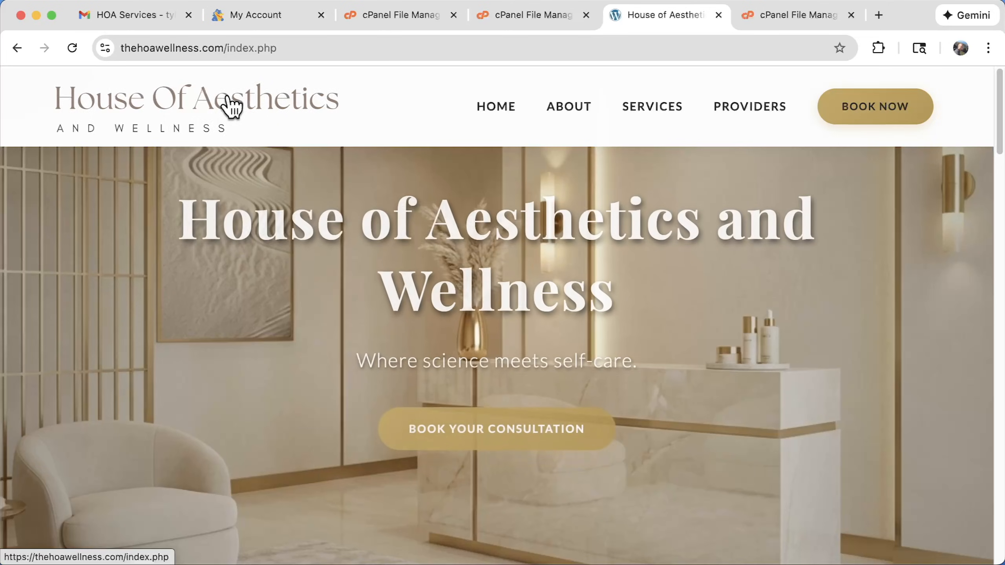
scroll("down", 3)
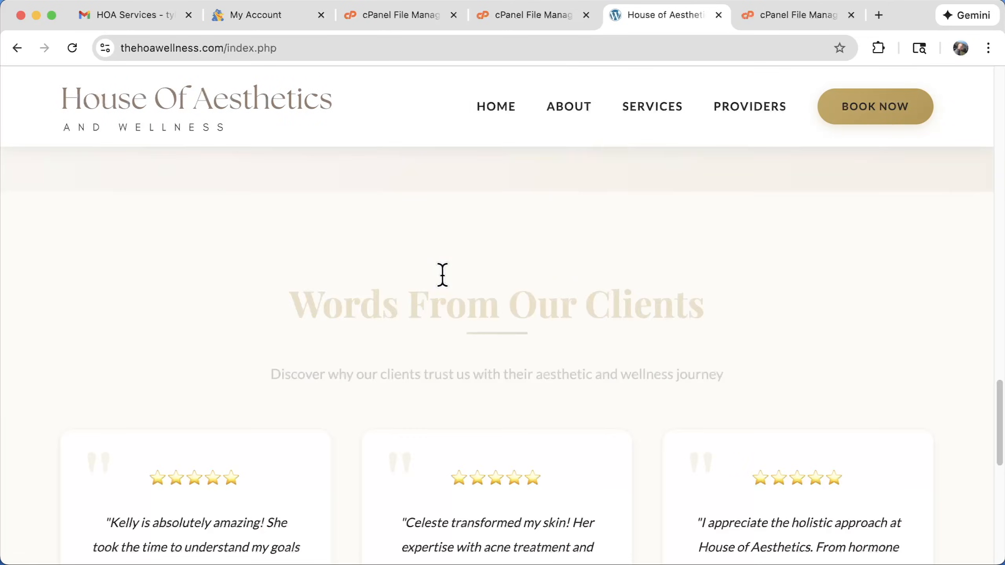
left_click(567, 107)
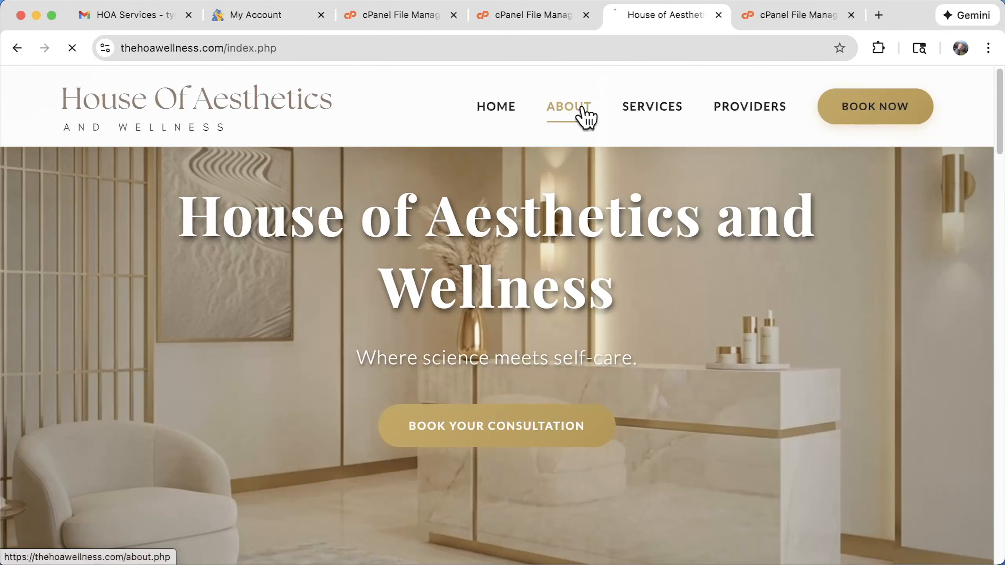
left_click(567, 107)
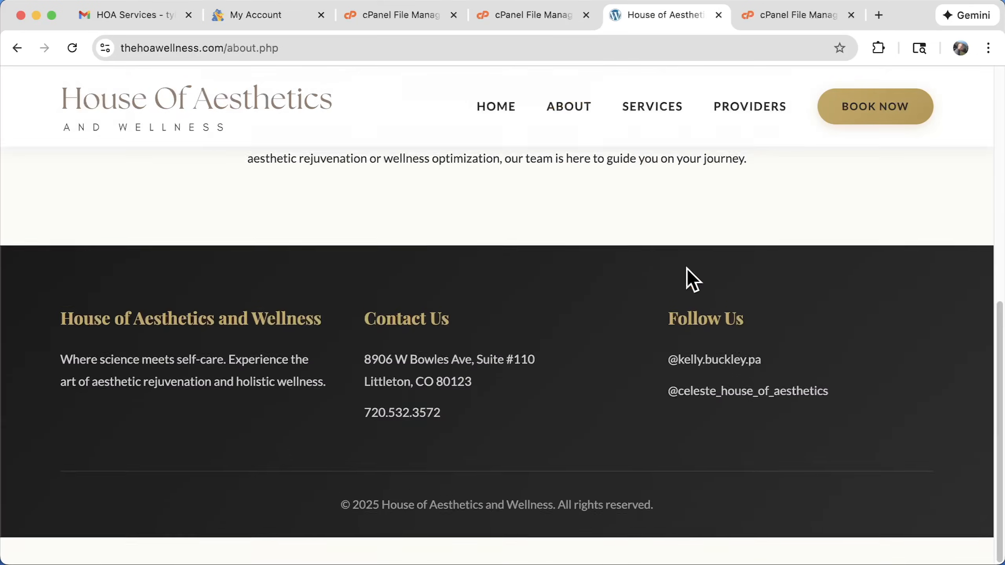
left_click(651, 107)
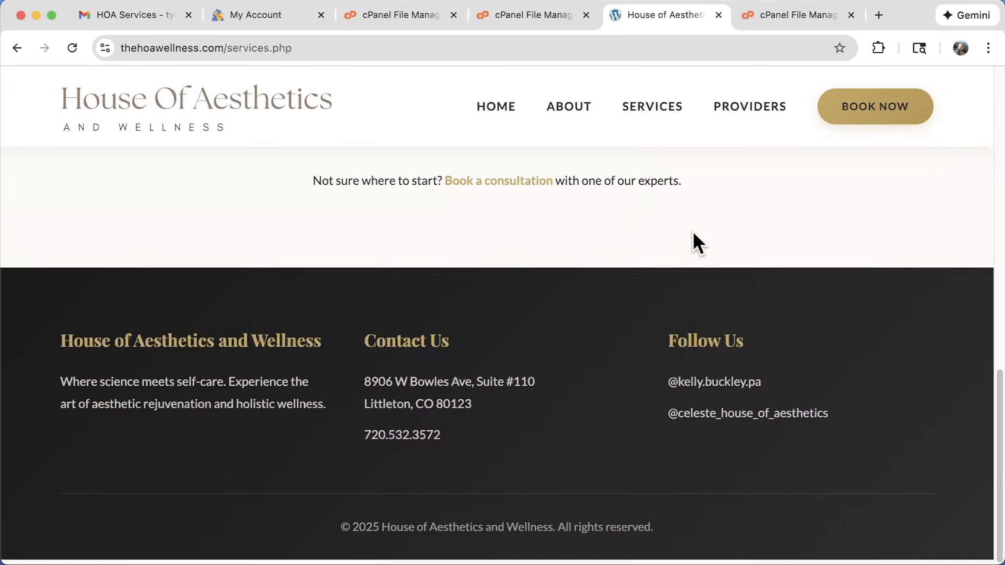
left_click(749, 107)
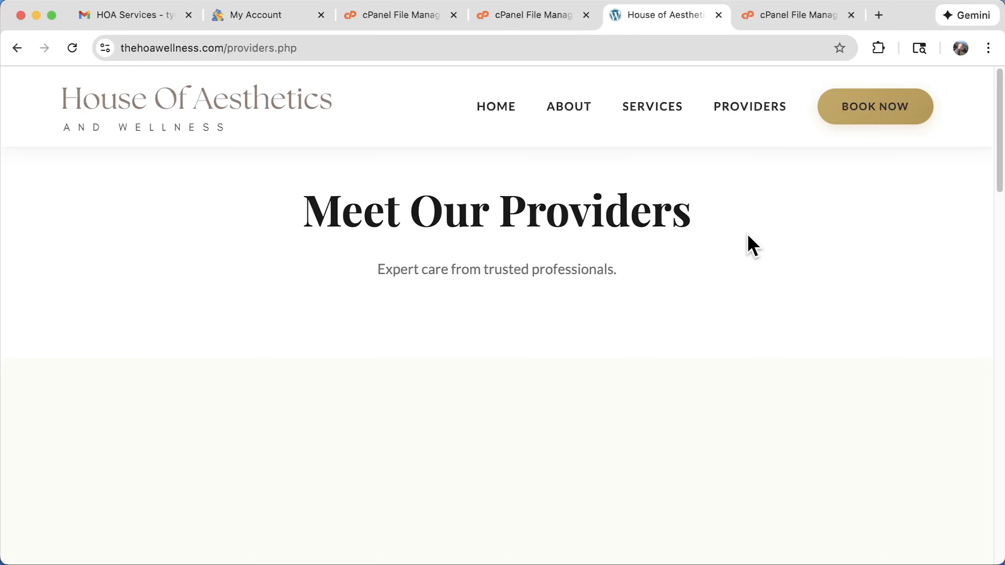
scroll("down", 3)
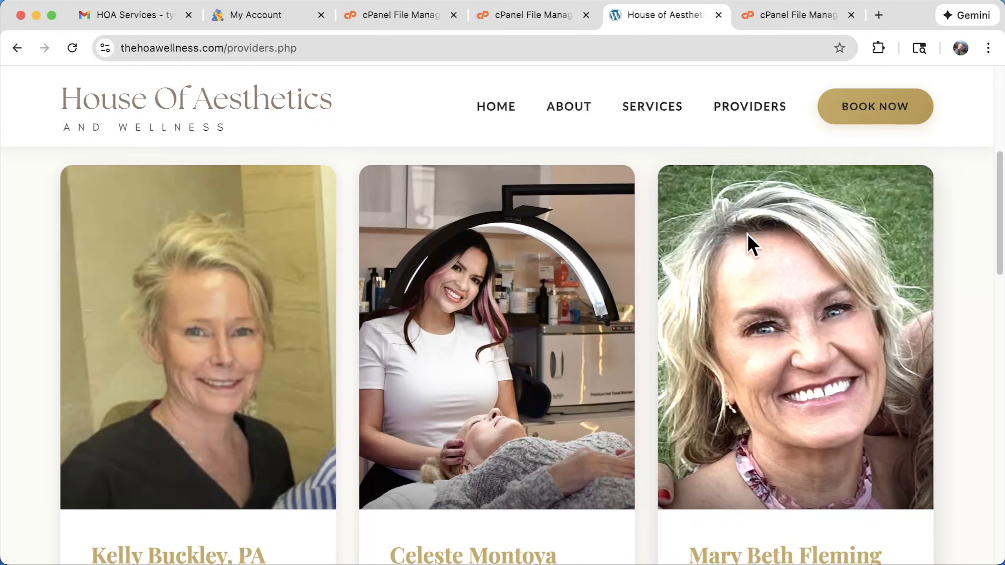
scroll("down", 3)
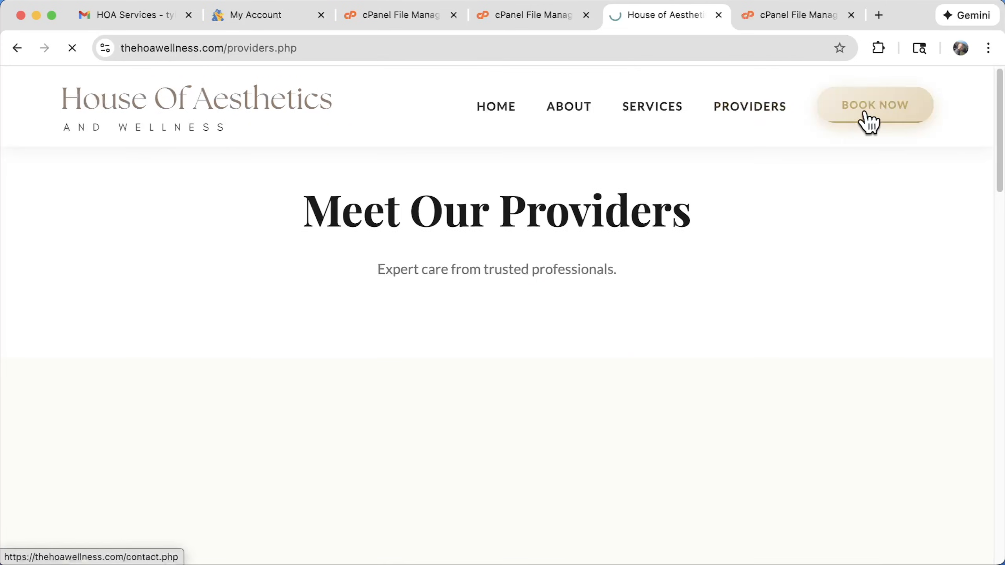
left_click(874, 106)
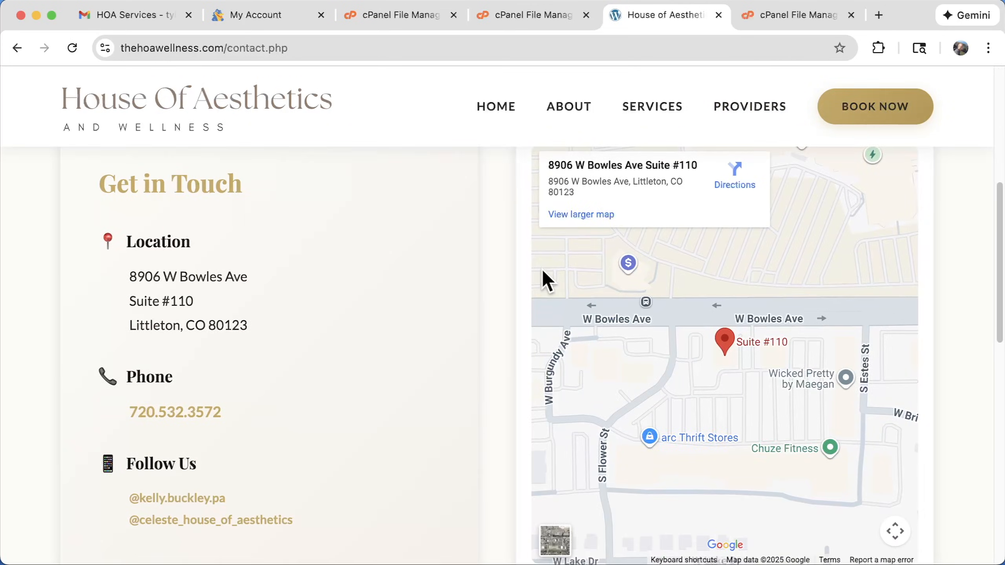
scroll("down", 3)
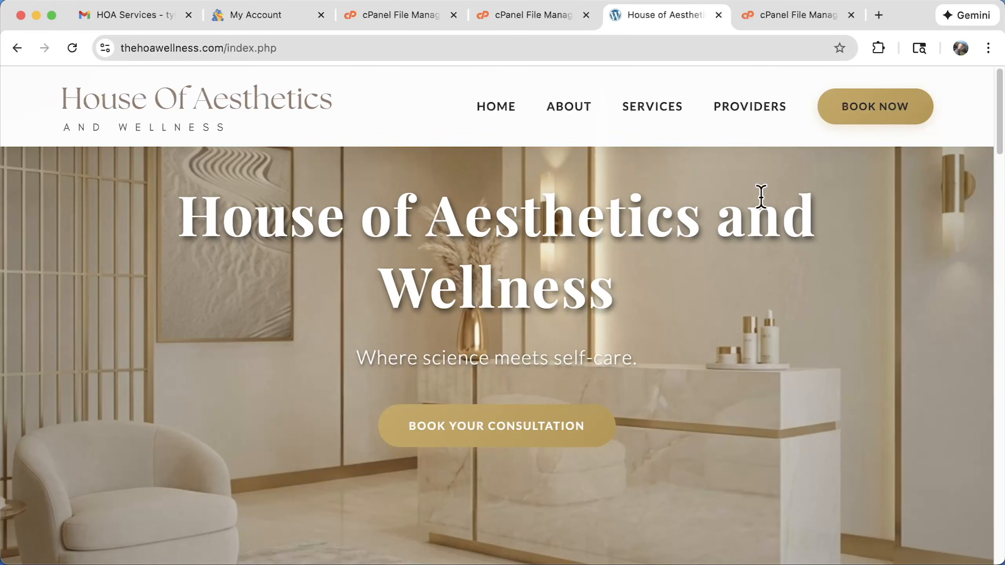
left_click_drag(1004, 276, 580, 276)
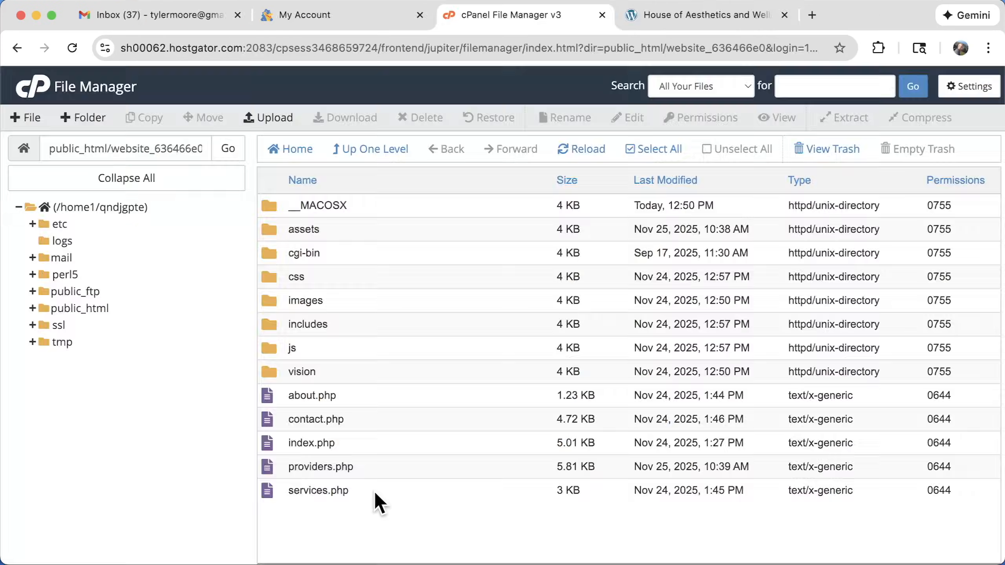
Select every item in the website folder and choose Zip compression for them.
left_click(653, 149)
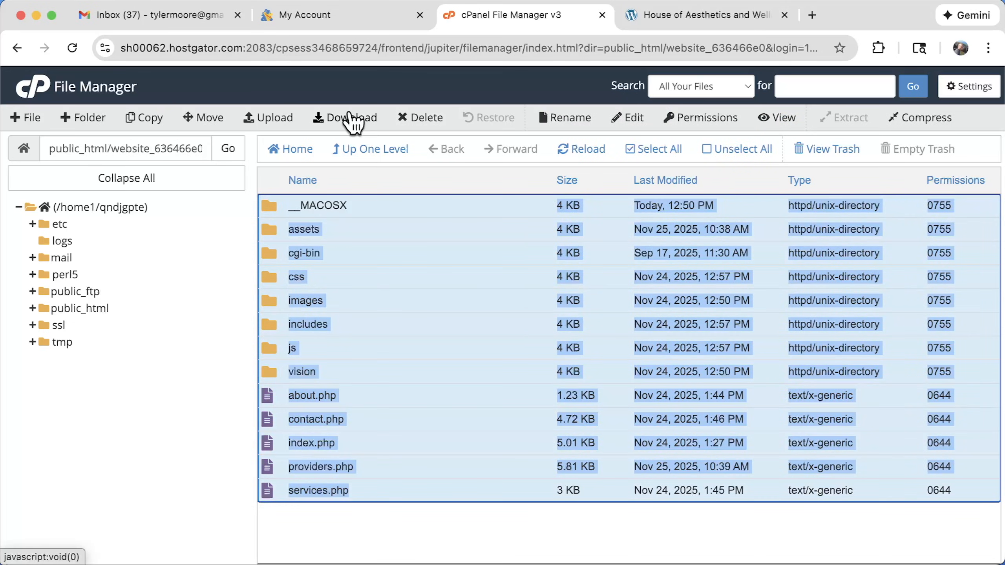
mouse_move(351, 117)
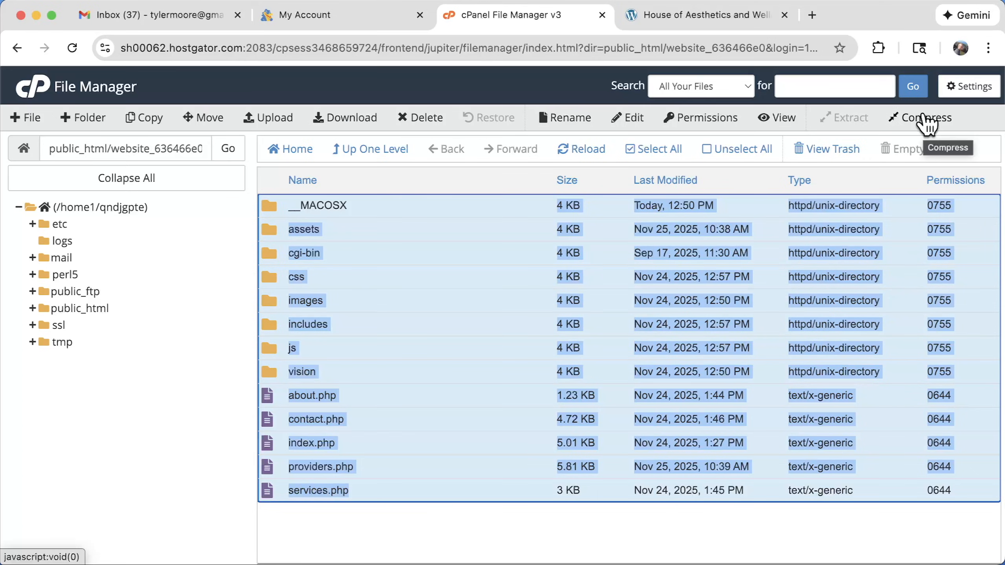
left_click(925, 117)
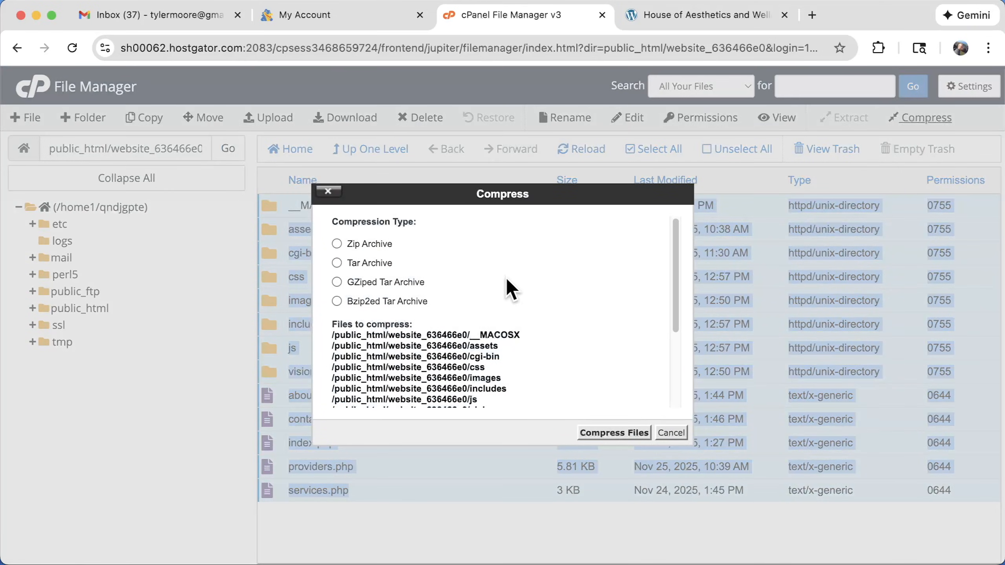
left_click(612, 433)
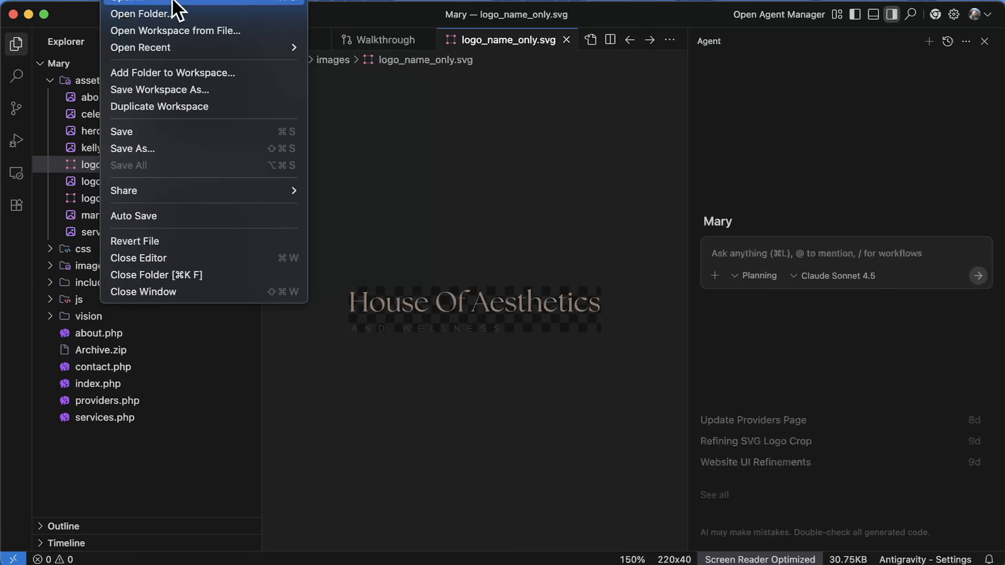
Open the Desktop > Website folder as the Antigravity project.
left_click(144, 13)
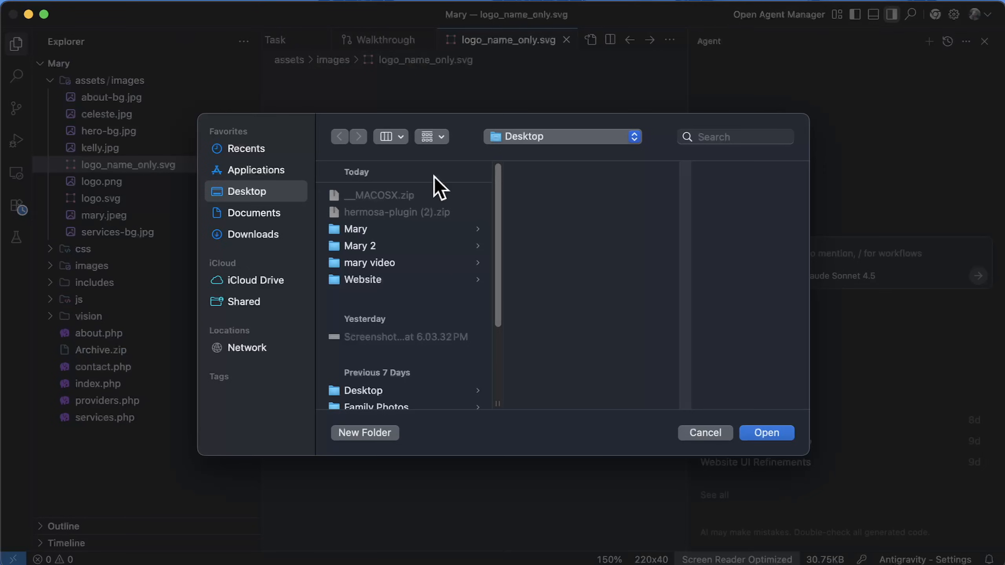
left_click(362, 280)
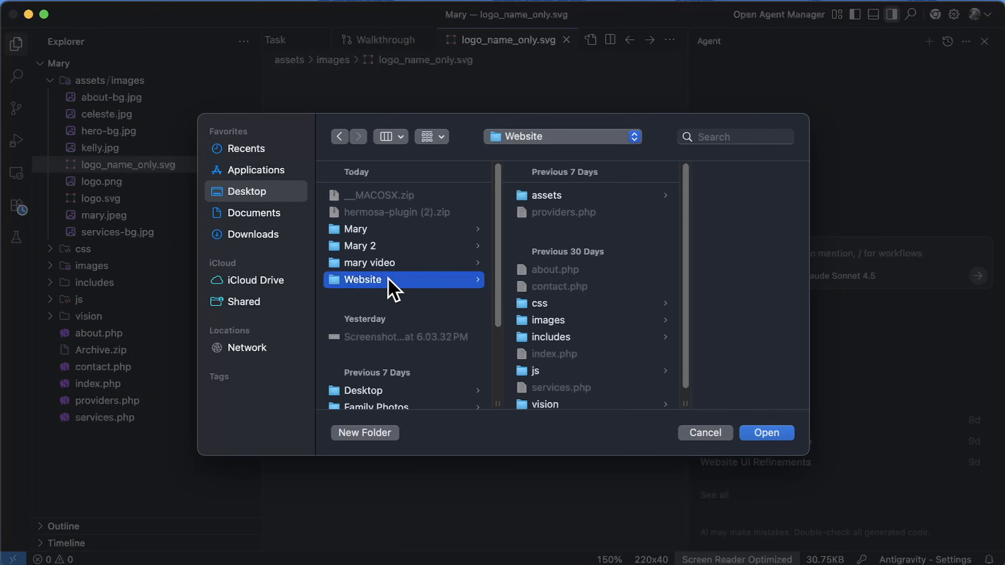
left_click(765, 432)
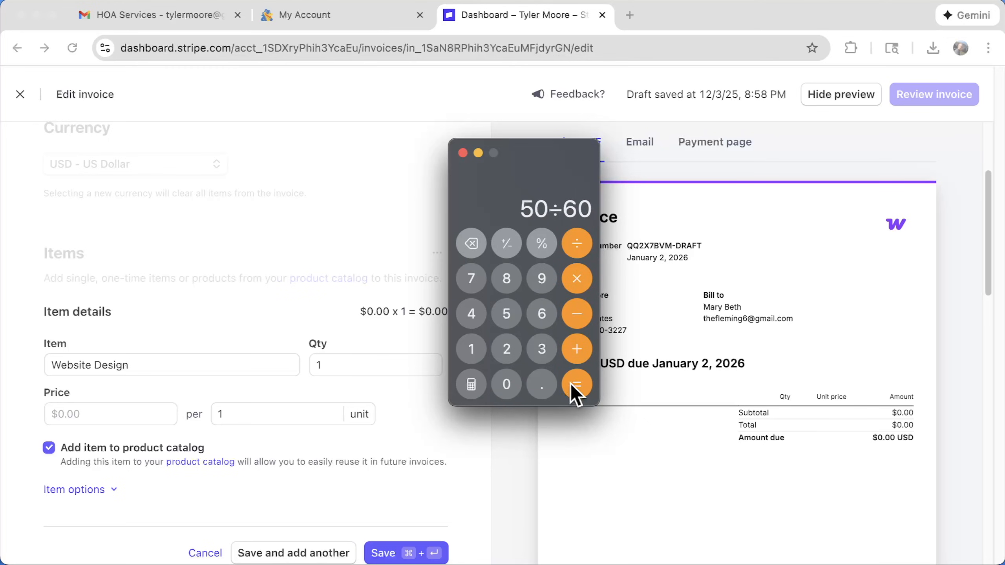
Price the Website Development payment link at 83.33 USD after working out 50÷60.
left_click(575, 386)
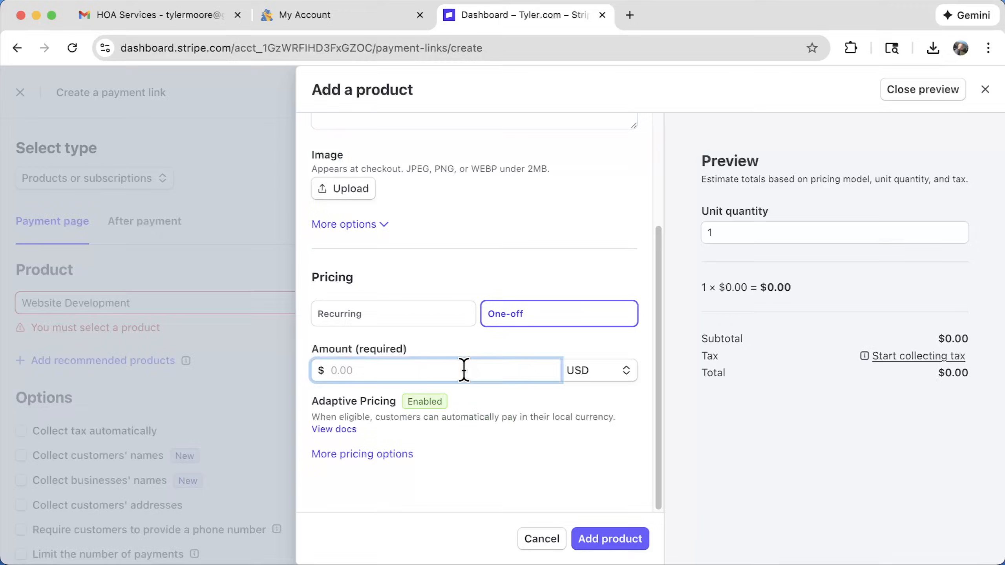
type("83.33")
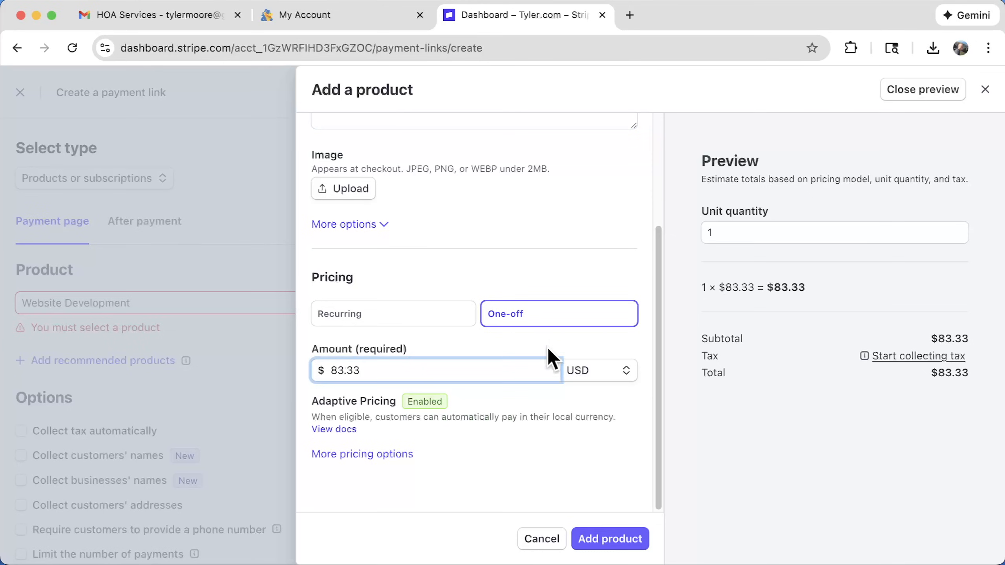
mouse_move(510, 445)
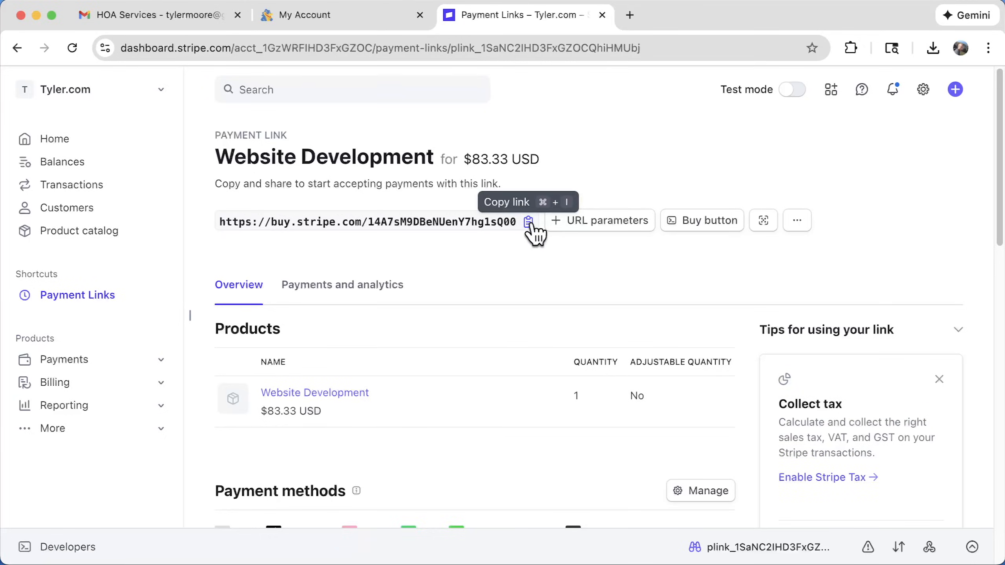
scroll("down", 3)
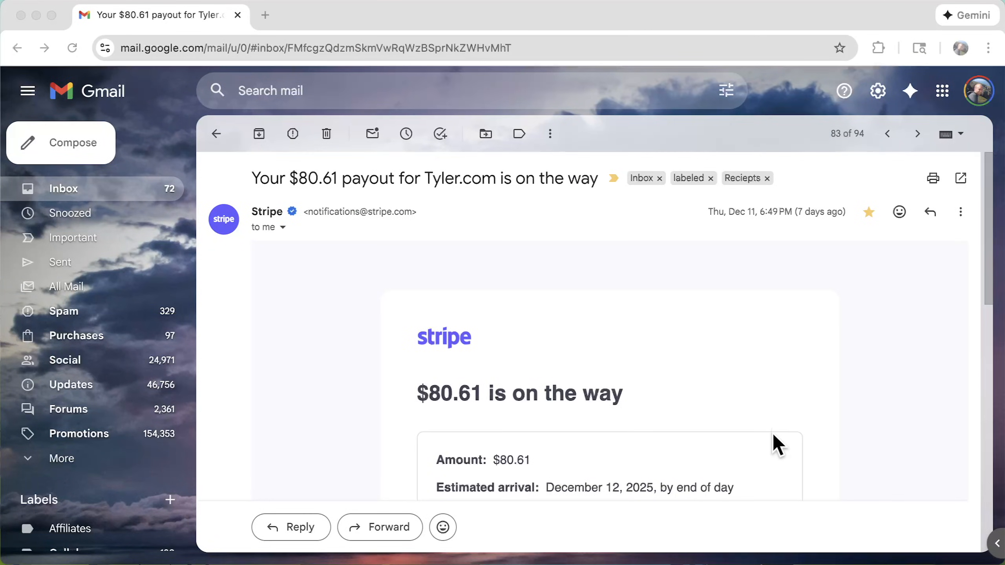
mouse_move(420, 431)
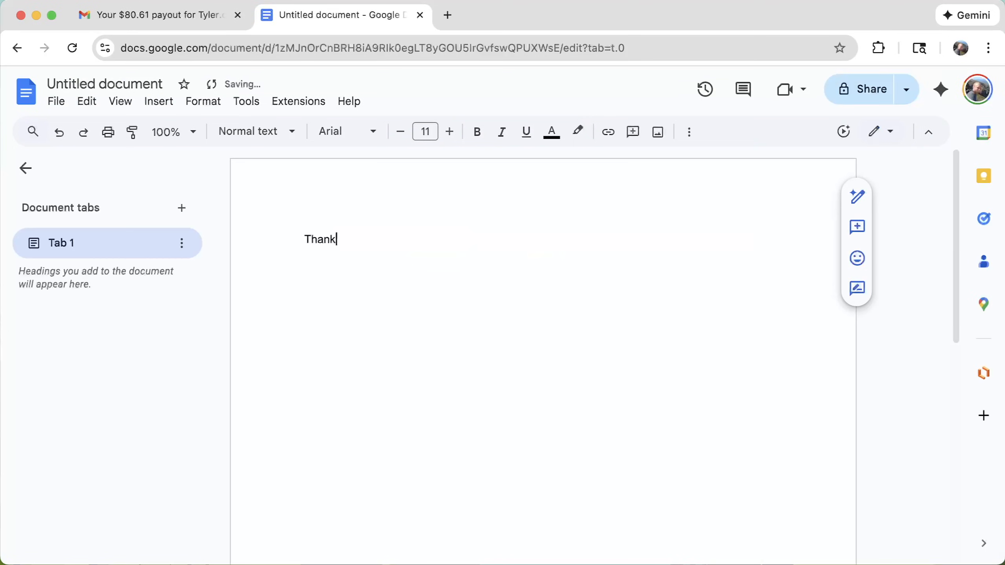
Enlarge the 'Thank you :)' note toward 59-point text.
left_click(449, 131)
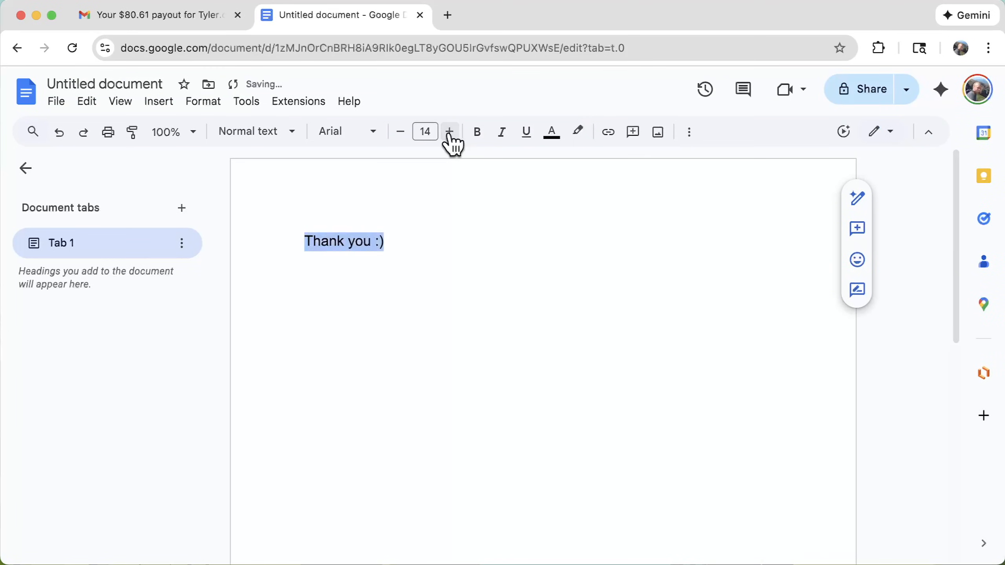
left_click(450, 131)
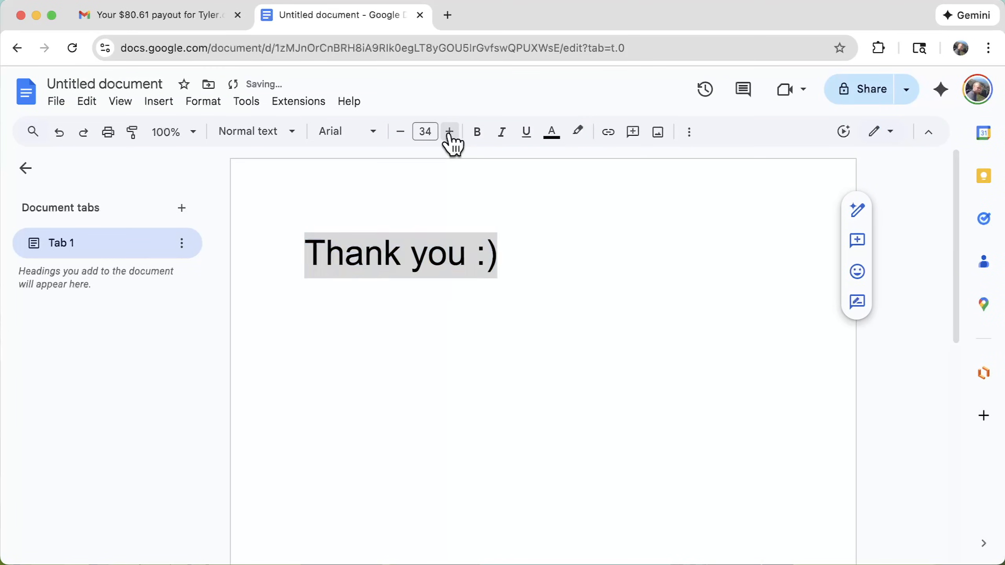
left_click(449, 131)
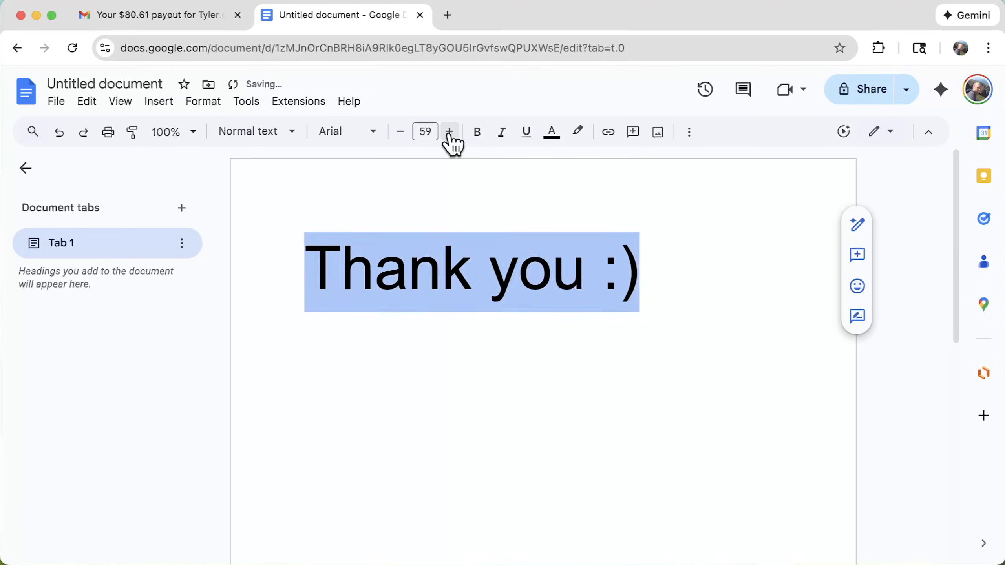